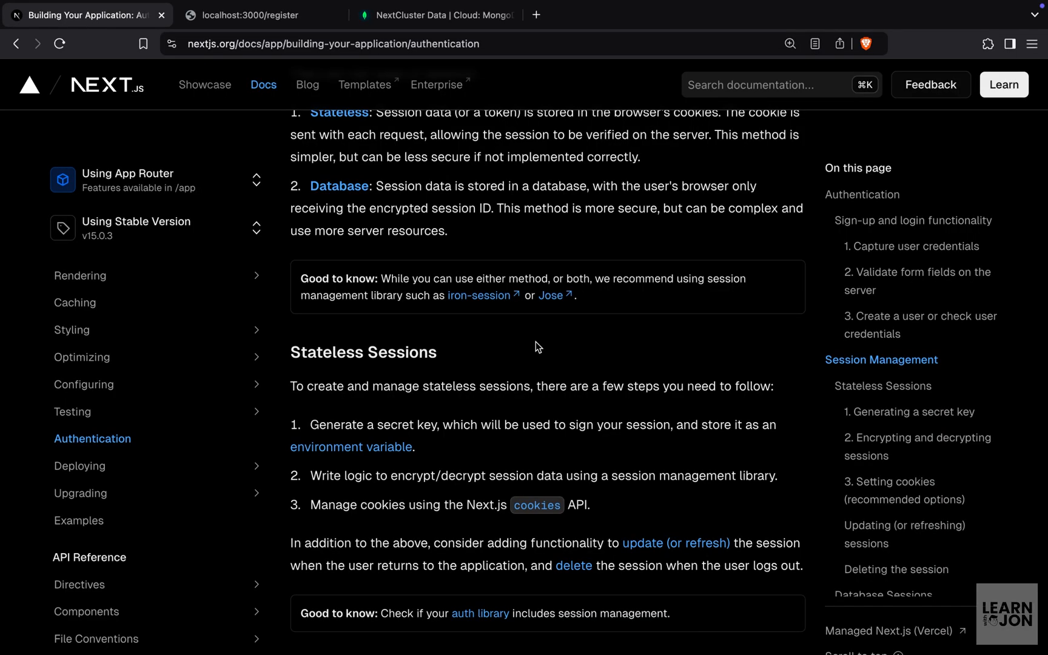
Step: Read through the Stateless Sessions steps in the docs, then start an npm i command back in VS Code
{"action": "scroll", "scroll_direction": "down", "scroll_amount": 3}
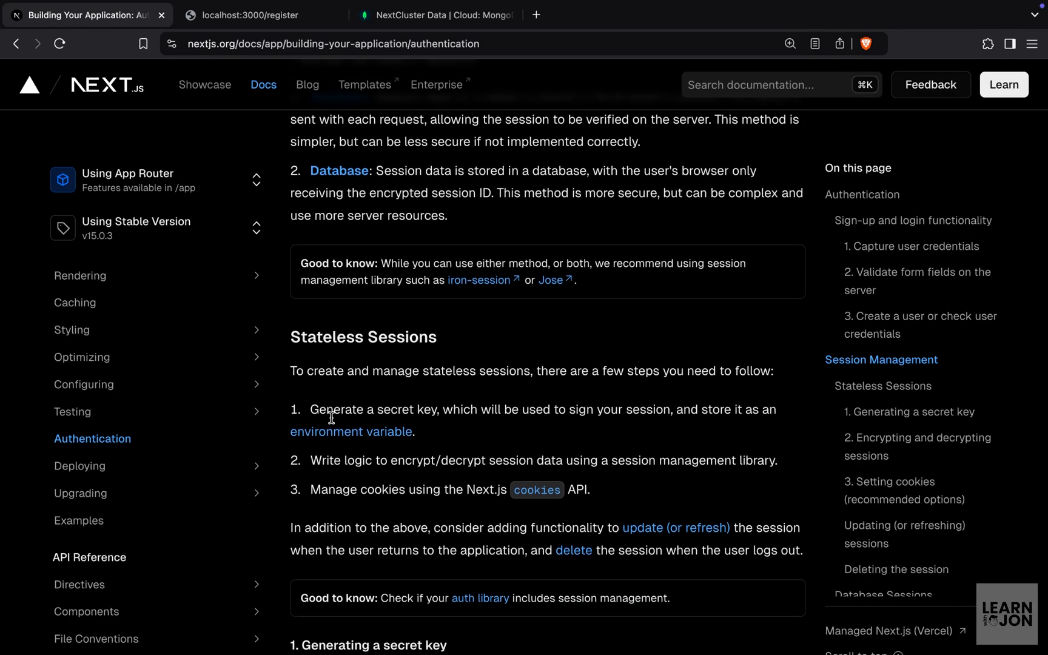
{"action": "mouse_move", "coordinate": [738, 388]}
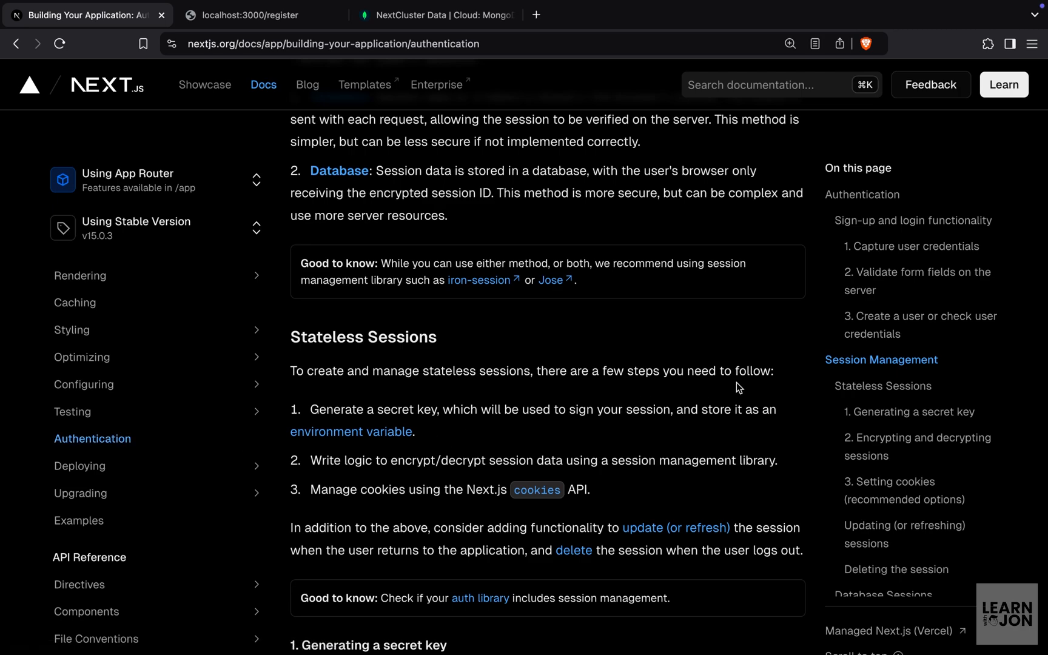
{"action": "mouse_move", "coordinate": [390, 343]}
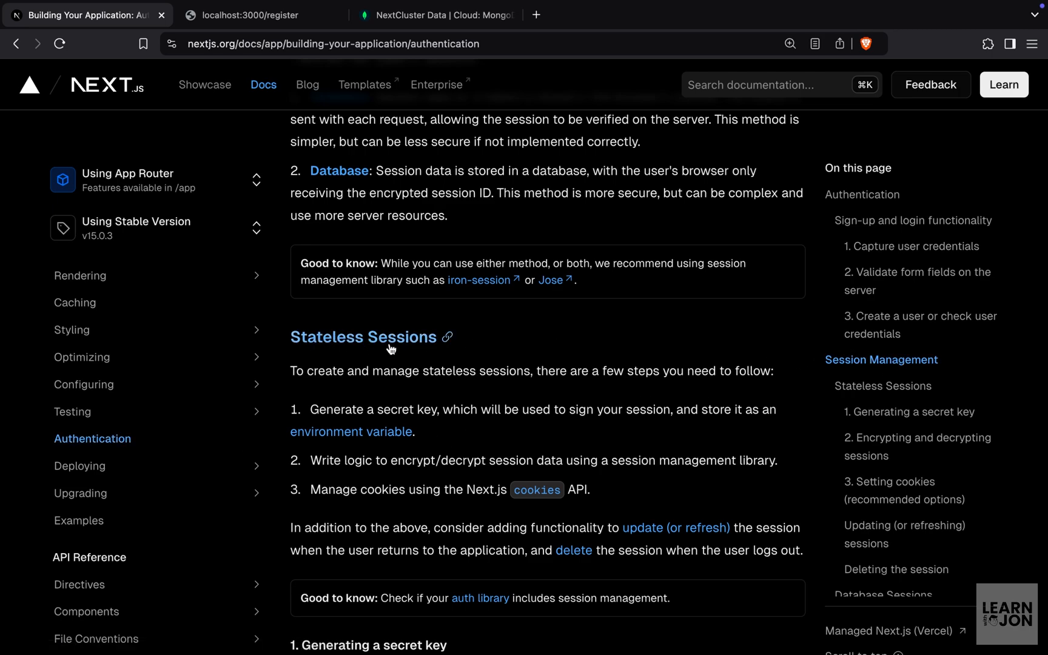
{"action": "scroll", "scroll_direction": "down", "scroll_amount": 3}
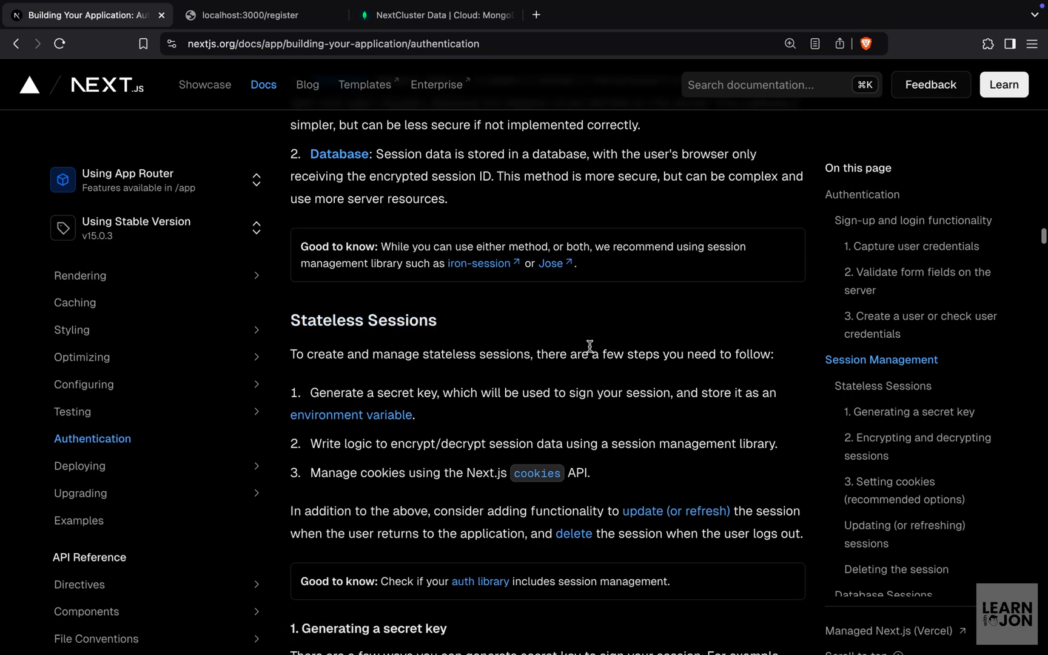
{"action": "mouse_move", "coordinate": [336, 362]}
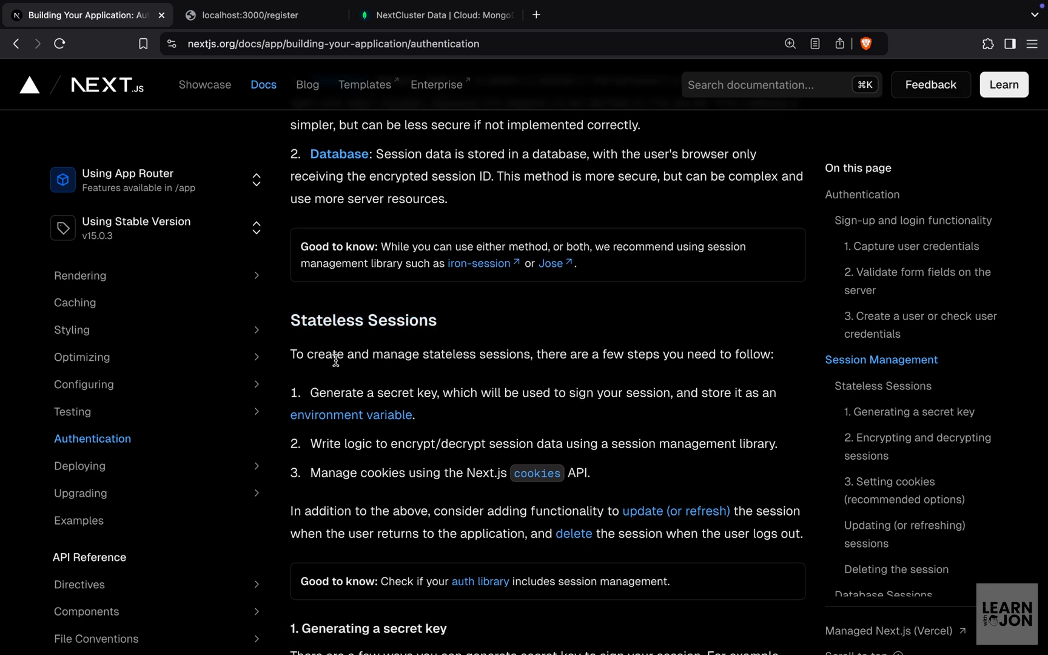
{"action": "mouse_move", "coordinate": [549, 270]}
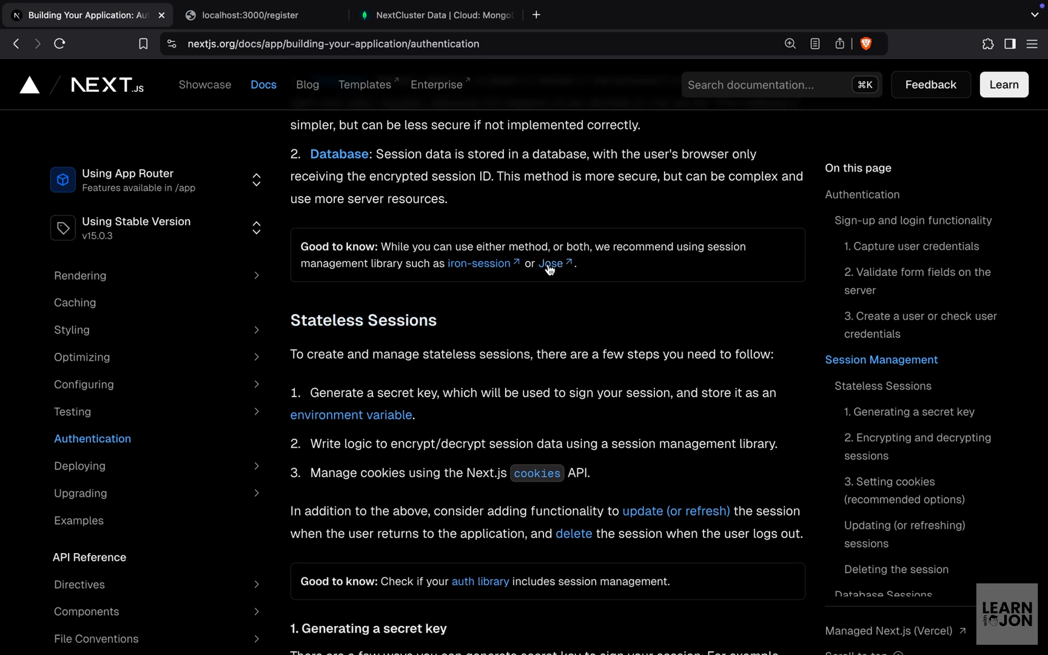
{"action": "mouse_move", "coordinate": [467, 375]}
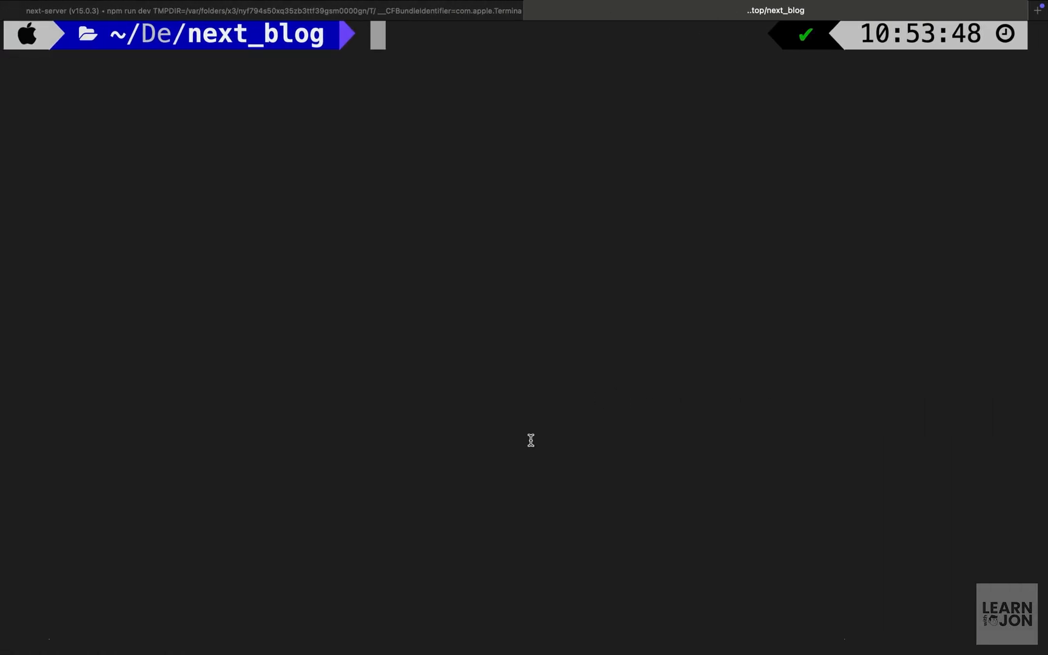
{"action": "type", "text": "npm i"}
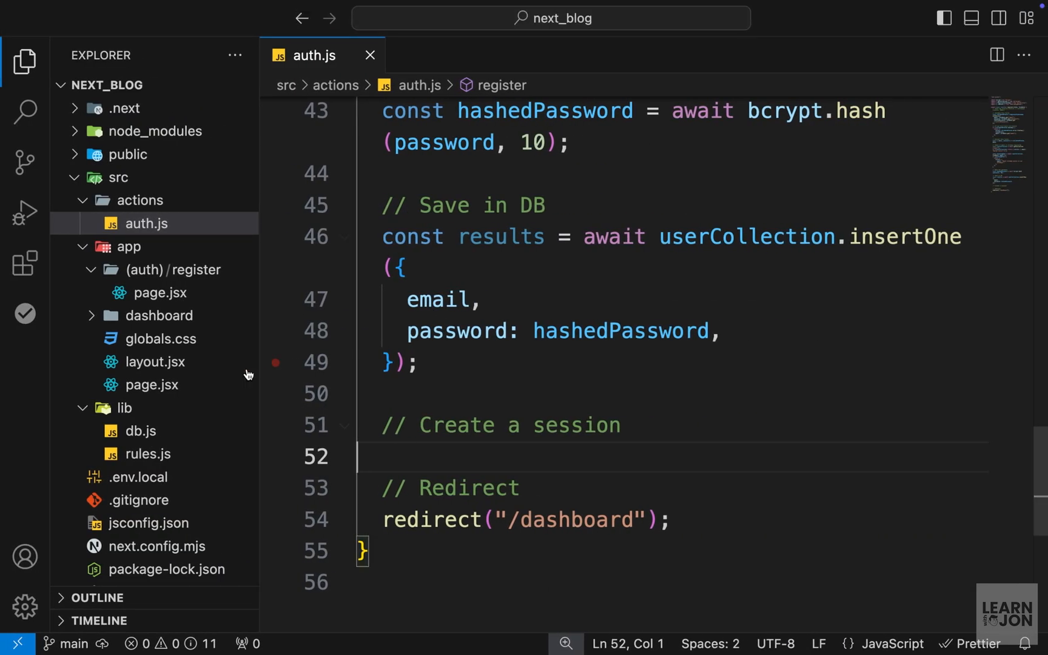
Step: Create a new file named sessions.js inside the lib folder
{"action": "right_click", "coordinate": [124, 407]}
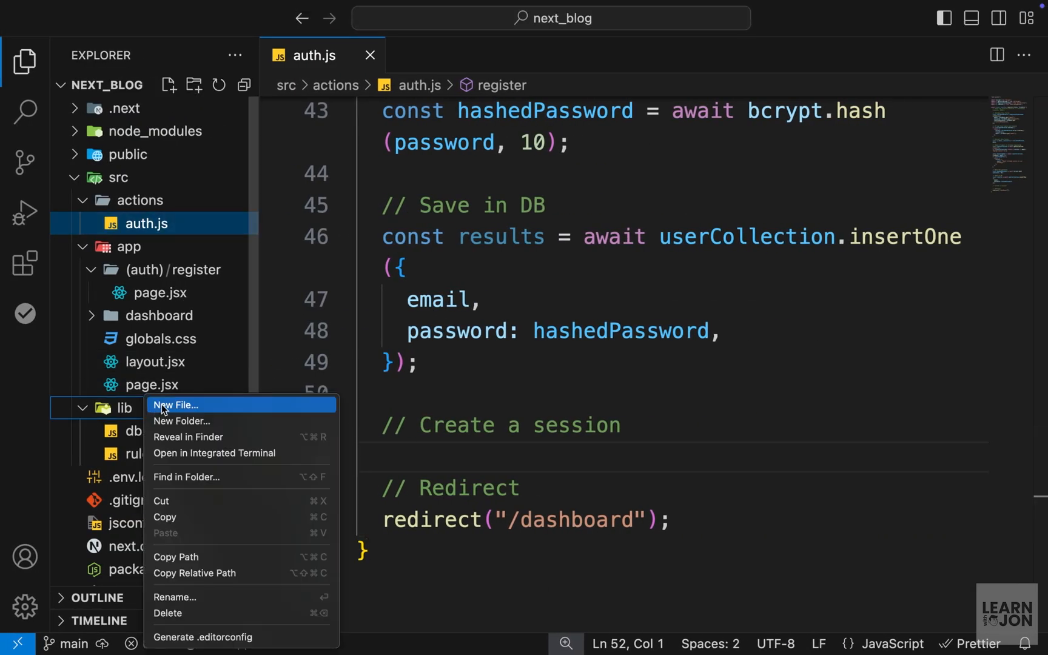
{"action": "left_click", "coordinate": [176, 406]}
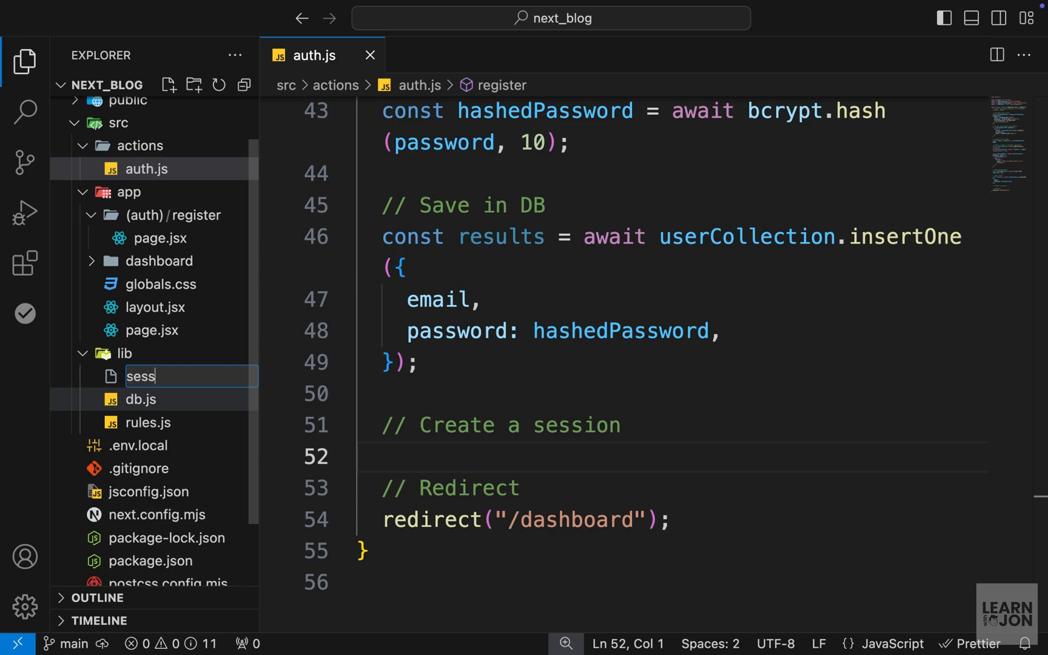
{"action": "type", "text": "ions.j"}
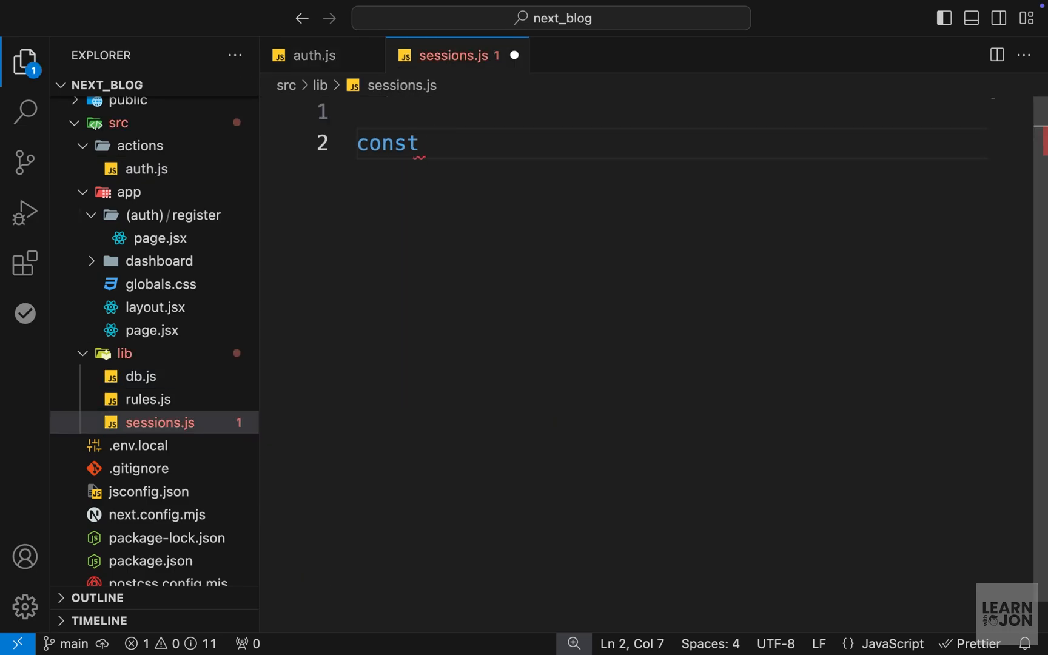
Step: Define secretKey = process.env.SESSION_SECRET in sessions.js
{"action": "type", "text": "sece"}
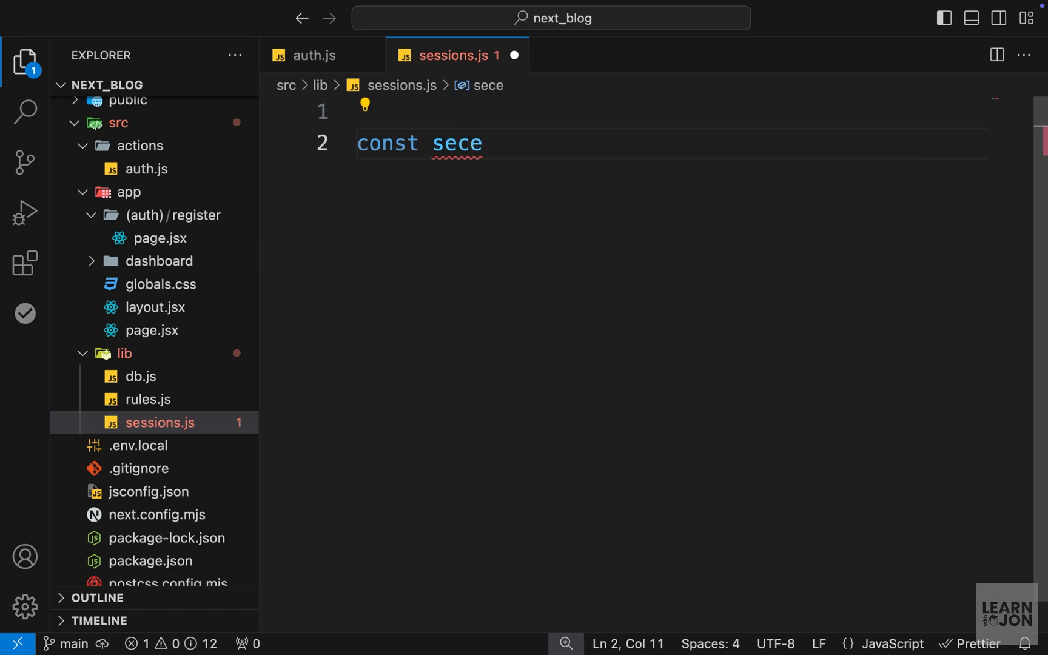
{"action": "type", "text": "retKey = p"}
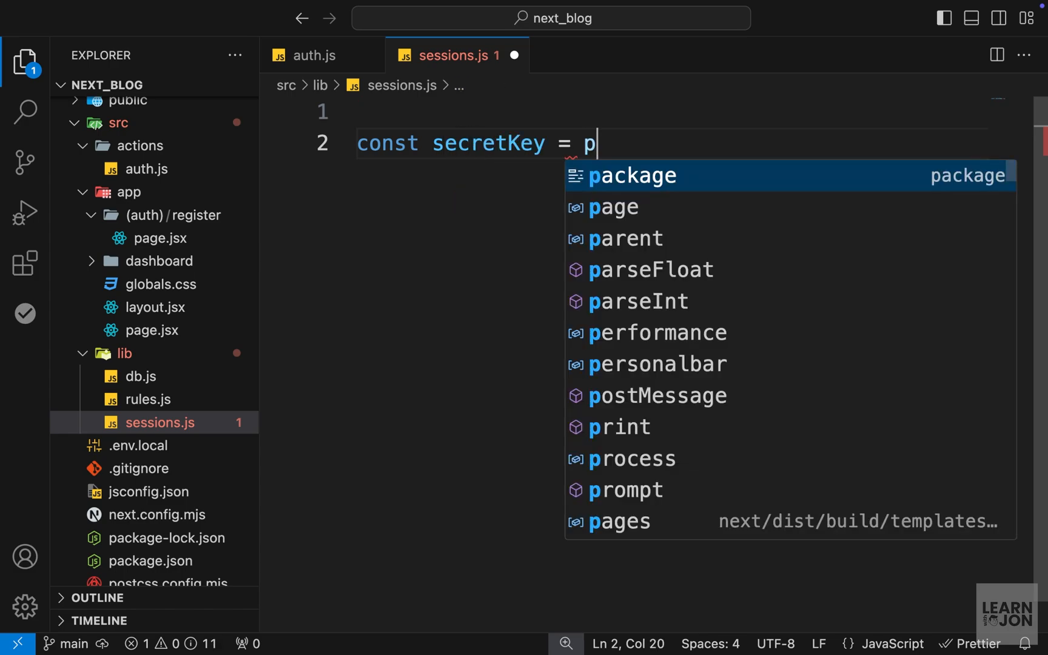
{"action": "type", "text": "rocess.env."}
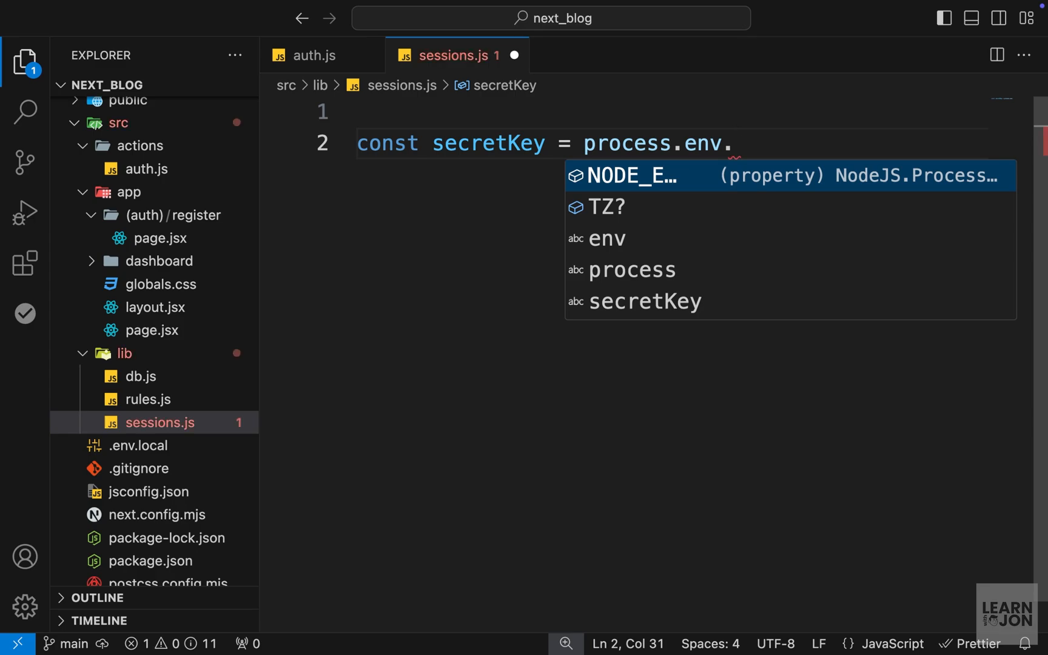
{"action": "type", "text": "SESS"}
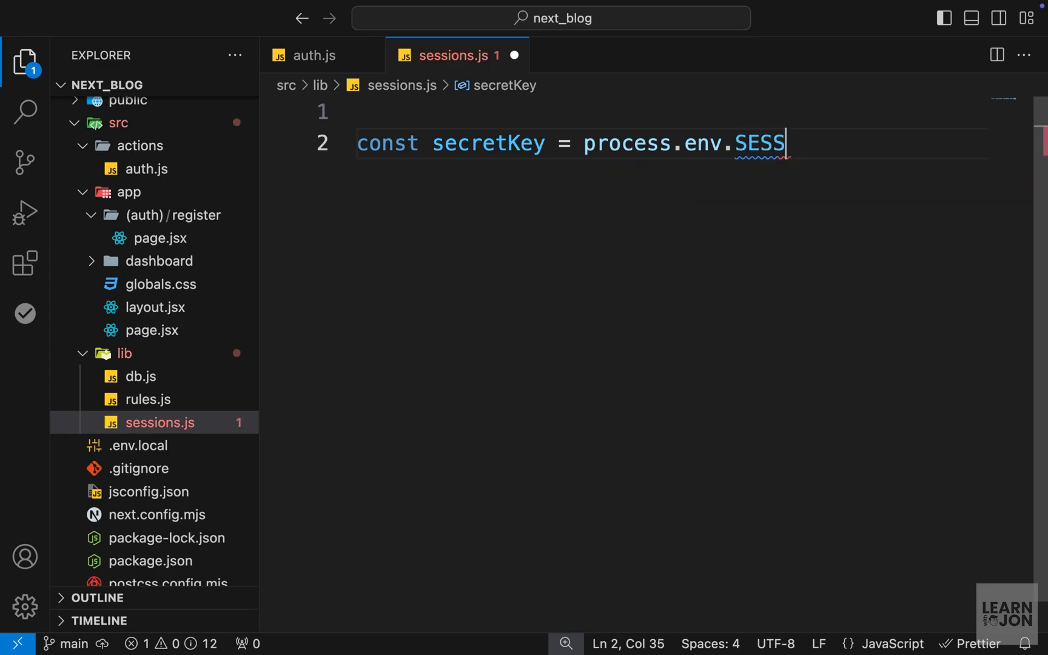
{"action": "type", "text": "ION_SECRET"}
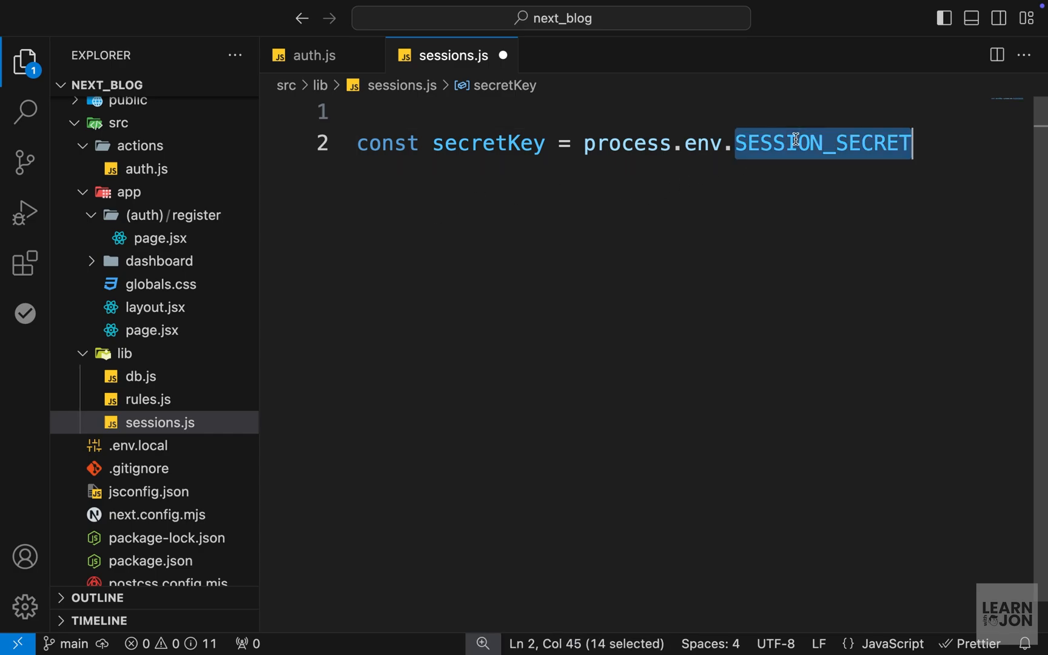
Step: Add SESSION_SECRET to .env.local with a base64 key generated by openssl rand -base64 32
{"action": "left_click", "coordinate": [139, 445]}
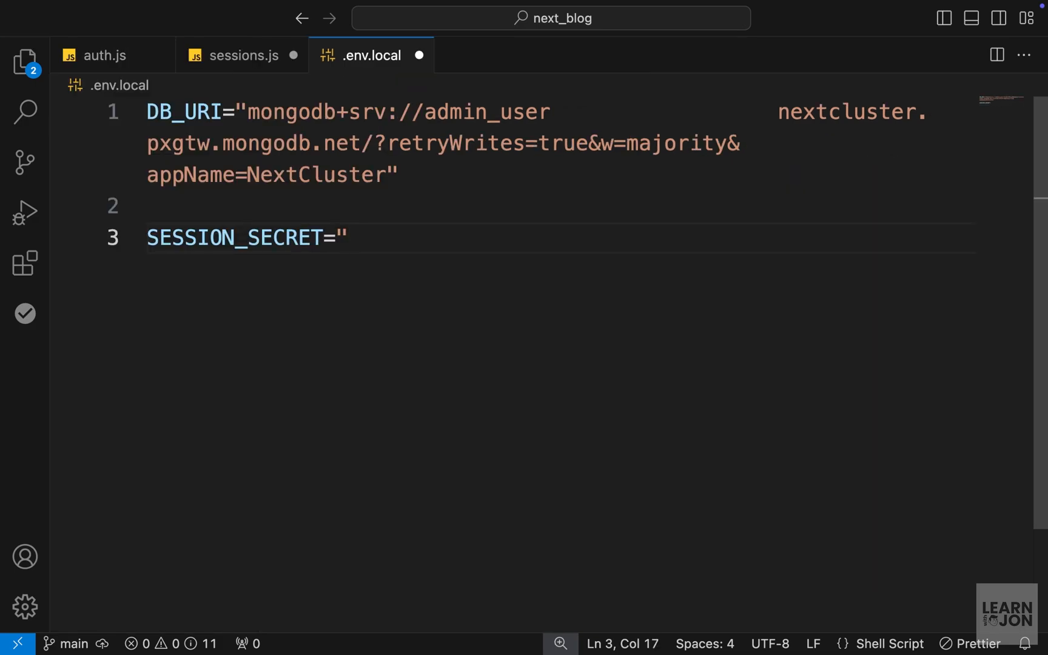
{"action": "type", "text": "my"}
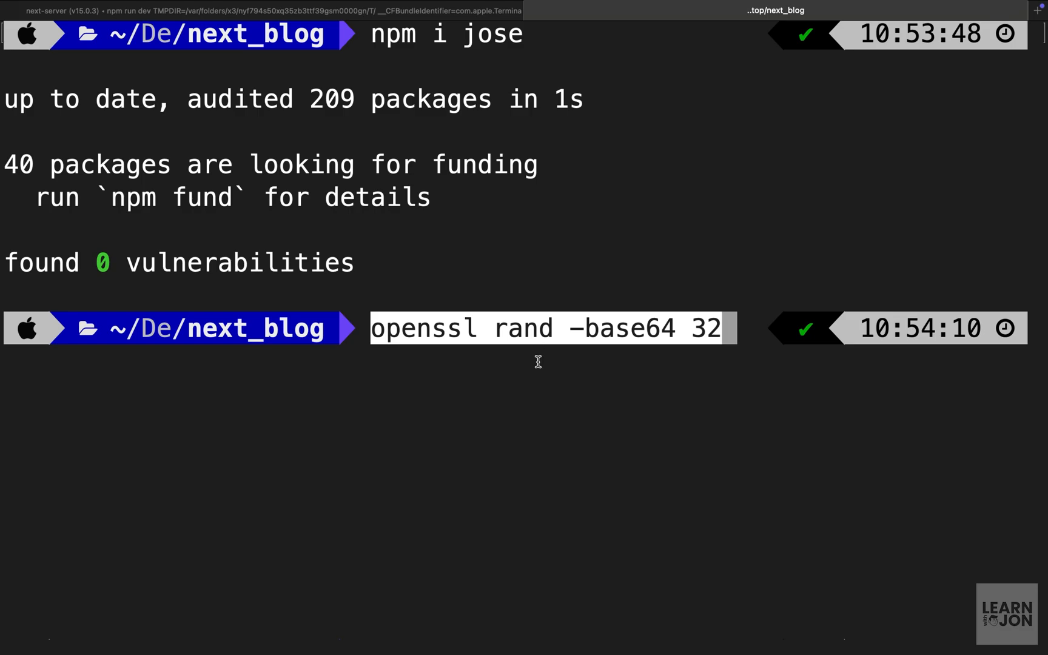
{"action": "key", "text": "Return"}
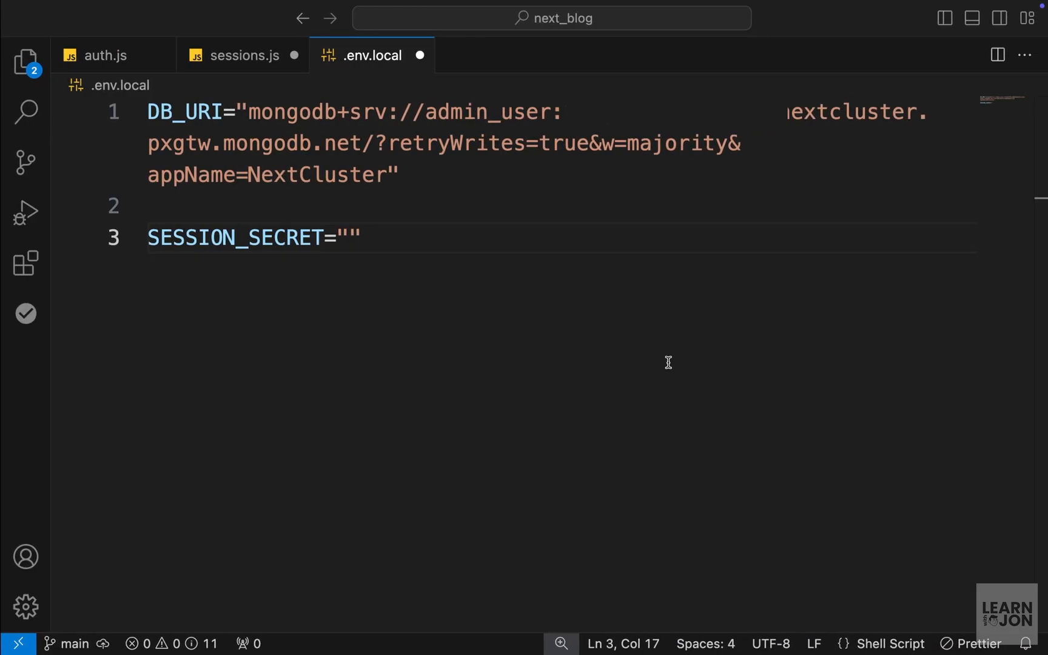
{"action": "mouse_move", "coordinate": [362, 276]}
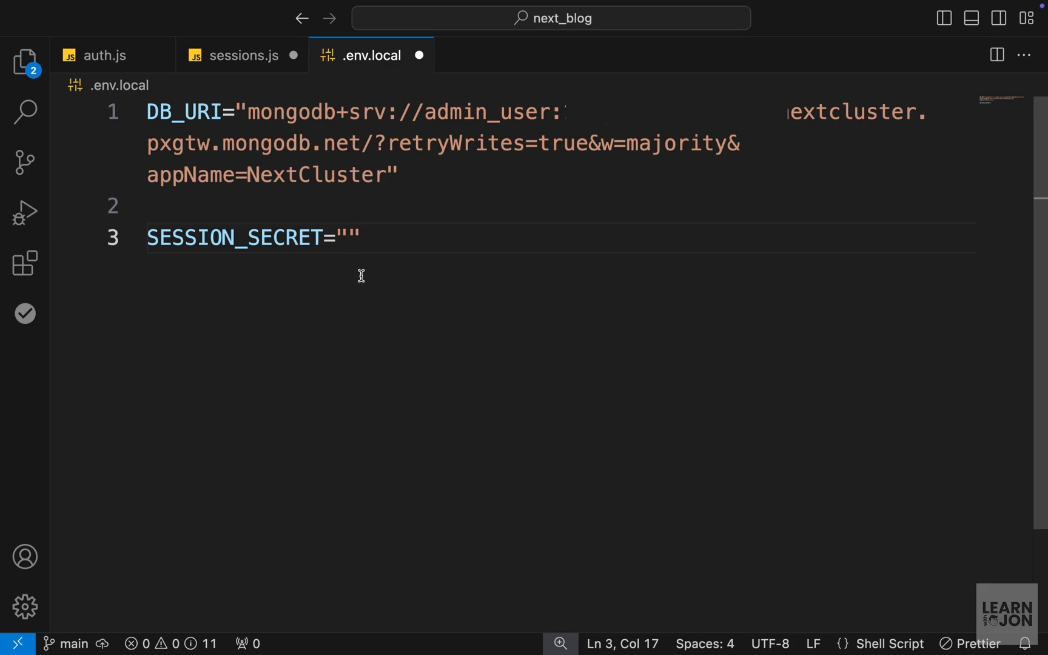
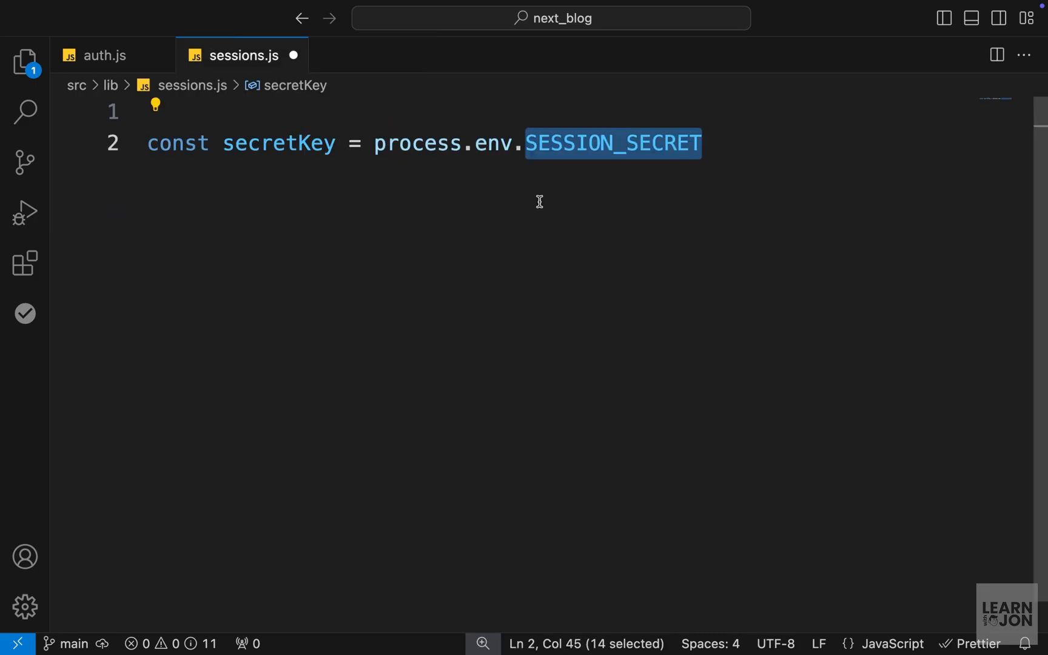
Step: Define const encodedKey = new TextEncoder().encode(secretKey)
{"action": "type", "text": "const"}
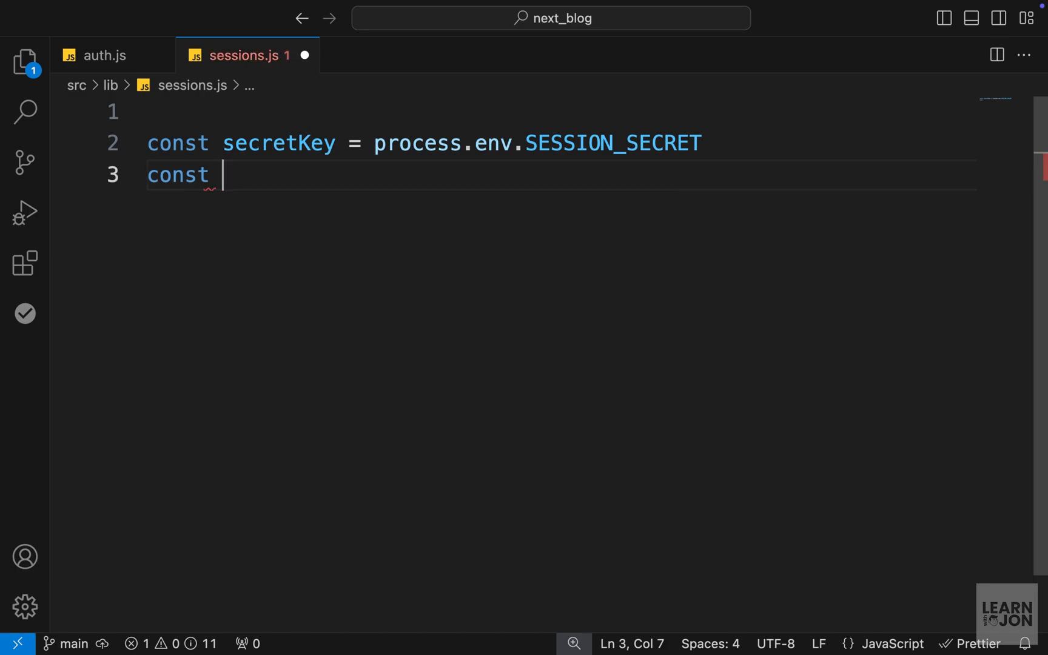
{"action": "type", "text": "encod"}
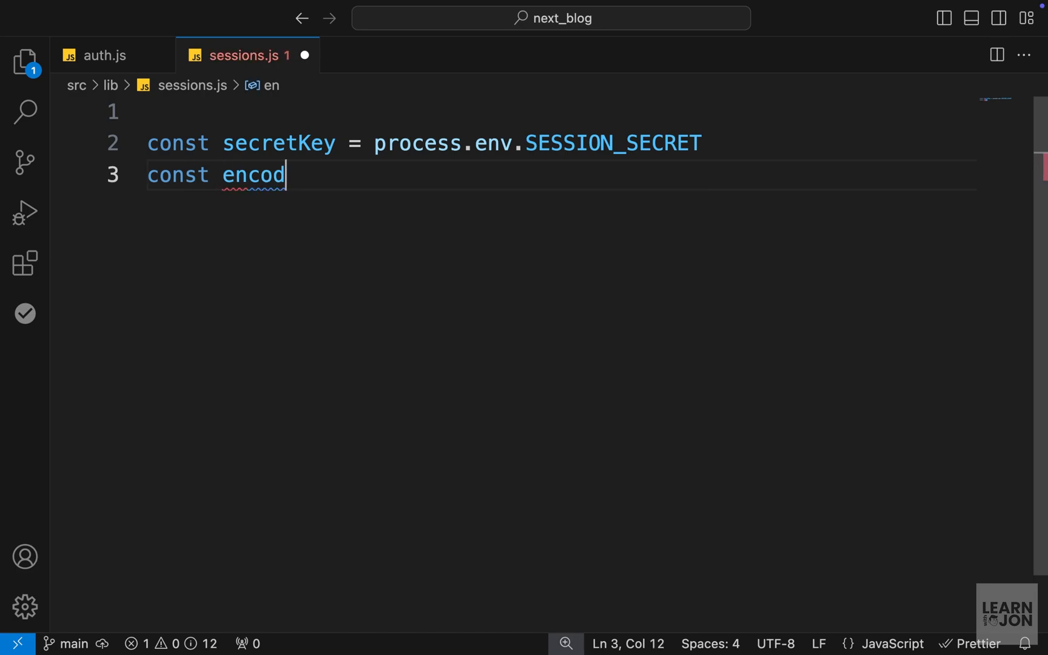
{"action": "type", "text": "edKey"}
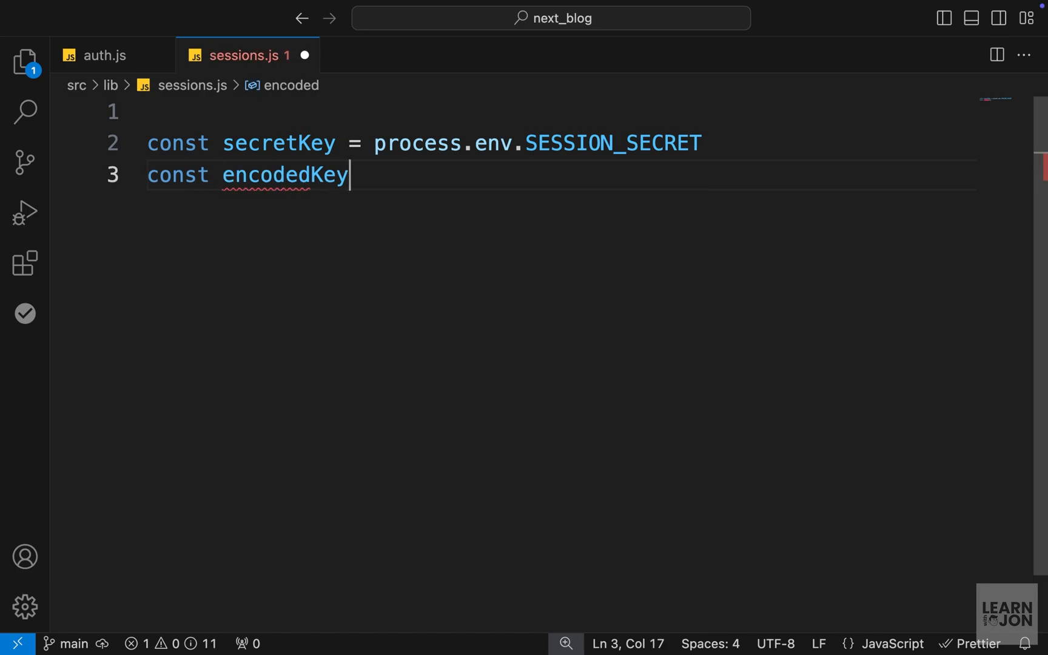
{"action": "type", "text": "= new TextEncoder().encode"}
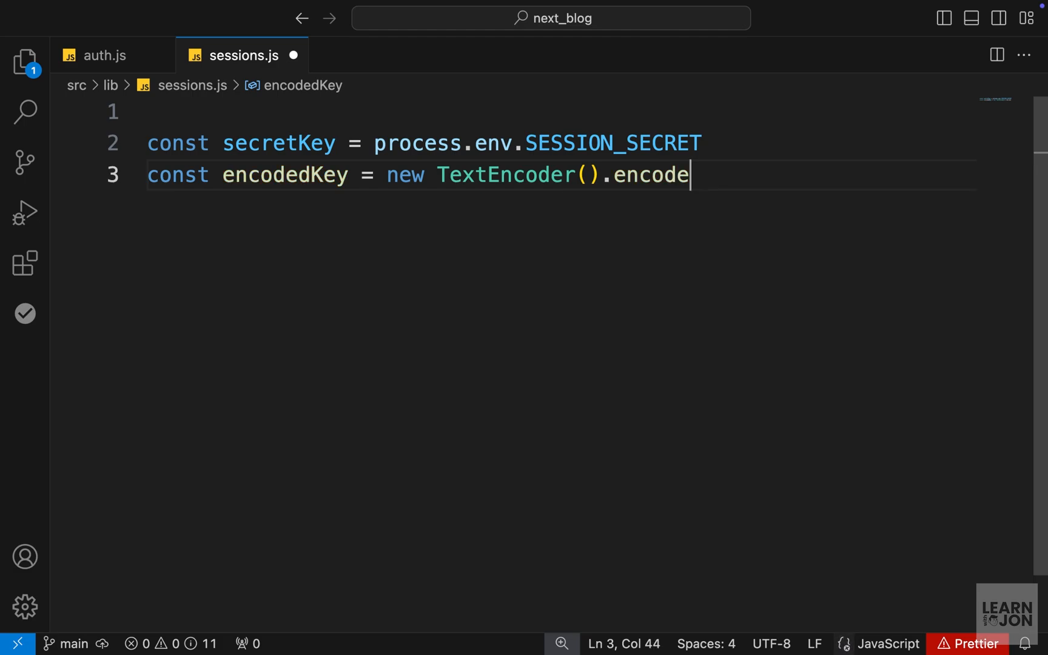
{"action": "type", "text": "()"}
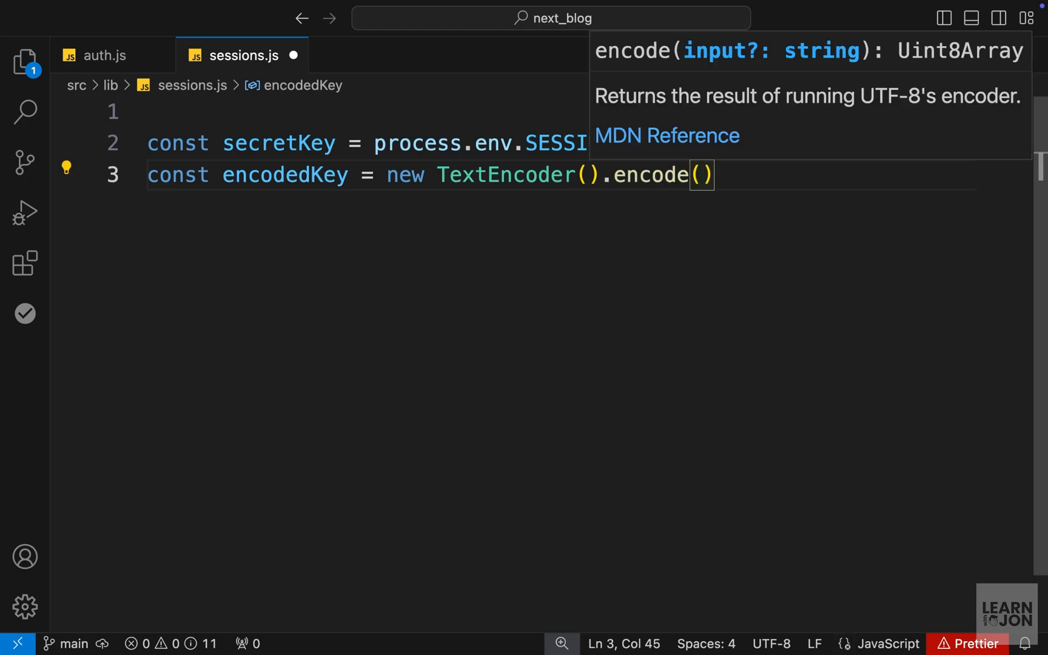
{"action": "type", "text": "secretKey"}
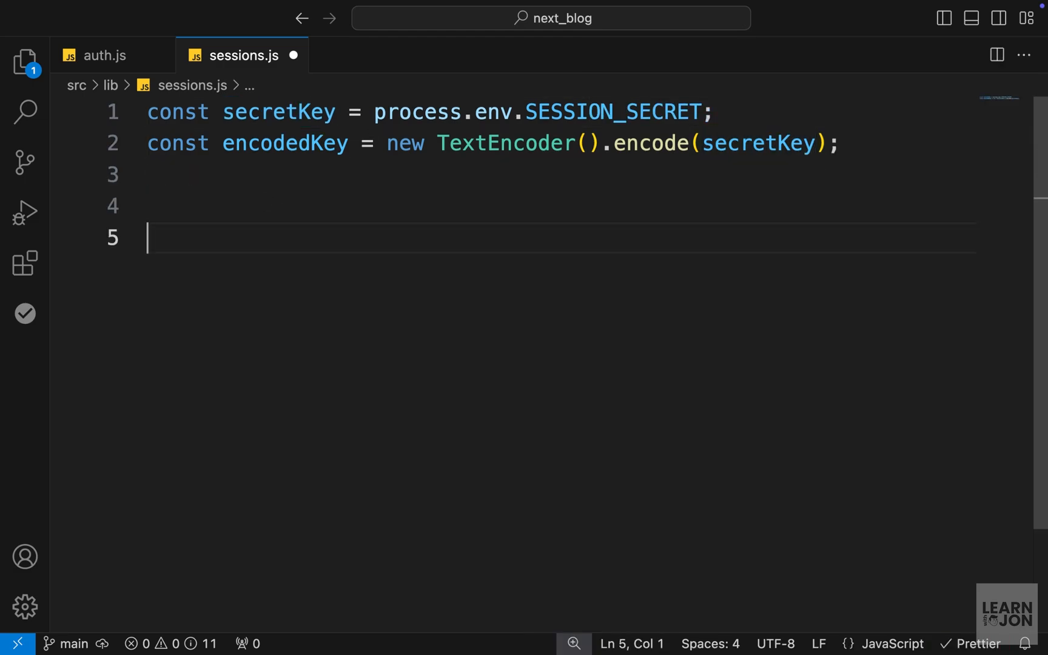
Step: Start an exported async encrypt(payload) returning new SignJWT(payload)
{"action": "type", "text": "export"}
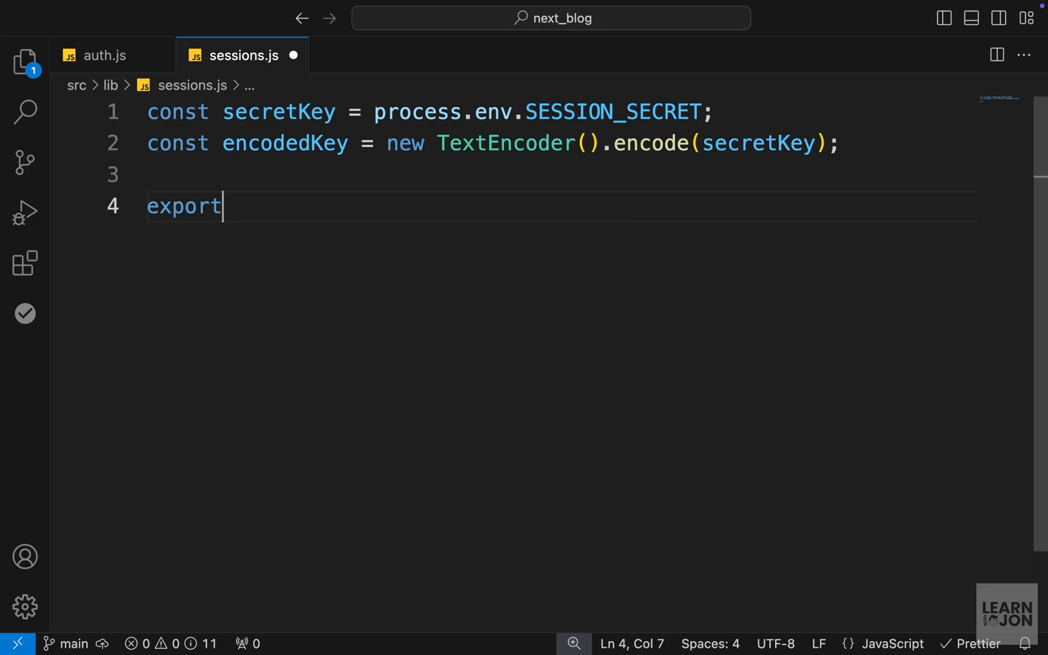
{"action": "type", "text": "async"}
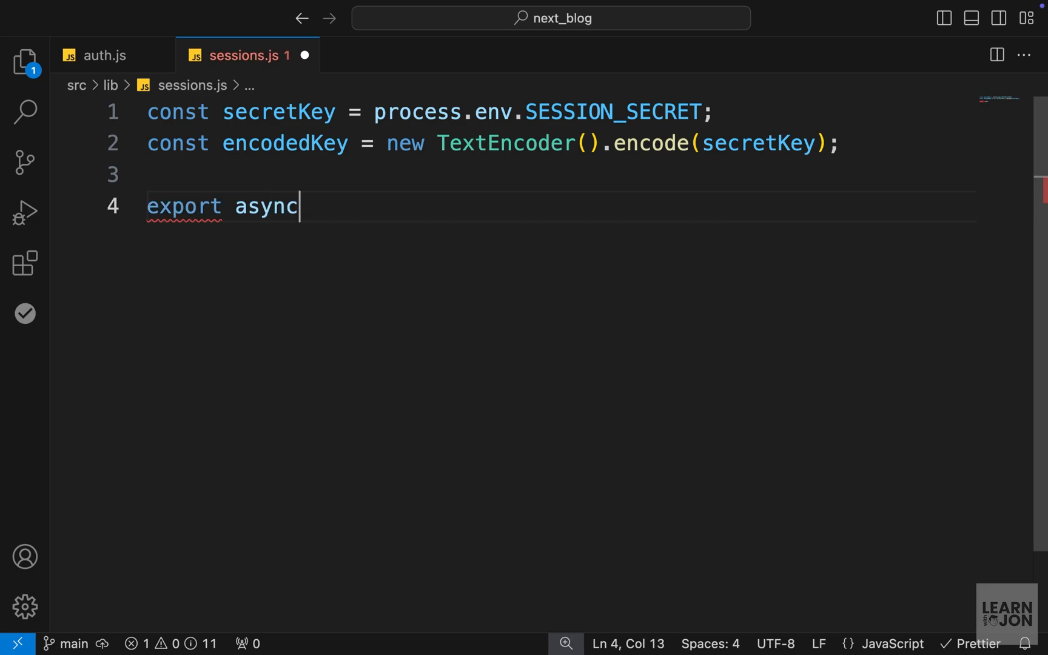
{"action": "type", "text": "function encrypt(params) {"}
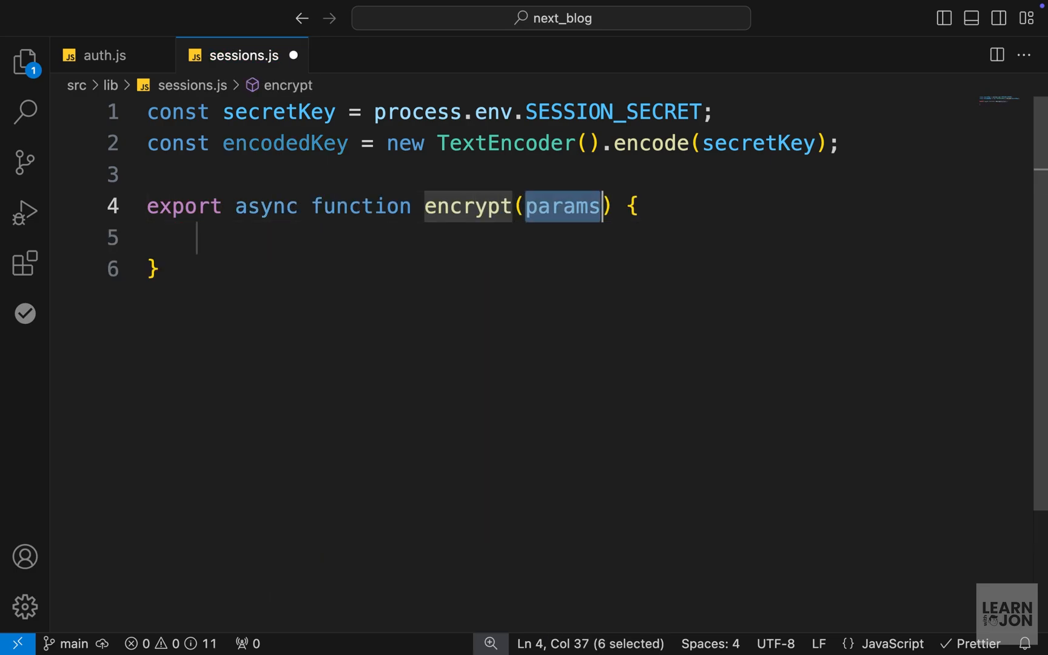
{"action": "type", "text": "payloa"}
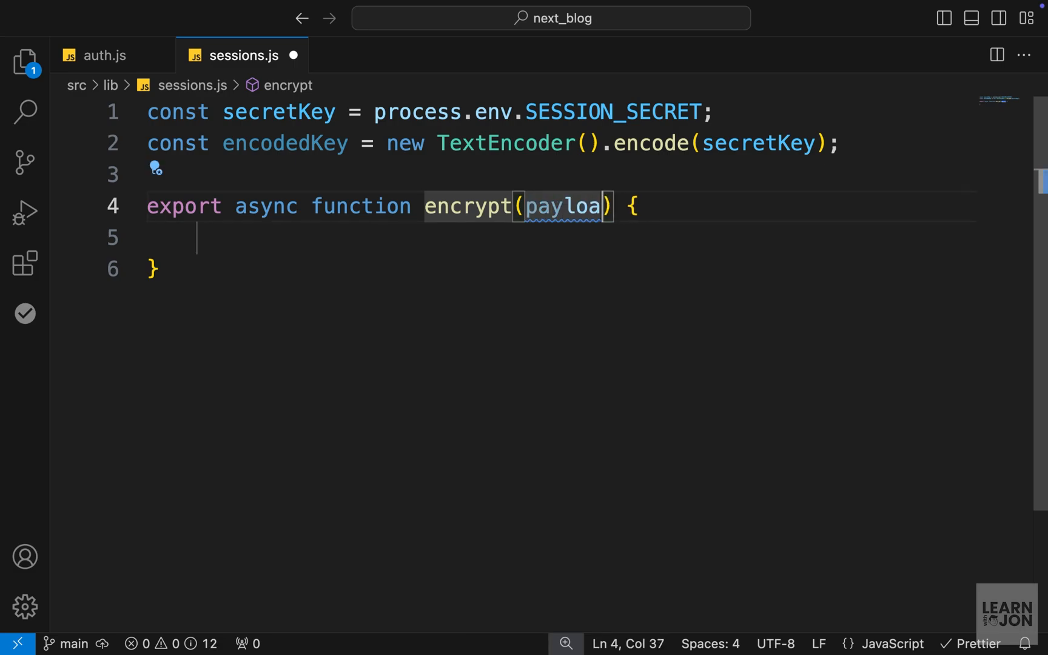
{"action": "type", "text": "return"}
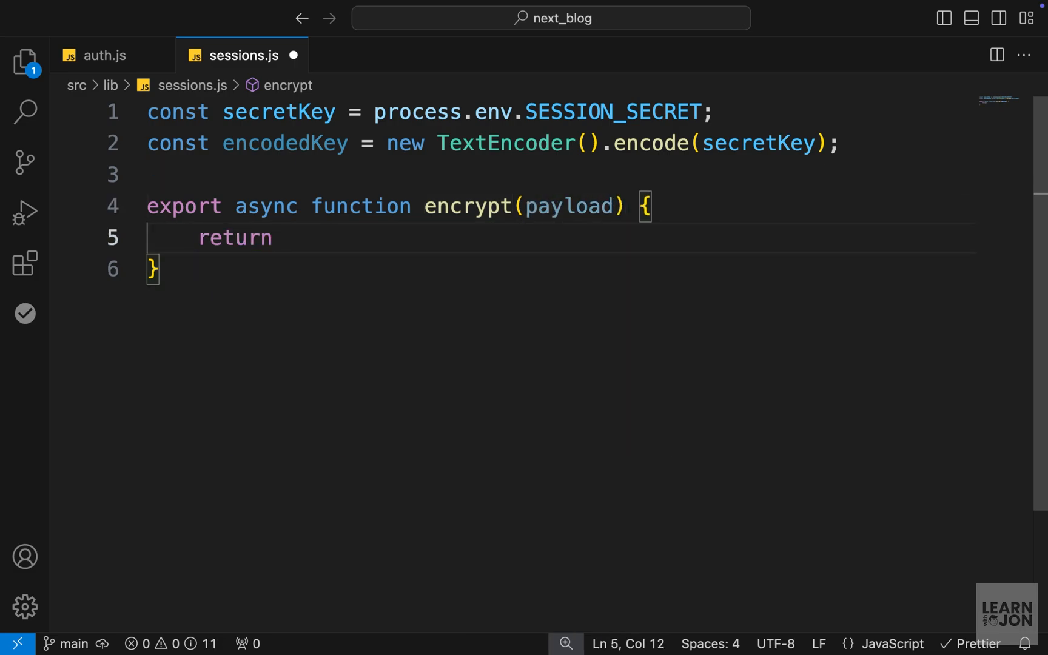
{"action": "type", "text": "new SignJWT"}
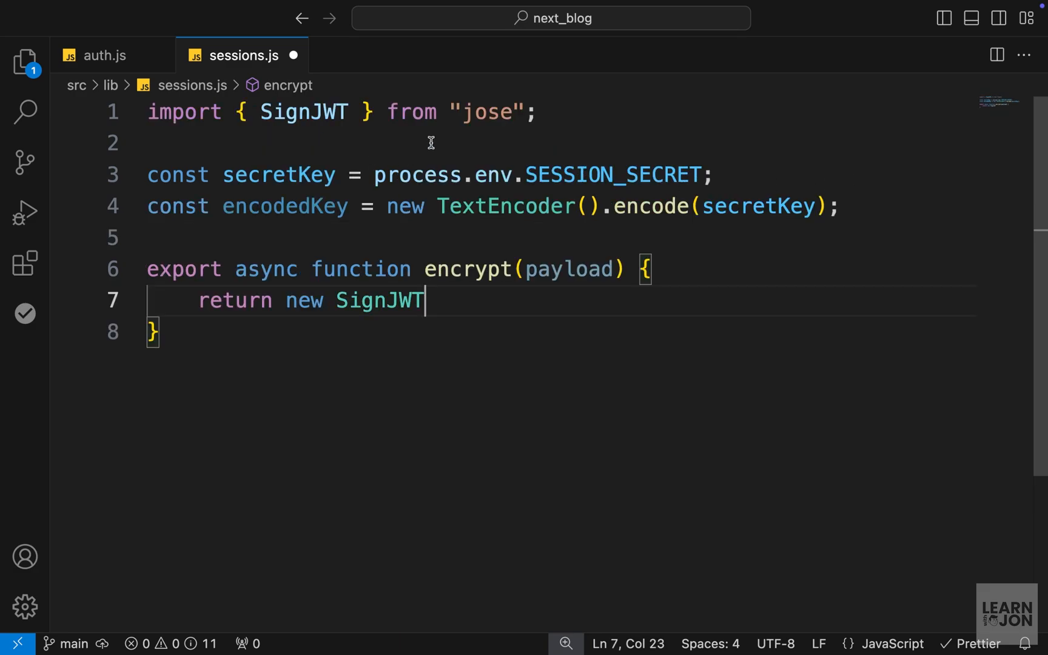
{"action": "double_click", "coordinate": [378, 299]}
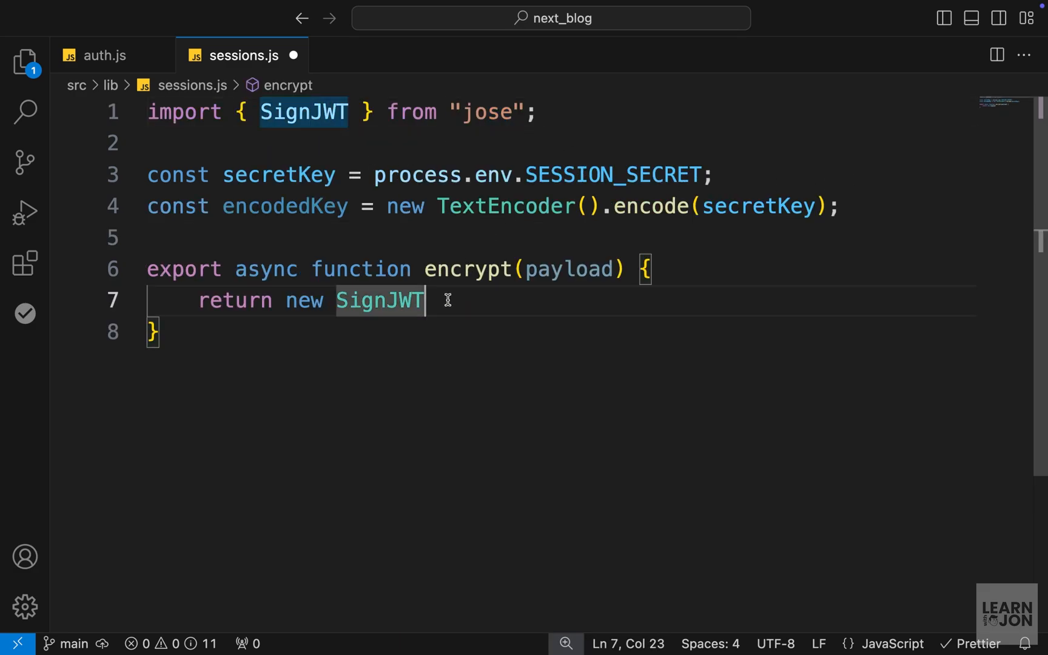
{"action": "type", "text": "()"}
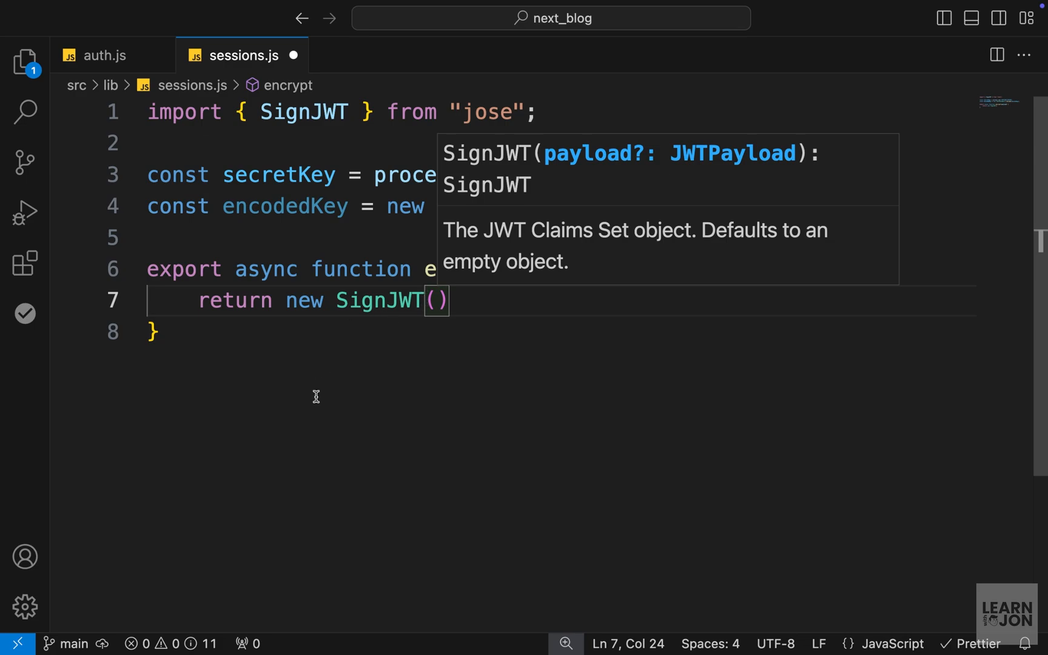
{"action": "mouse_move", "coordinate": [602, 234]}
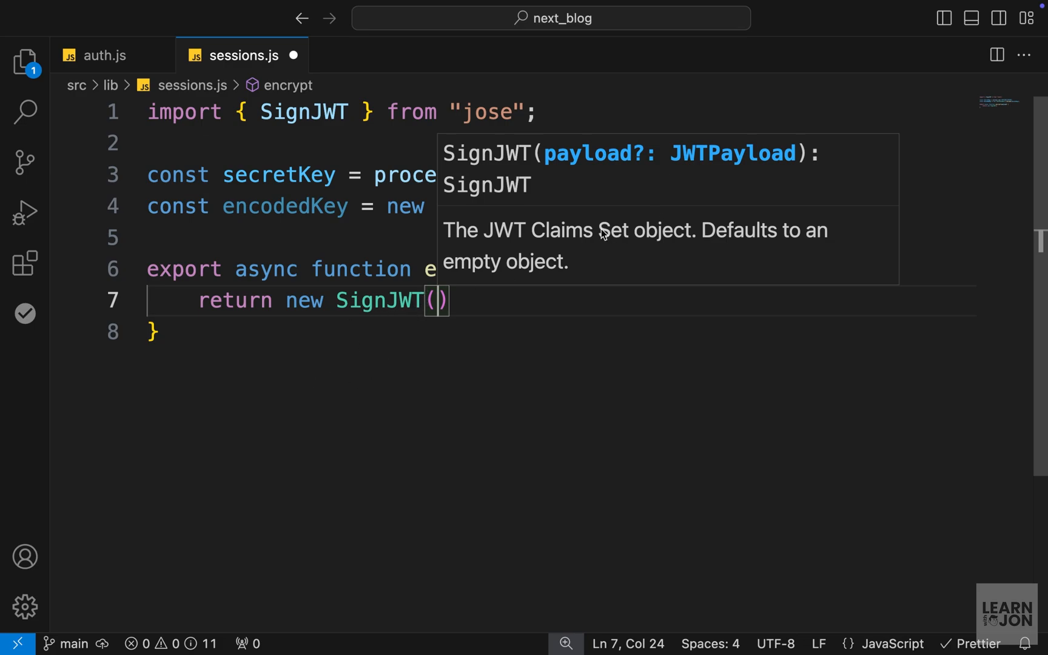
{"action": "type", "text": "pla"}
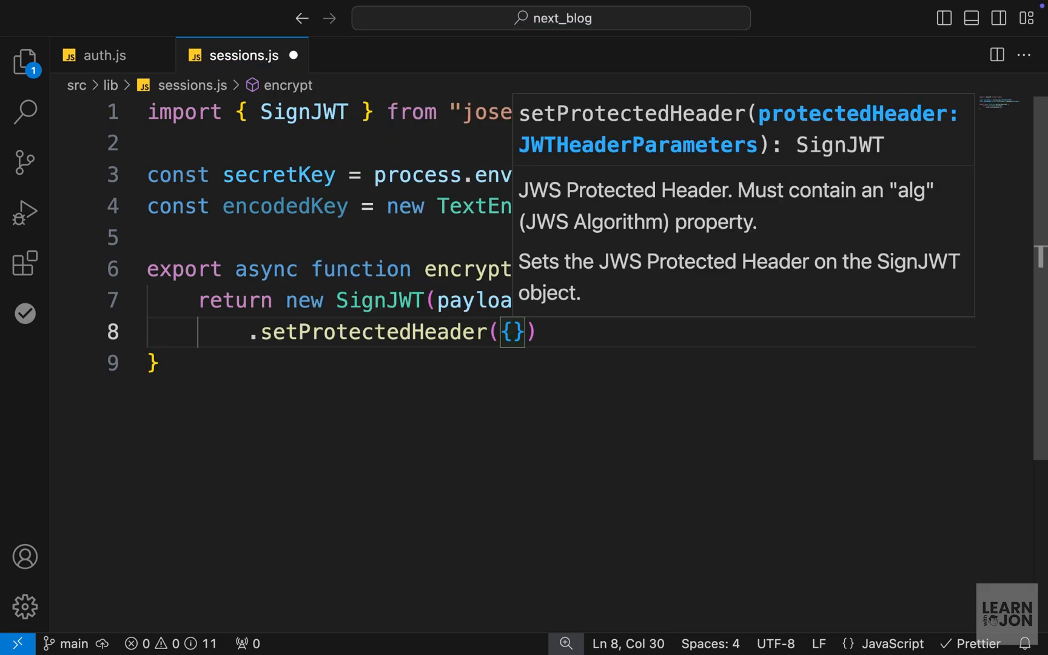
Step: Chain the HS256 protected header, issued-at, 7-day expiry and sign(encodedKey) onto the token
{"action": "type", "text": "alg:"}
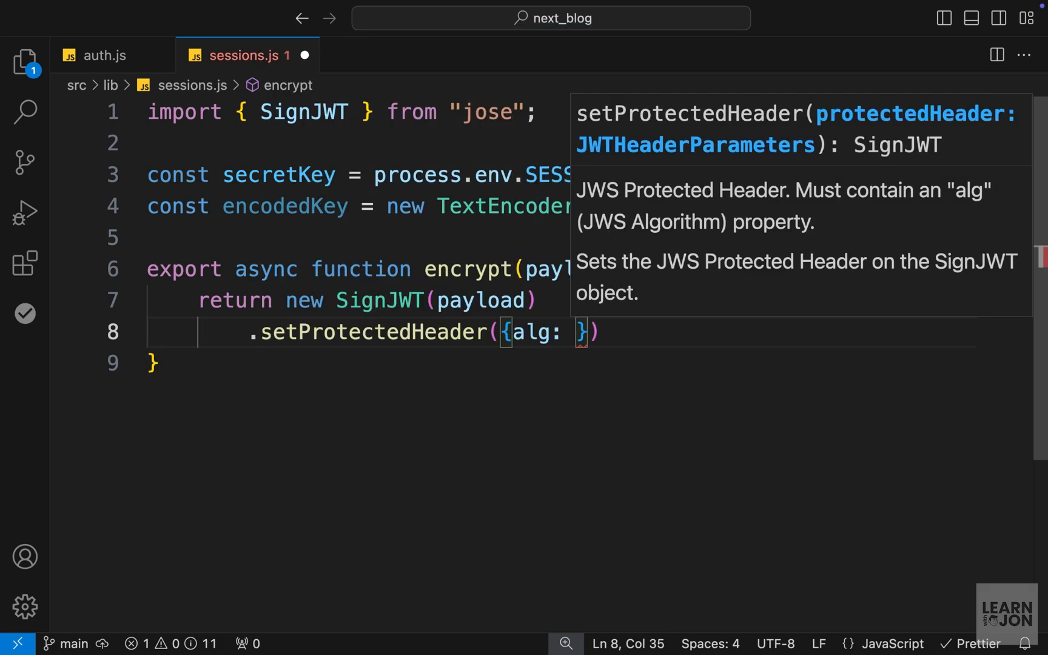
{"action": "type", "text": "\"HS256\""}
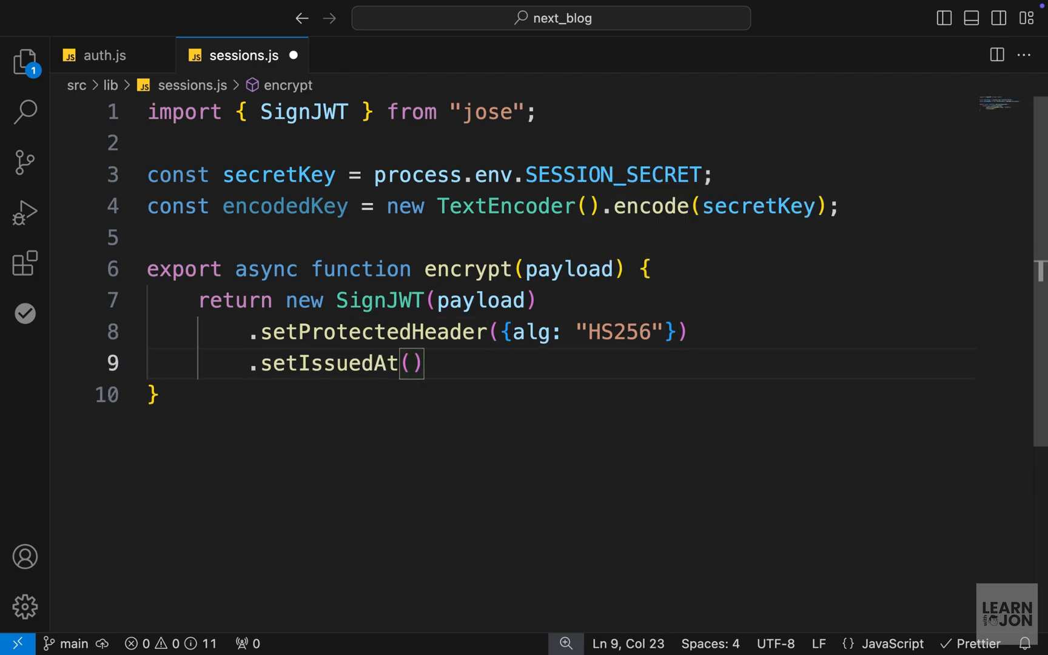
{"action": "type", "text": ".setExpirationTime()"}
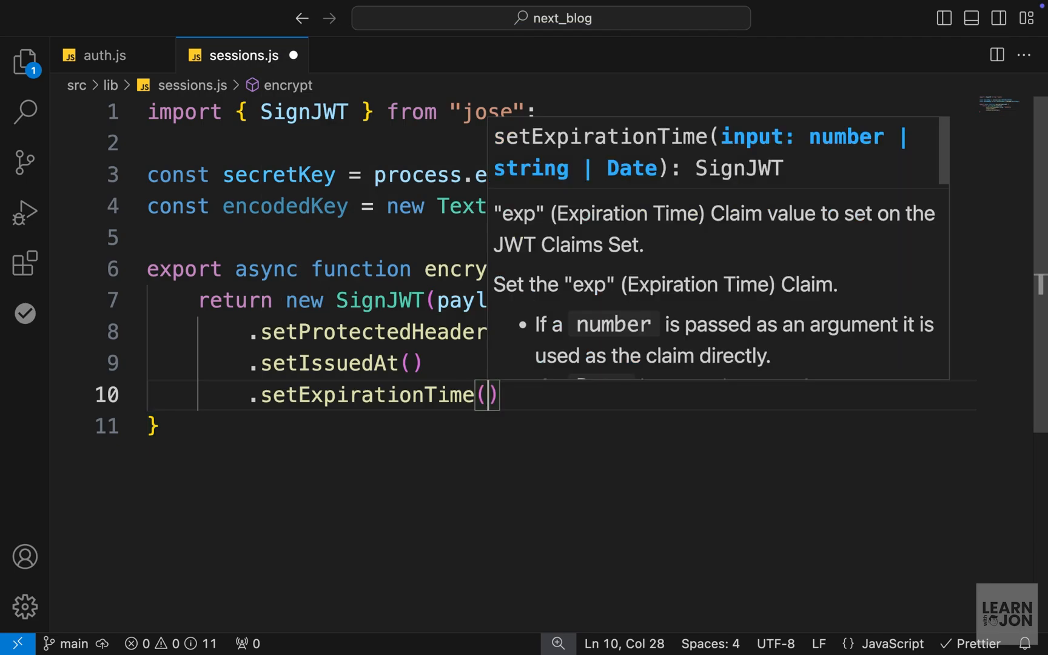
{"action": "type", "text": "'"}
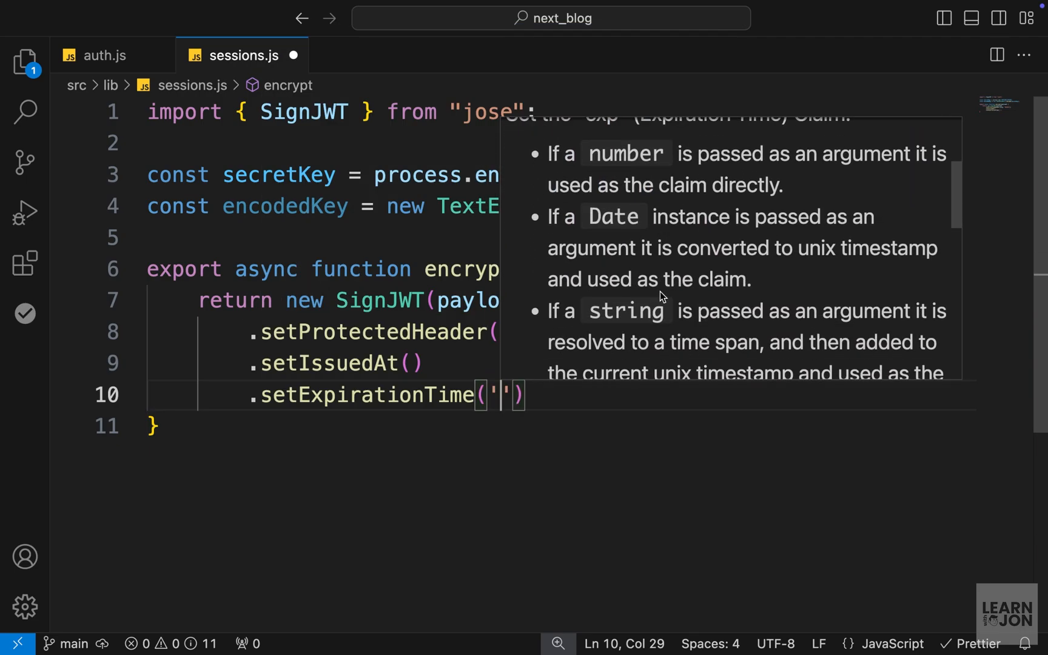
{"action": "type", "text": "10"}
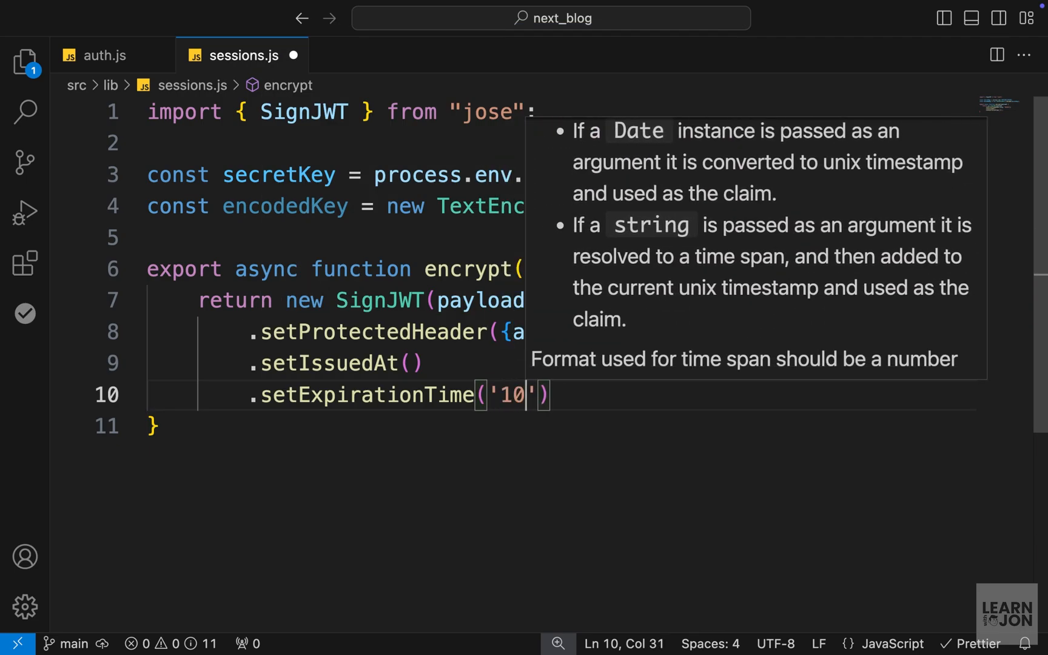
{"action": "type", "text": "s"}
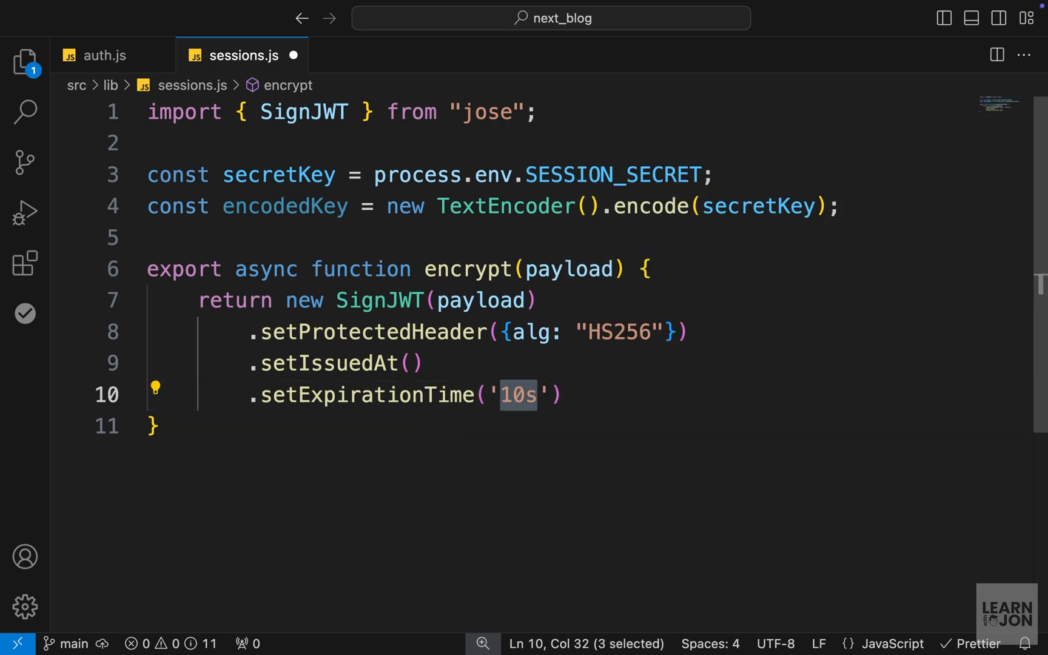
{"action": "type", "text": "7d"}
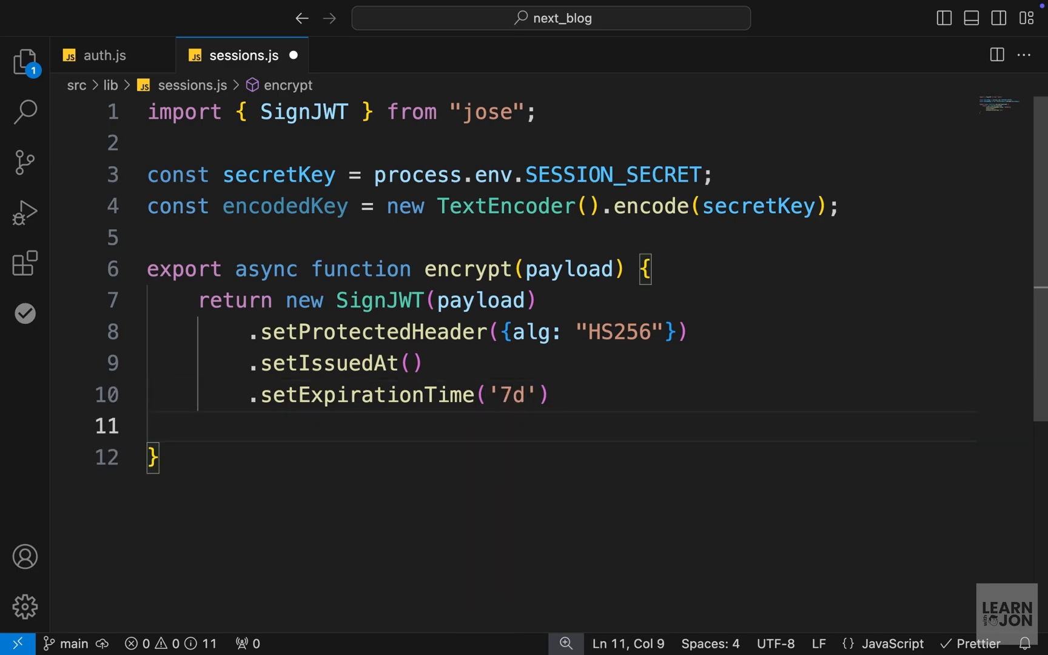
{"action": "type", "text": ".sign()"}
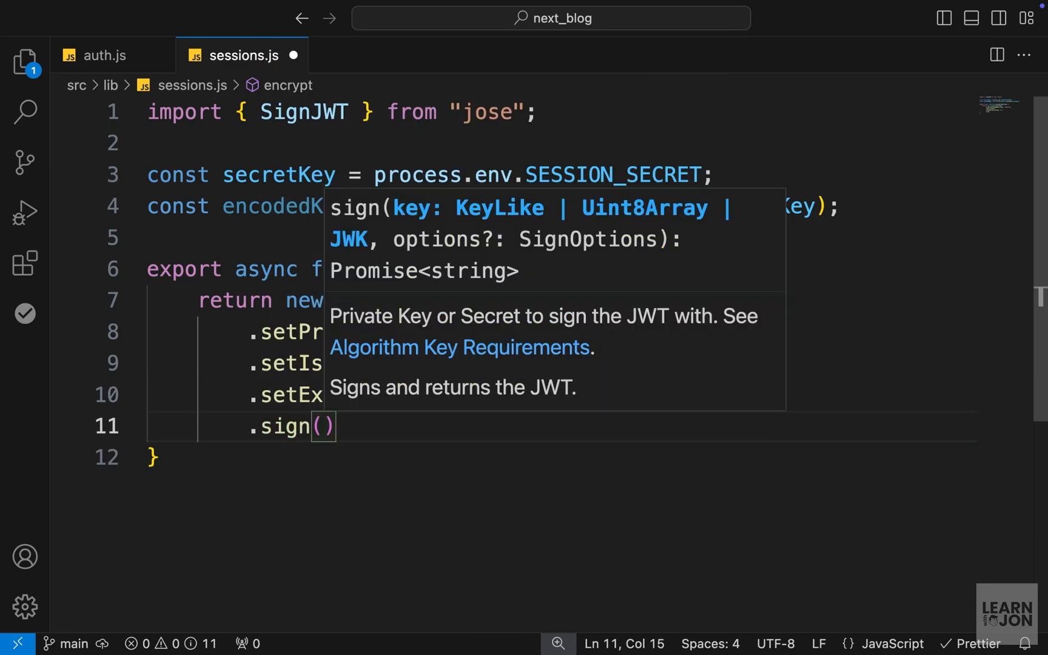
{"action": "type", "text": "encodedKey"}
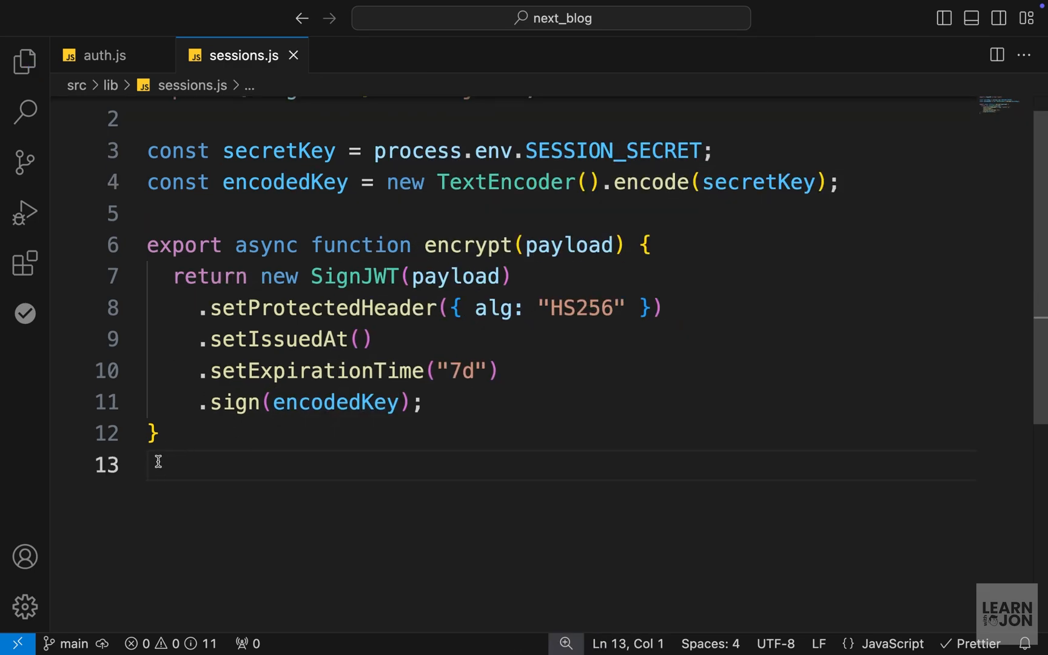
{"action": "left_click", "coordinate": [156, 433]}
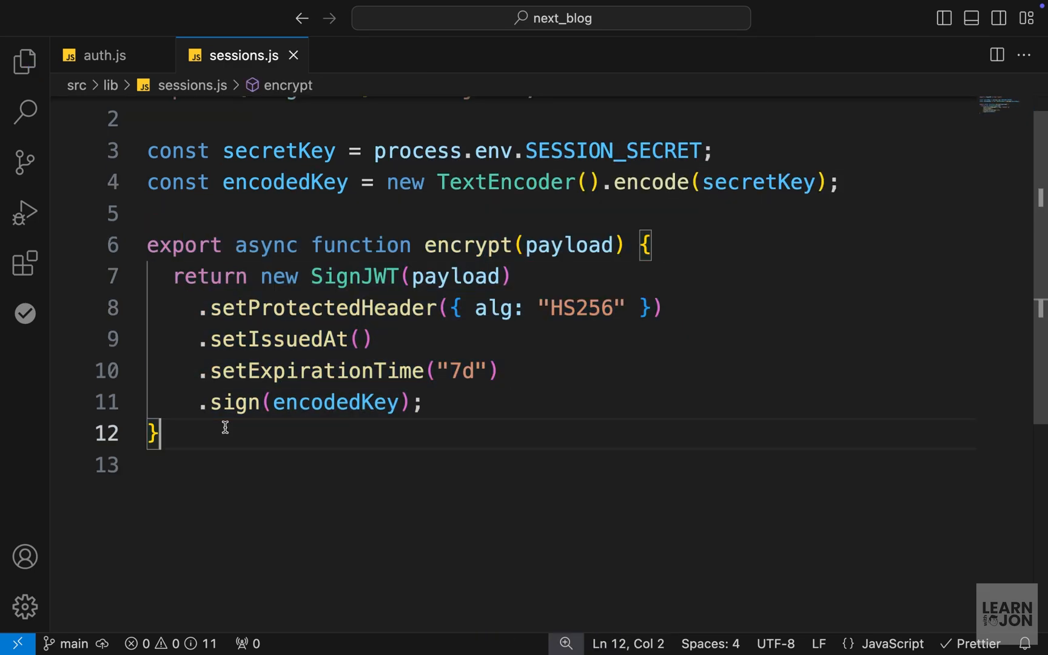
{"action": "mouse_move", "coordinate": [483, 440]}
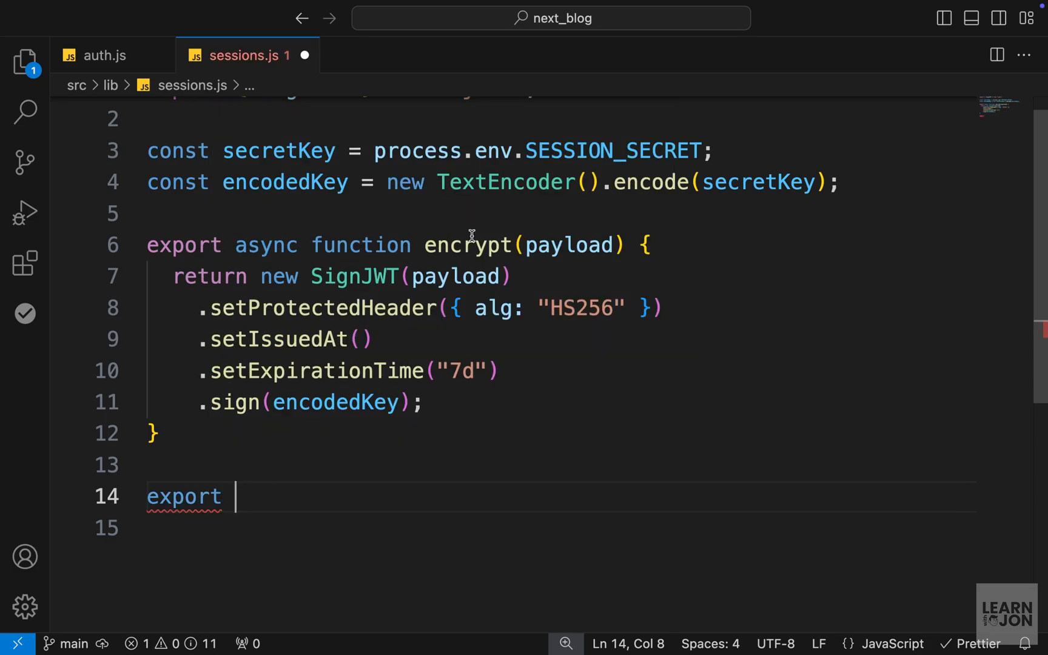
Step: Add an async decrypt(session) with a try block destructuring payload from await jwtVerify
{"action": "type", "text": "async function name(params) {"}
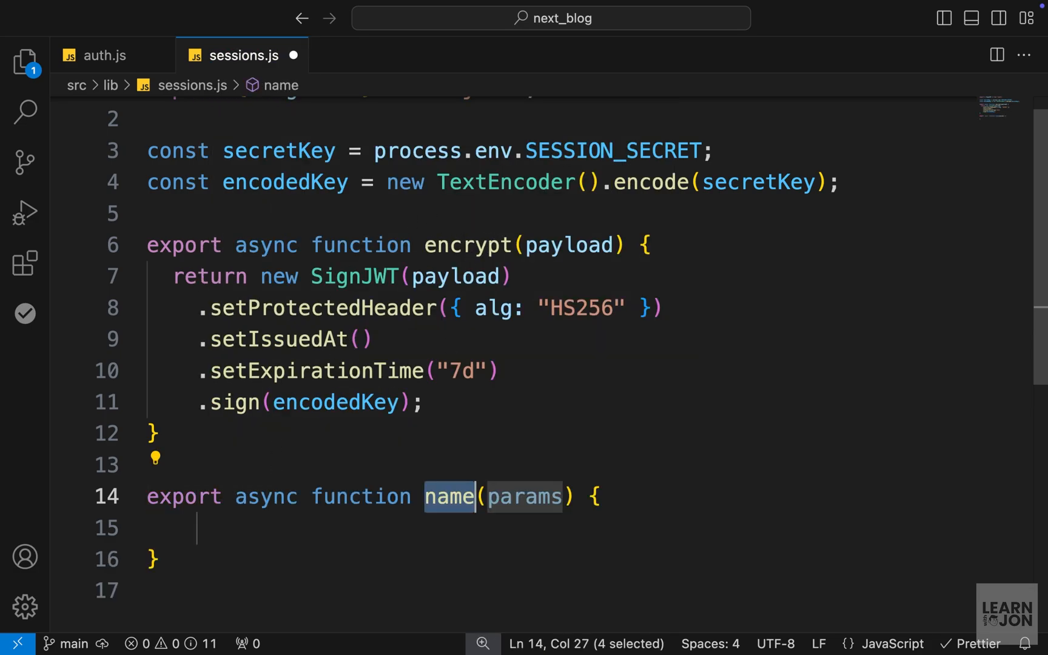
{"action": "type", "text": "decrypt(sessio"}
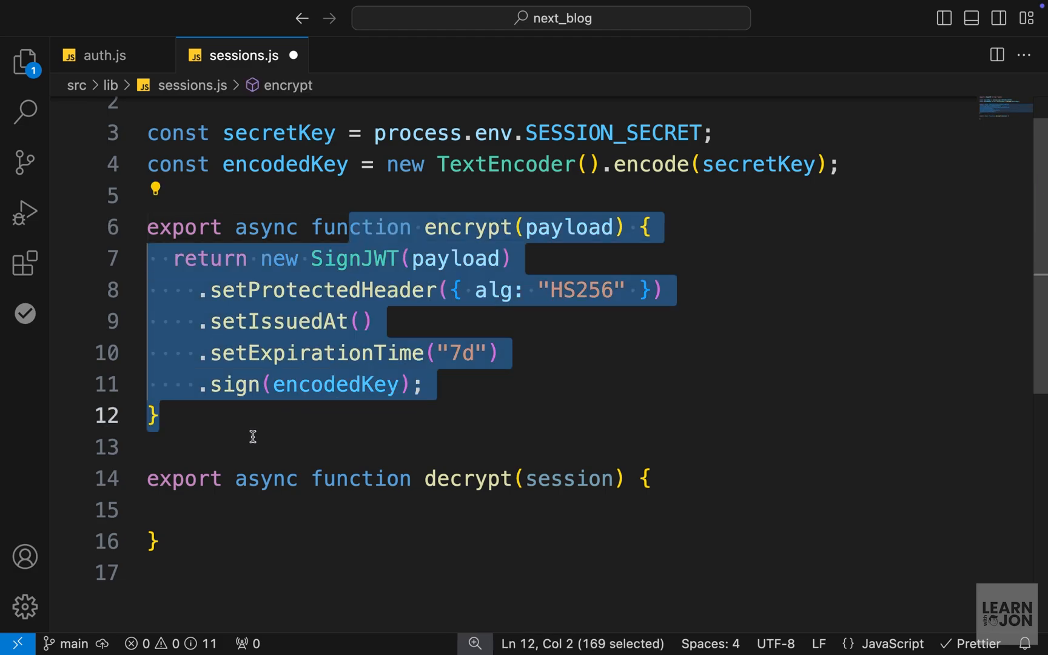
{"action": "double_click", "coordinate": [567, 410]}
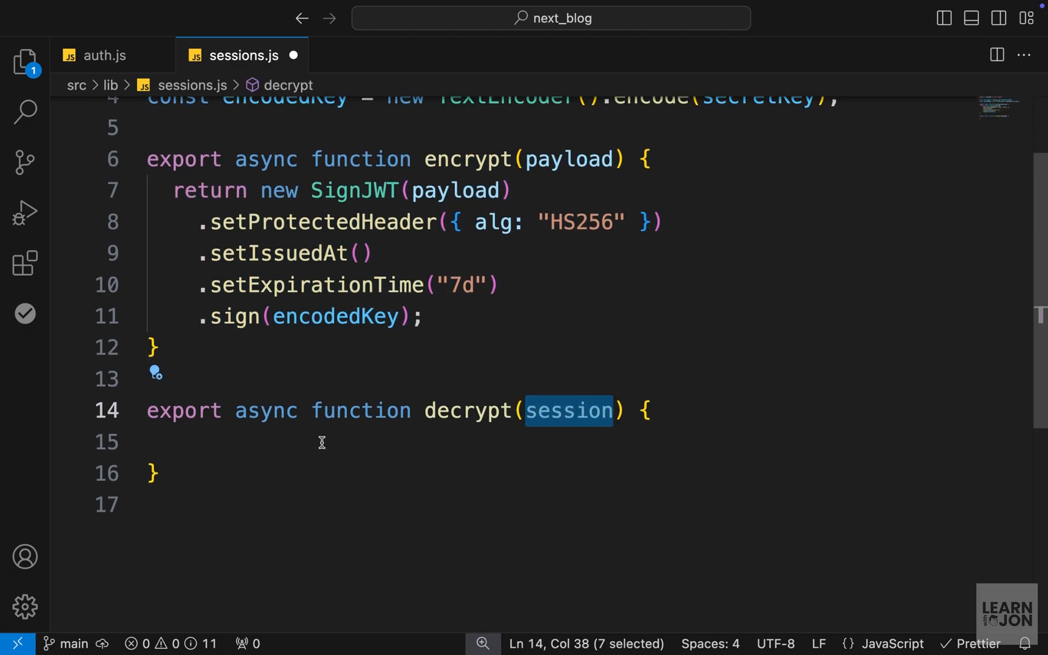
{"action": "type", "text": "try {"}
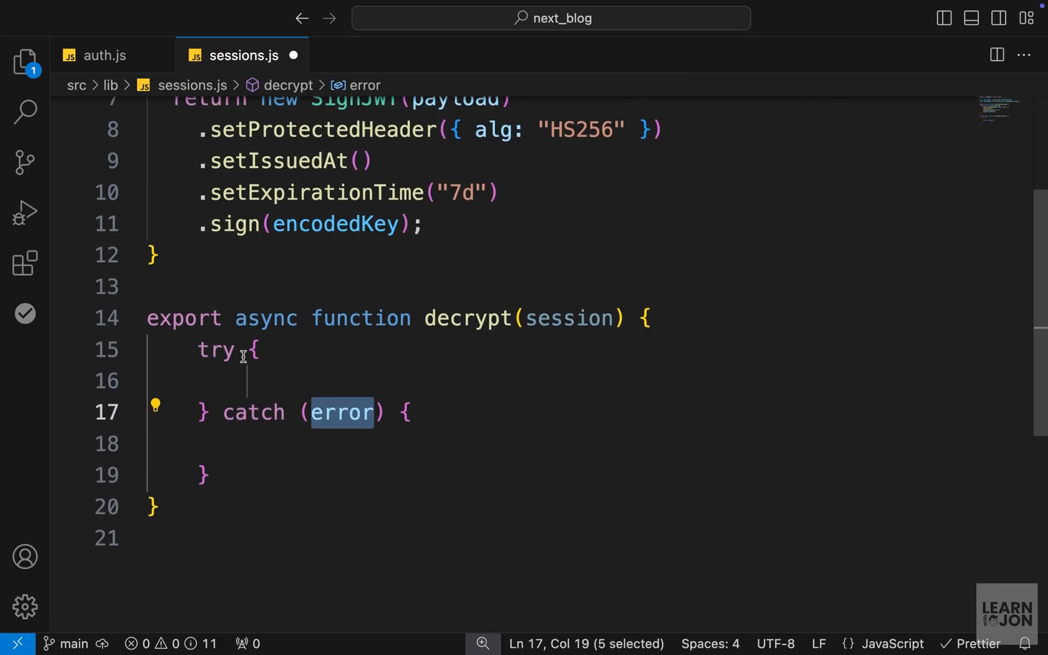
{"action": "type", "text": "const"}
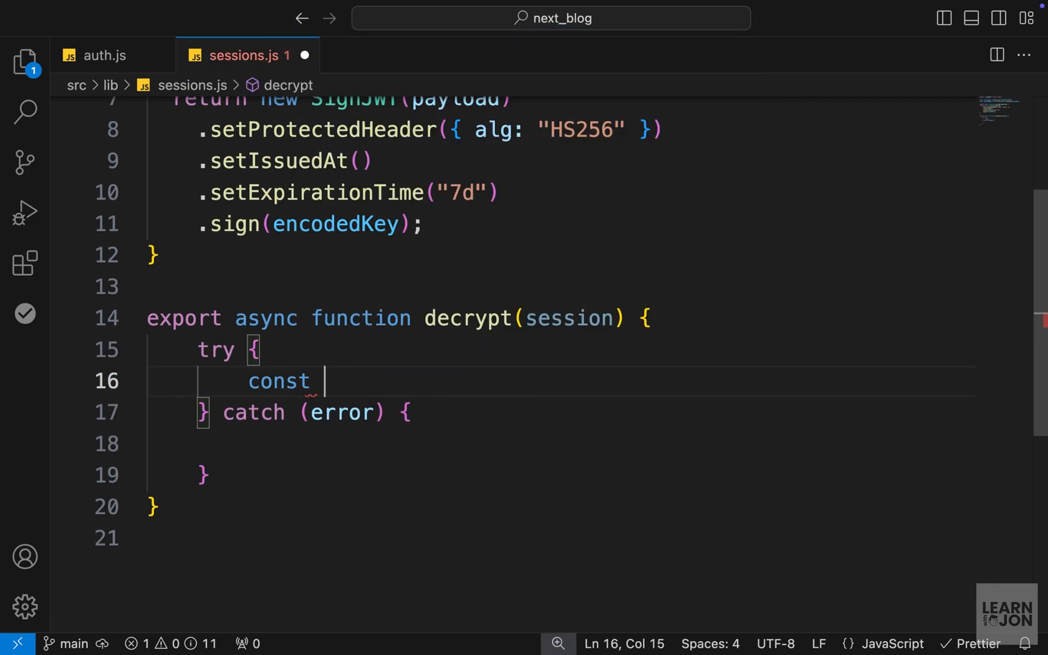
{"action": "type", "text": "{payload}"}
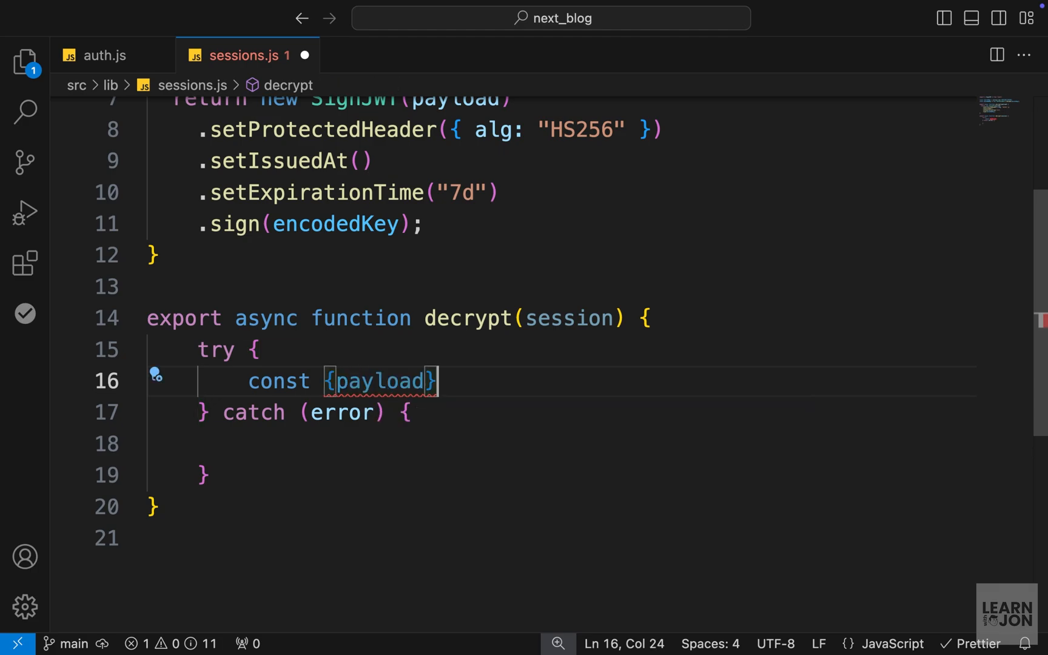
{"action": "type", "text": "="}
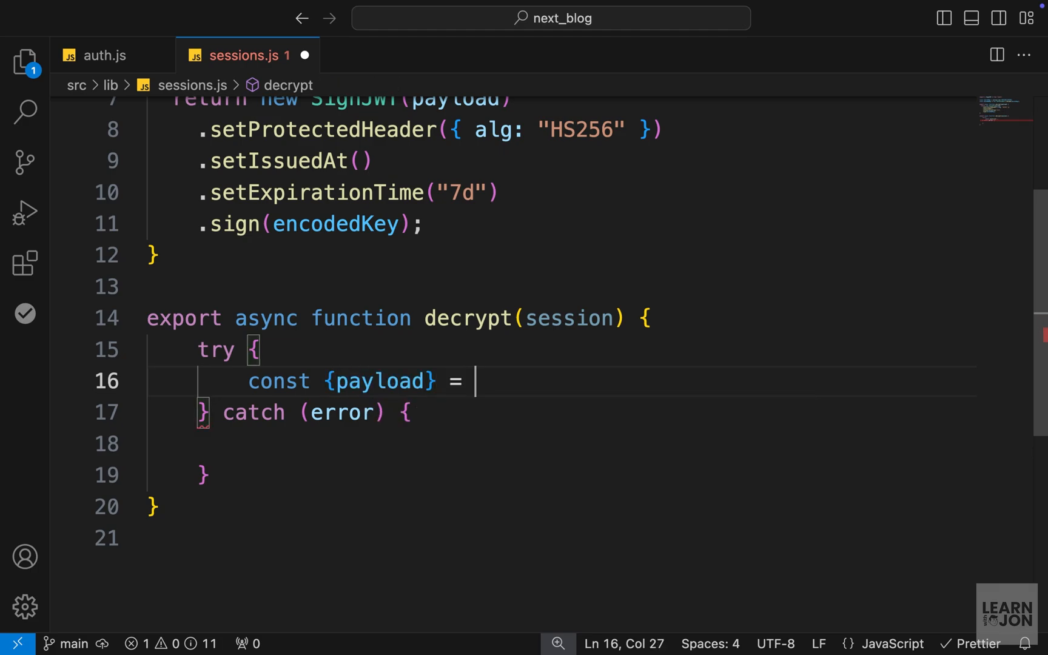
{"action": "type", "text": "await"}
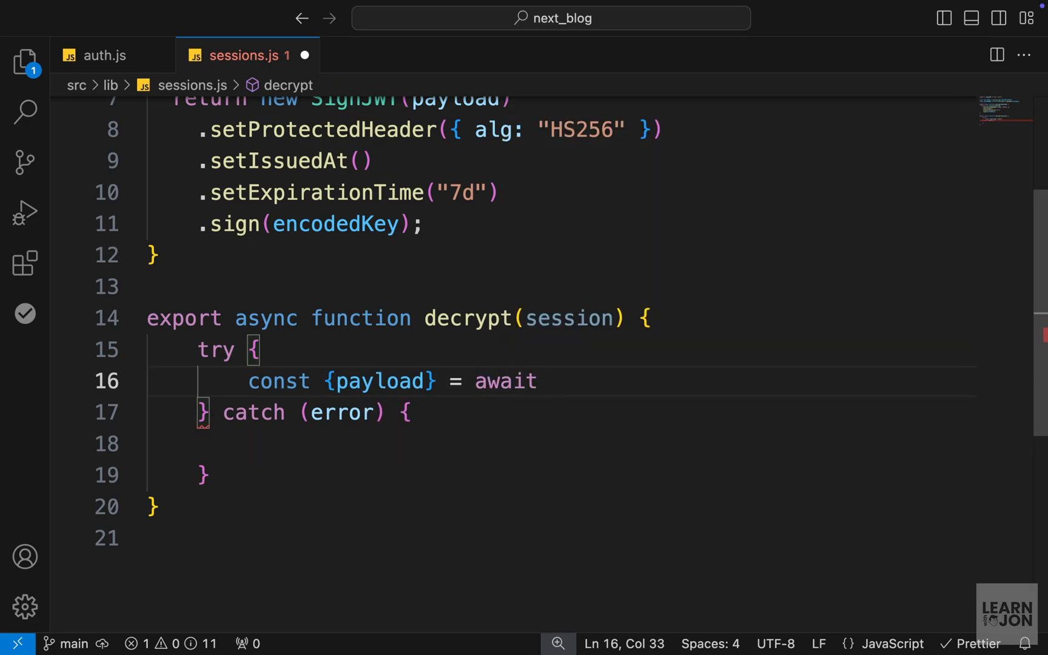
{"action": "type", "text": "jwt"}
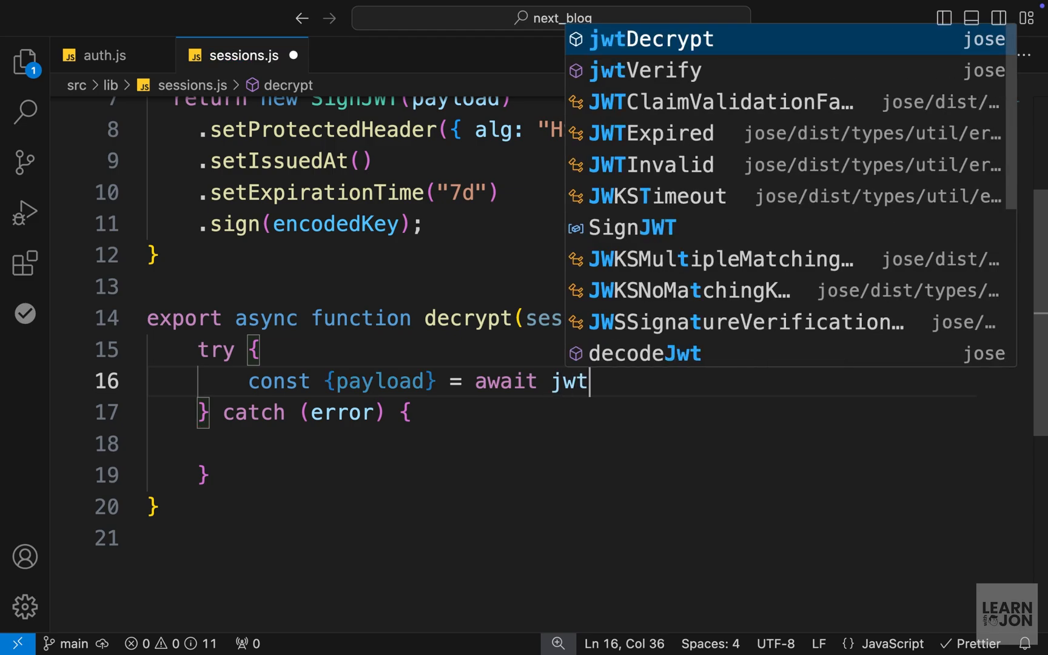
{"action": "left_click", "coordinate": [644, 69]}
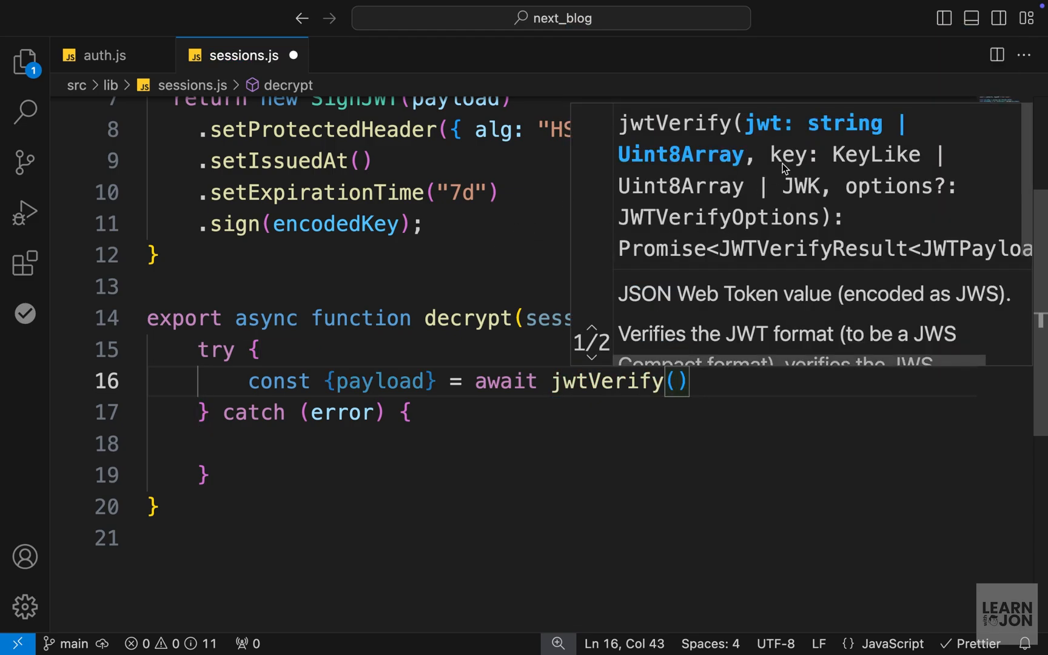
{"action": "mouse_move", "coordinate": [734, 306]}
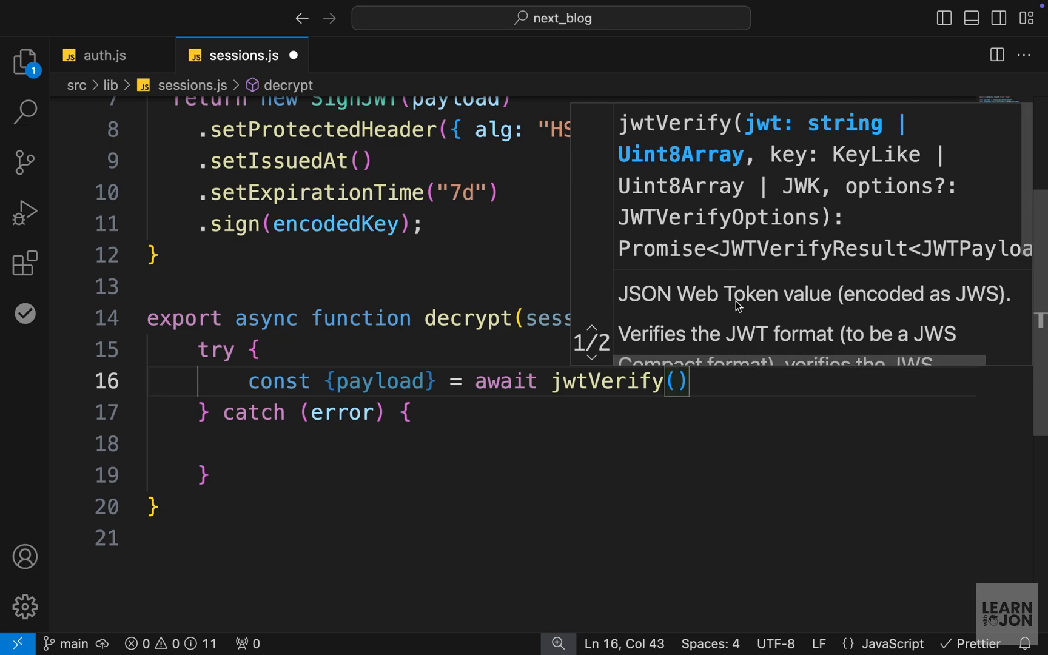
Step: Pass session, encodedKey and algorithms ['HS256'] to jwtVerify and return the payload
{"action": "type", "text": "session"}
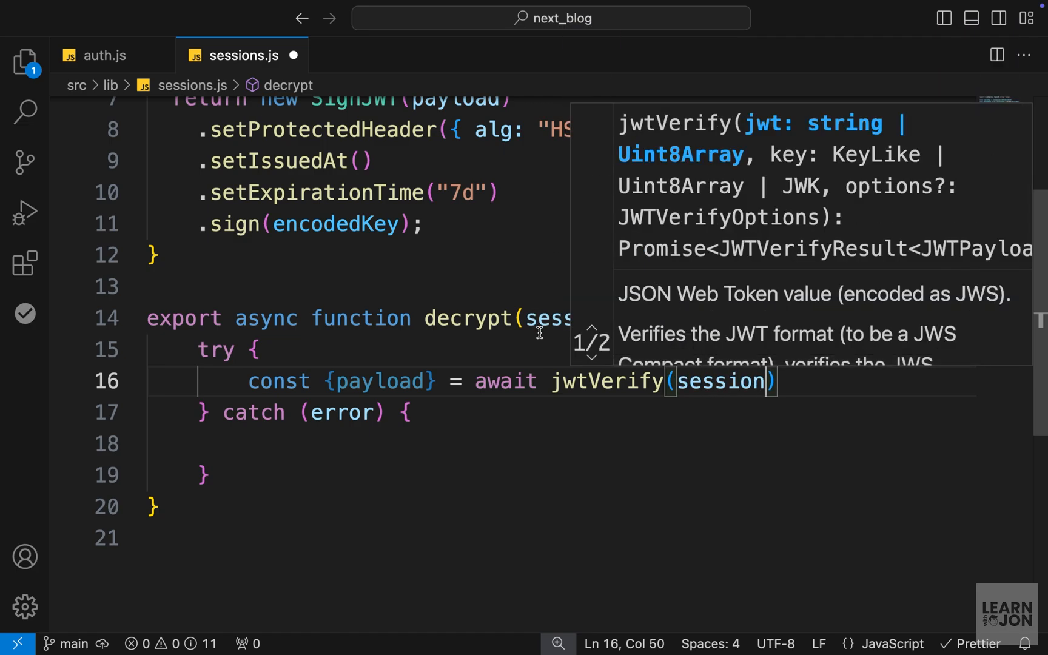
{"action": "type", "text": ","}
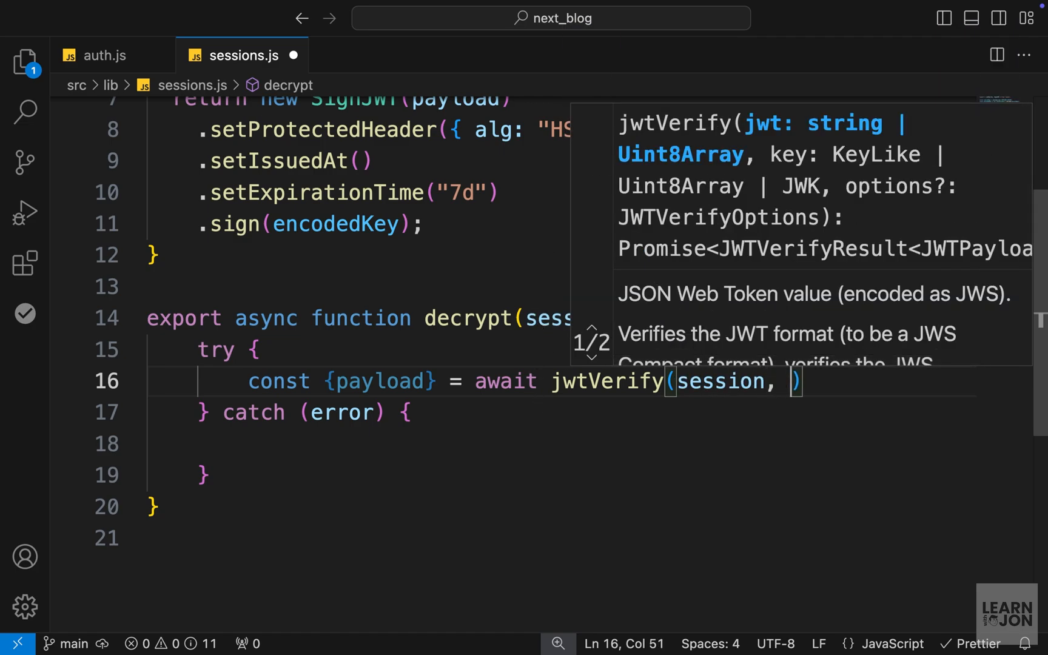
{"action": "type", "text": "encodedKey, {"}
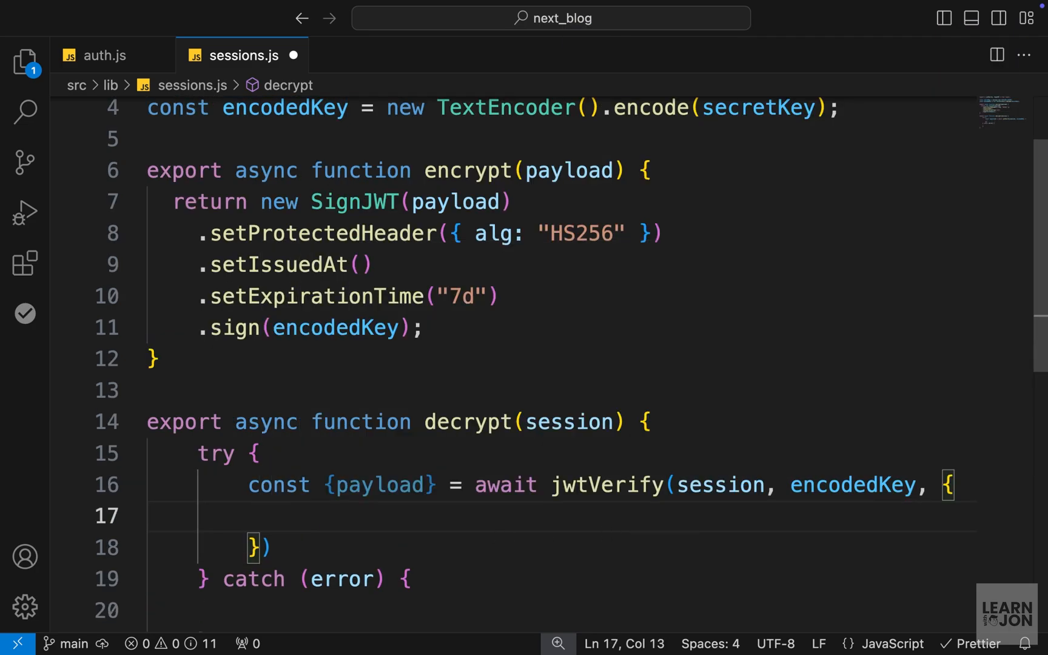
{"action": "type", "text": "algorithms: ['']"}
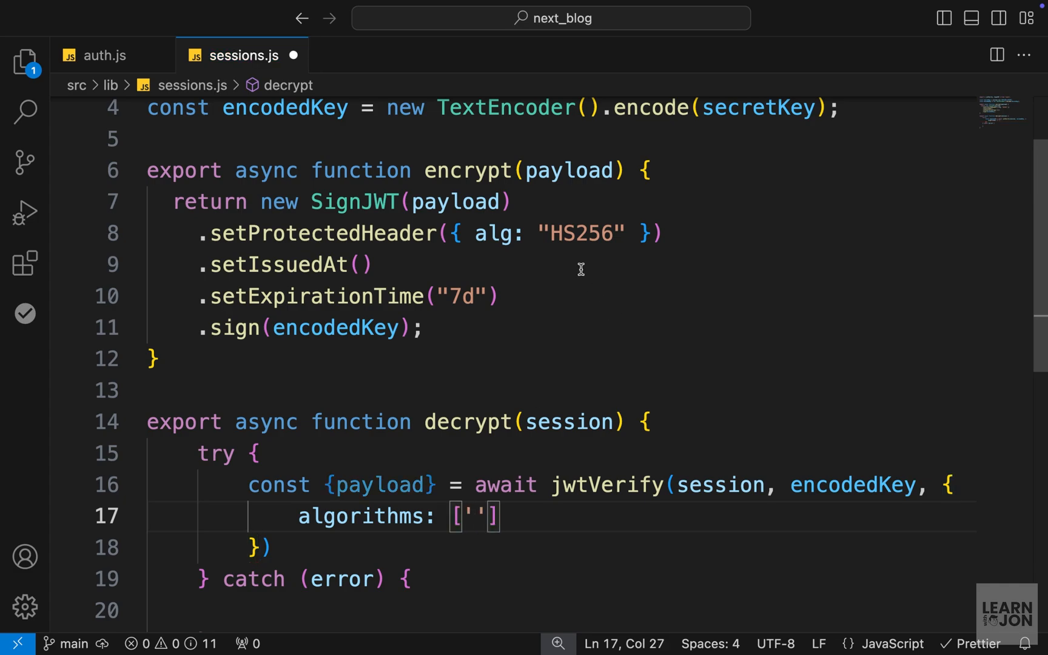
{"action": "type", "text": "HS256"}
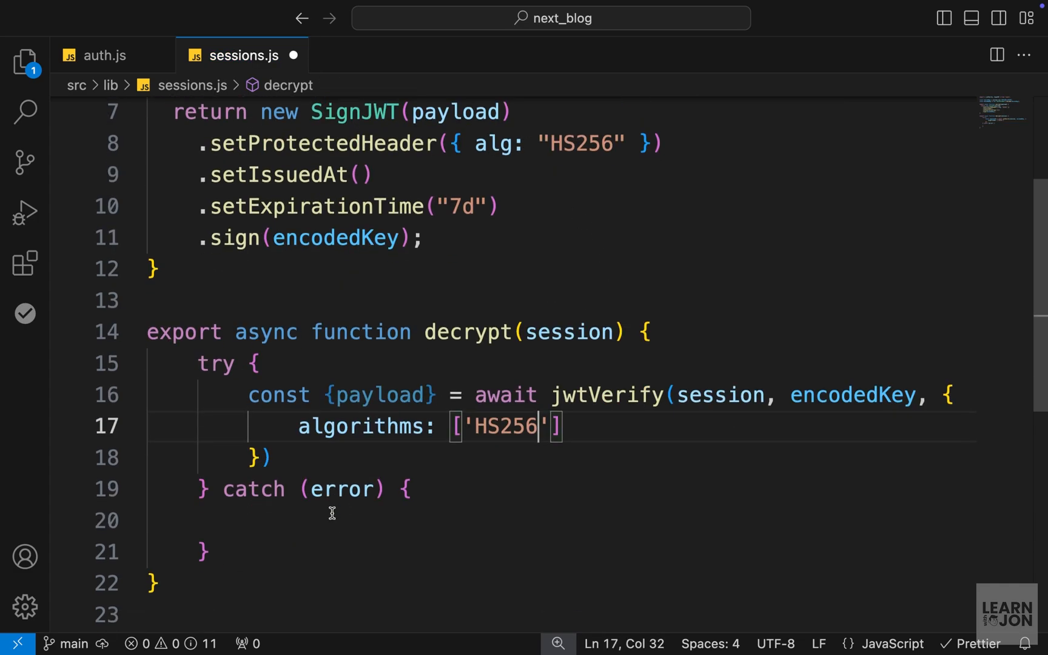
{"action": "type", "text": "return payload;"}
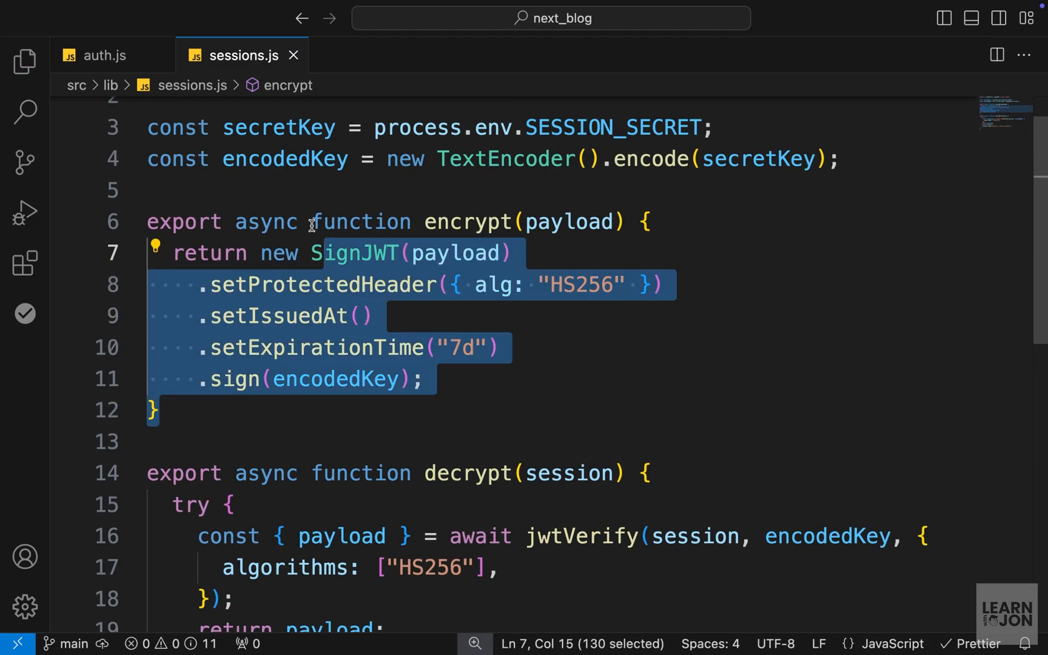
{"action": "double_click", "coordinate": [278, 127]}
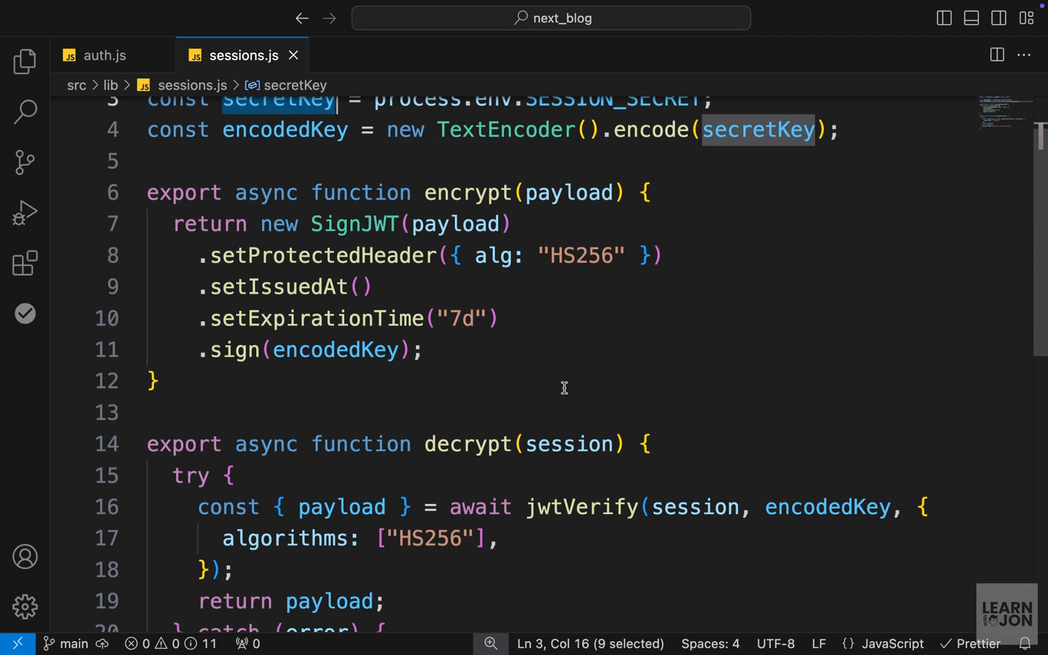
{"action": "scroll", "scroll_direction": "down", "scroll_amount": 3}
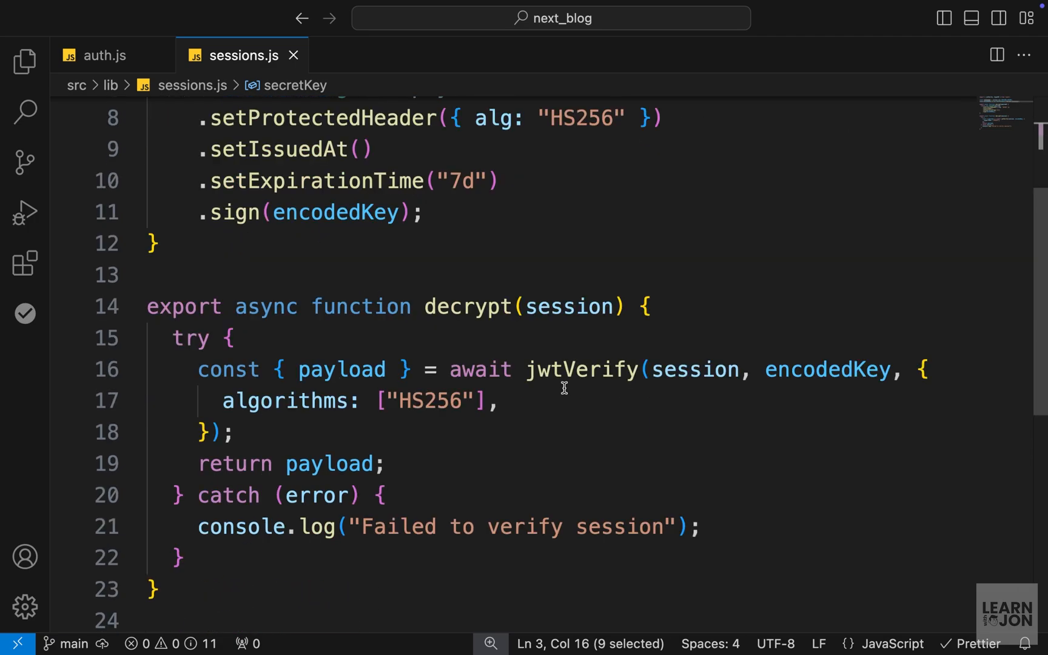
{"action": "mouse_move", "coordinate": [446, 470]}
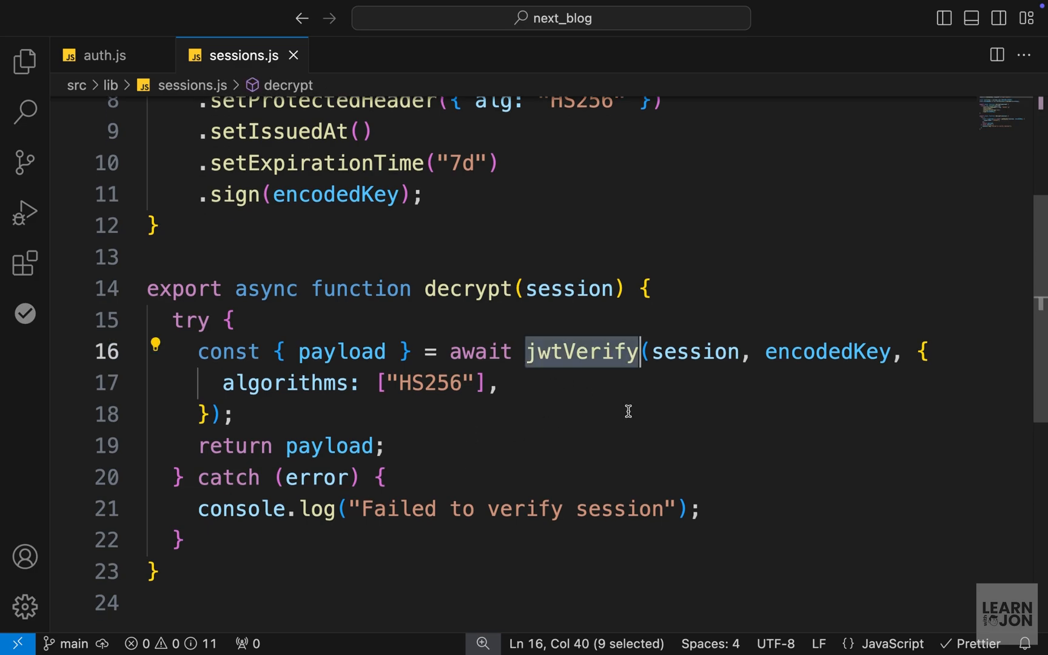
{"action": "double_click", "coordinate": [695, 352]}
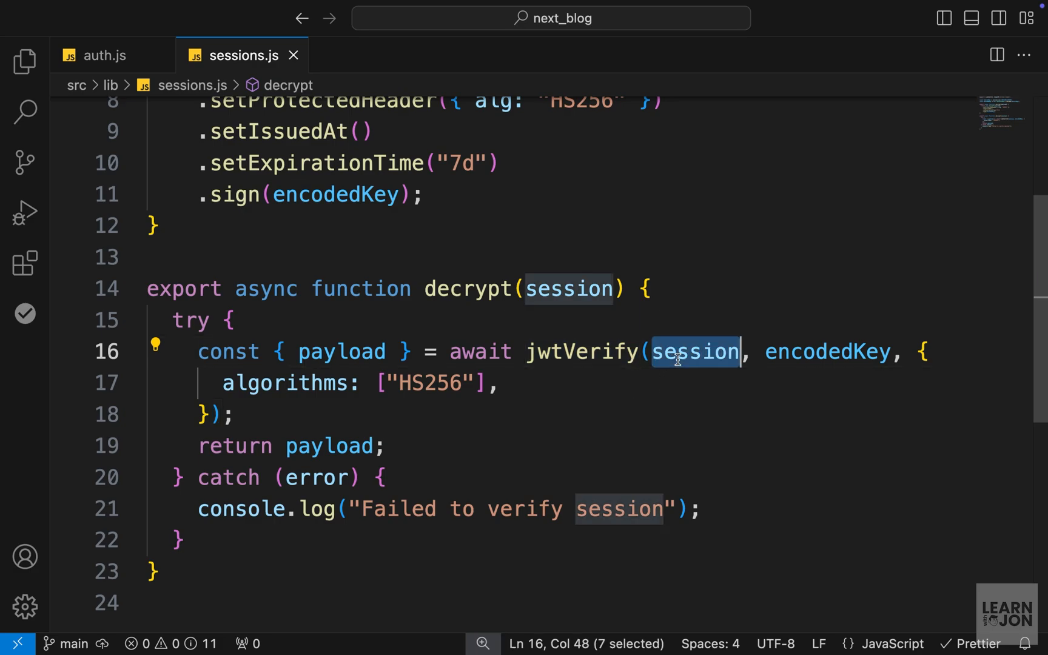
{"action": "mouse_move", "coordinate": [693, 394]}
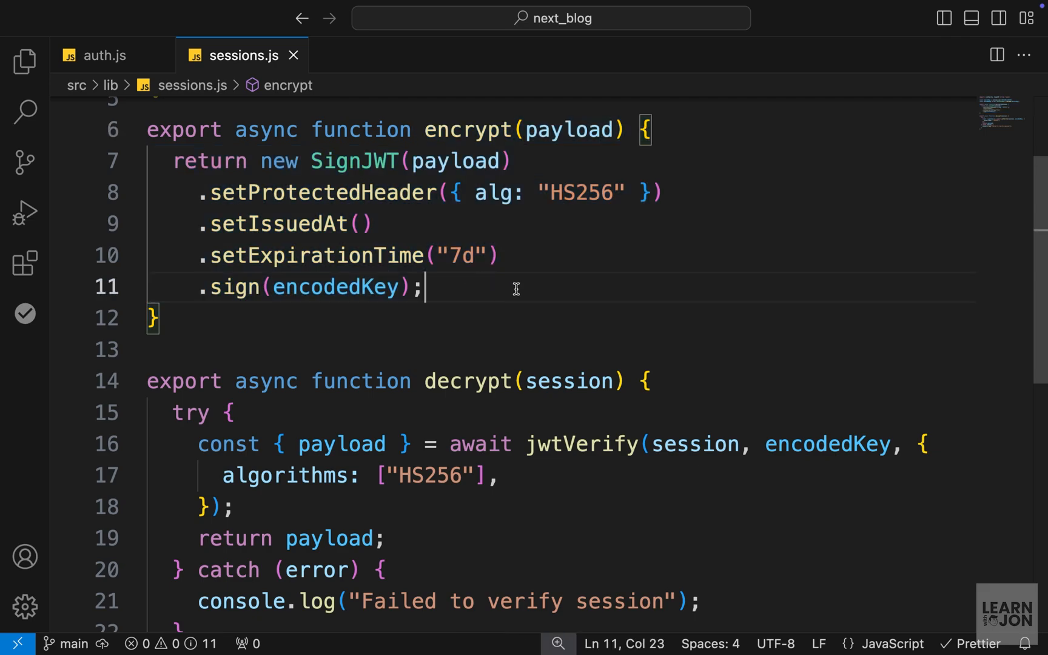
{"action": "double_click", "coordinate": [827, 444]}
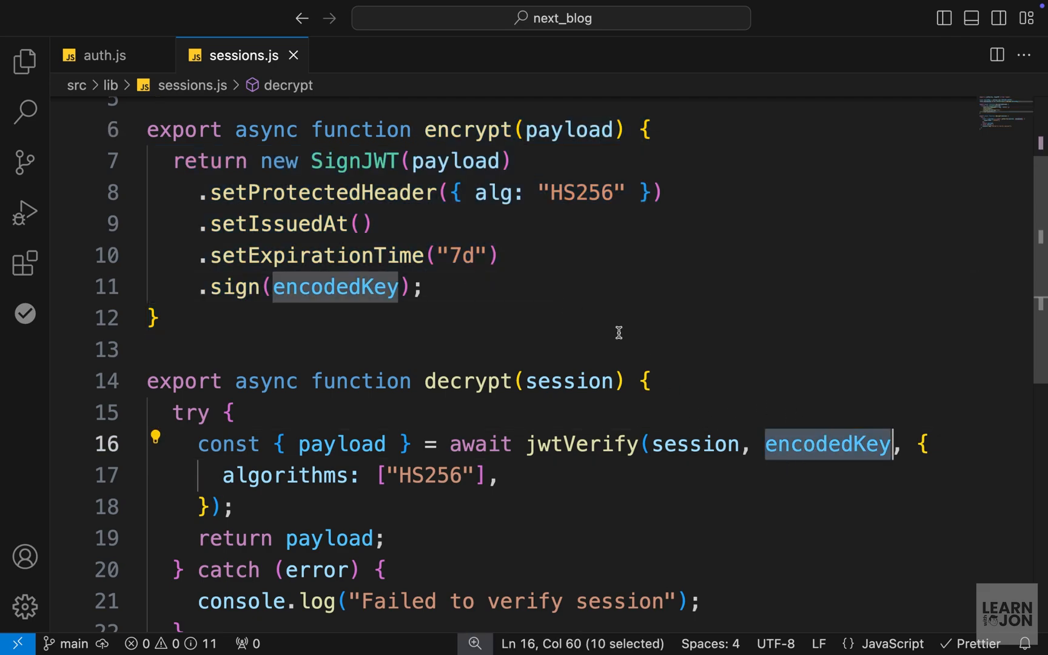
{"action": "mouse_move", "coordinate": [689, 508]}
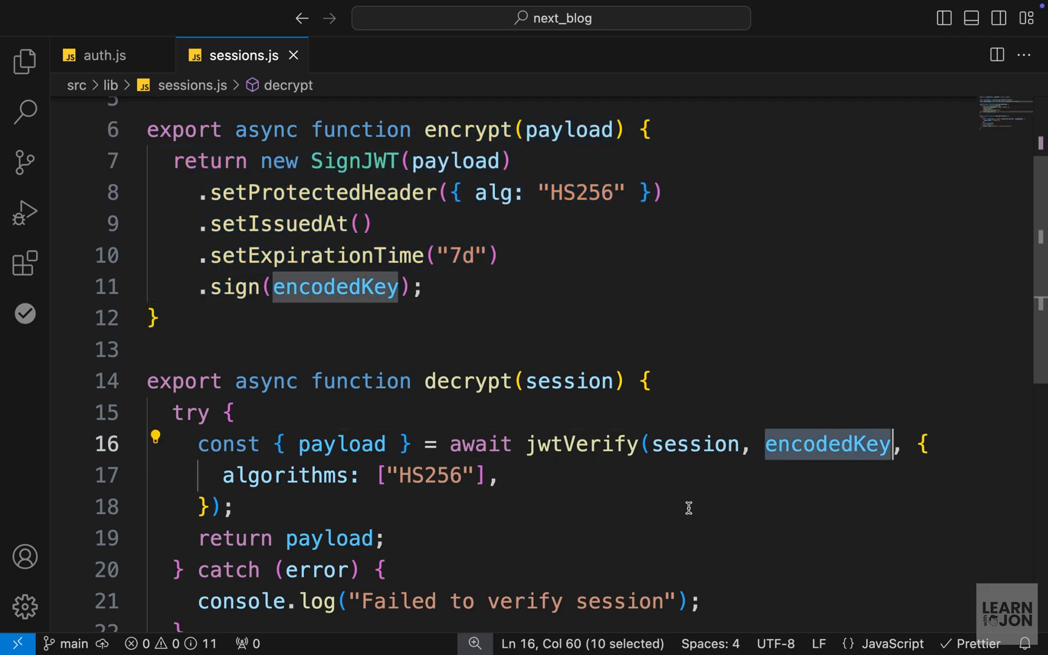
{"action": "double_click", "coordinate": [695, 444]}
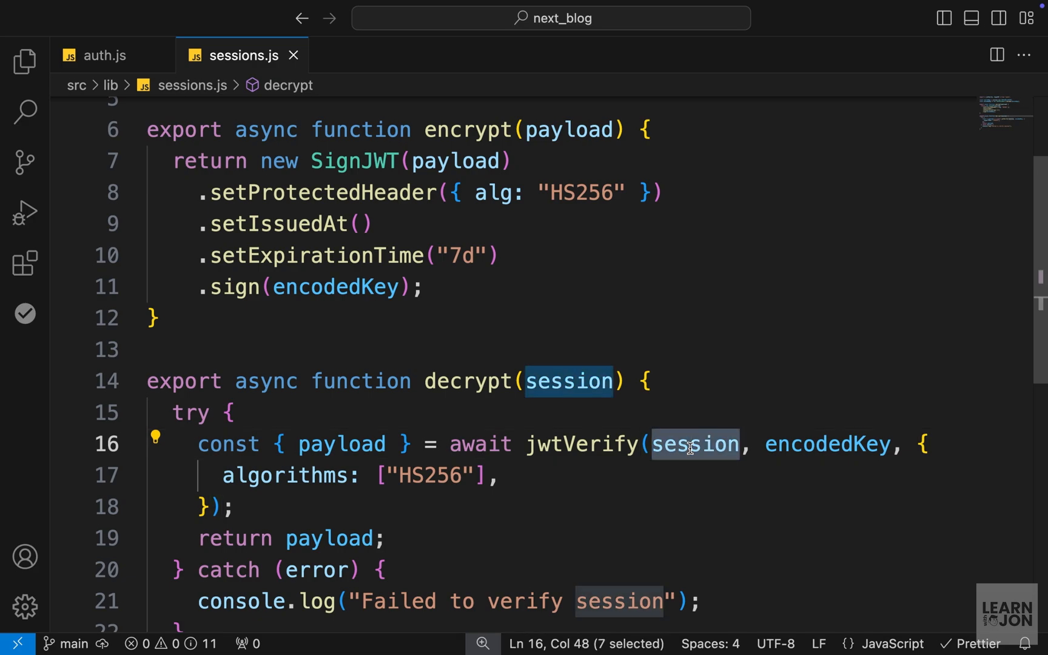
{"action": "mouse_move", "coordinate": [656, 476]}
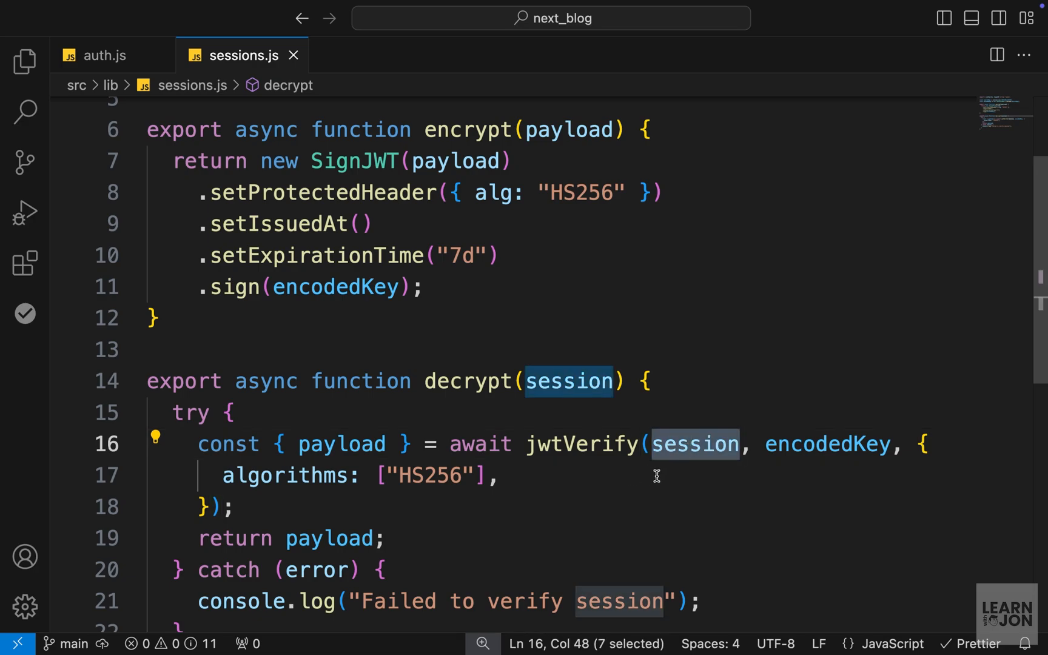
{"action": "scroll", "scroll_direction": "down", "scroll_amount": 3}
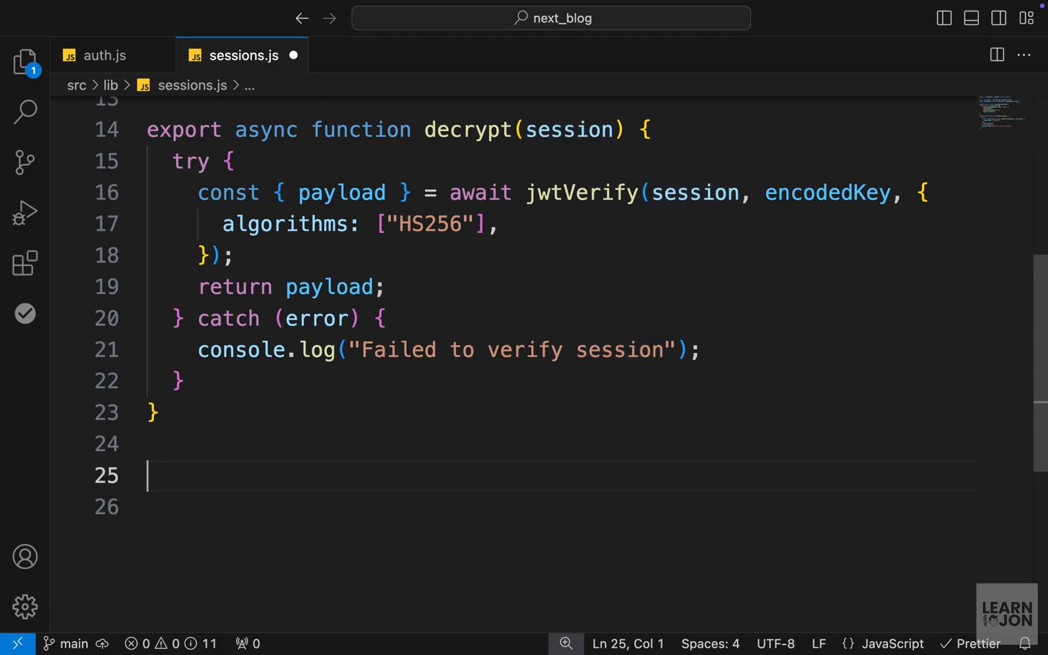
Step: Start exported createSession(userId) with expiresAt = now plus 7 * 24 * 60 * 60 * 1000 ms
{"action": "type", "text": "ex"}
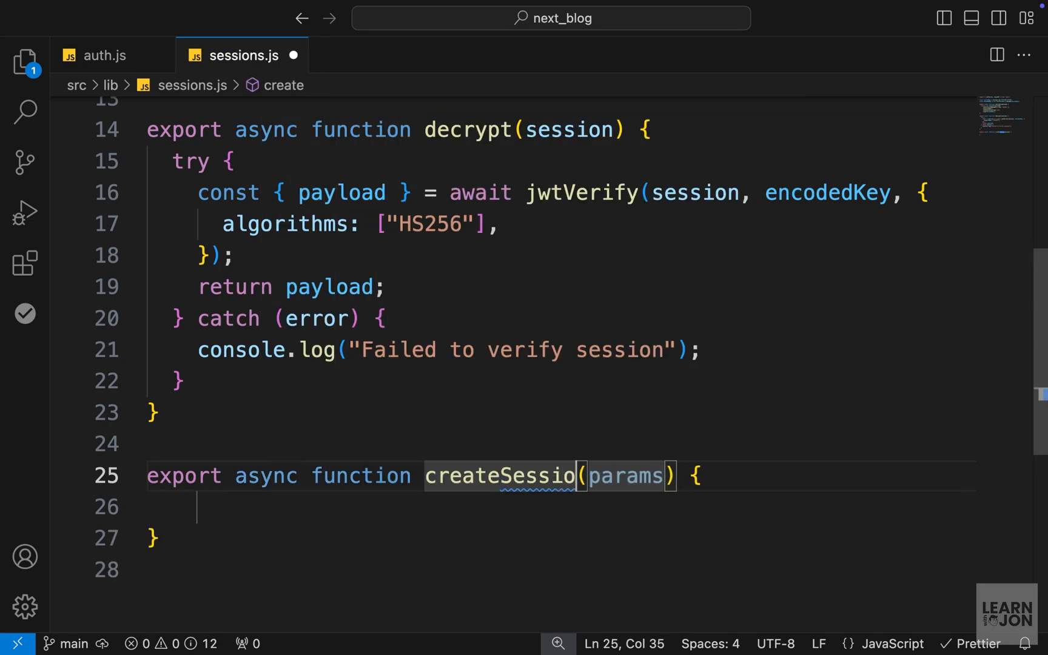
{"action": "type", "text": "userId"}
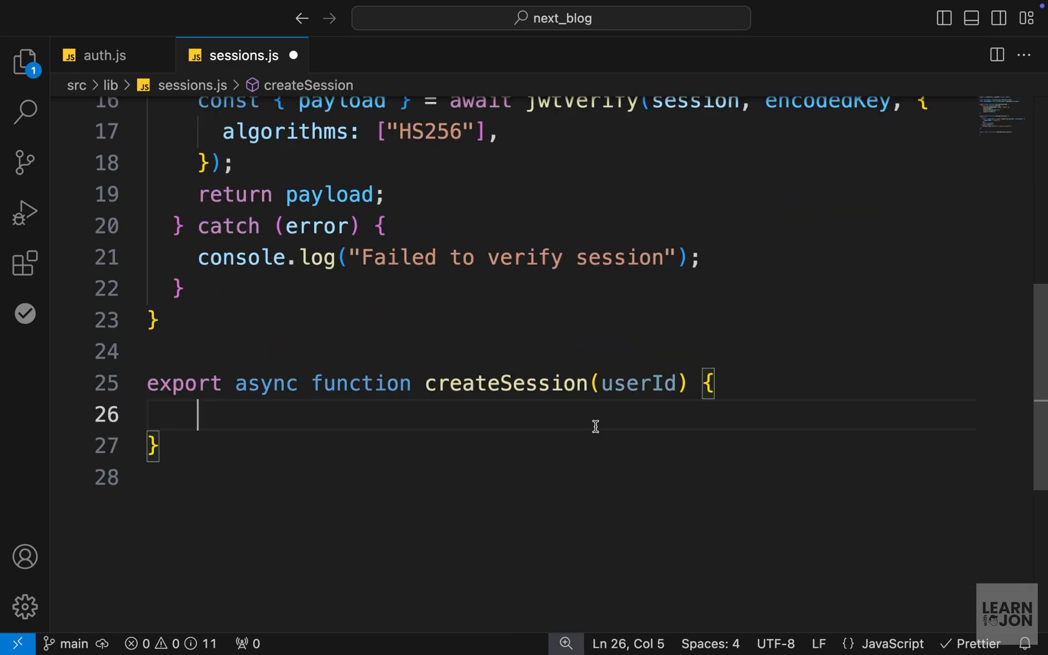
{"action": "scroll", "scroll_direction": "up", "scroll_amount": 3}
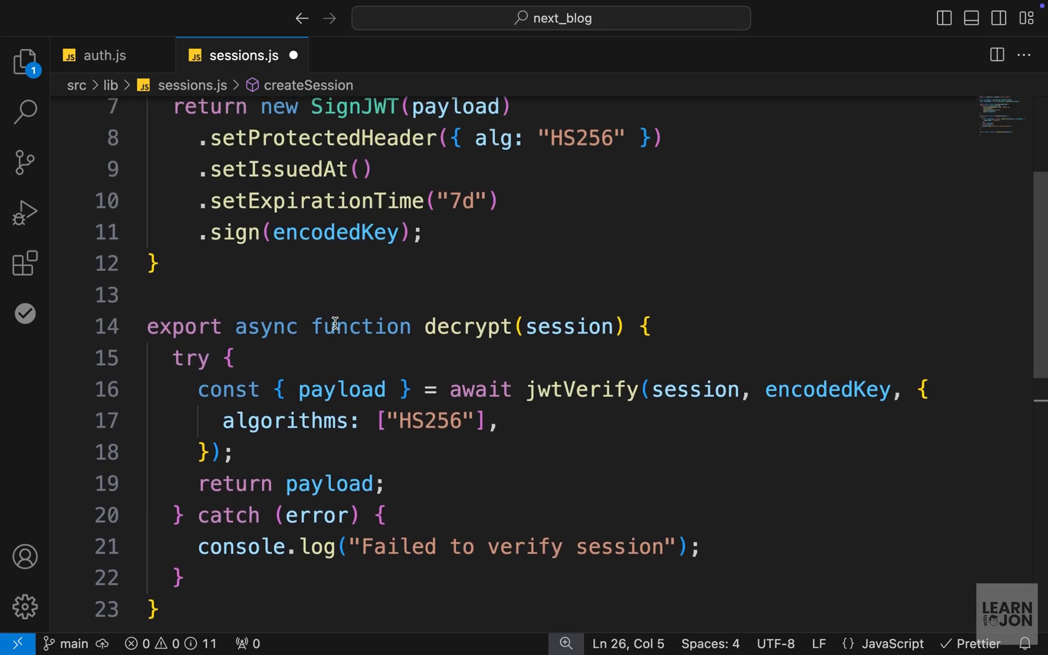
{"action": "type", "text": "const"}
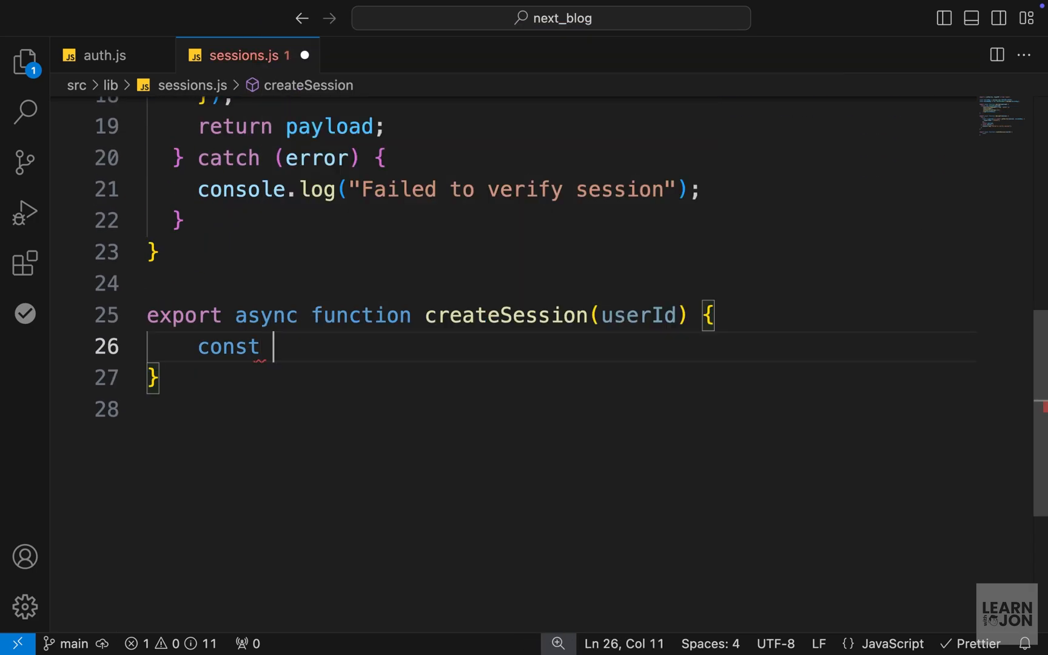
{"action": "type", "text": "expiresAt ="}
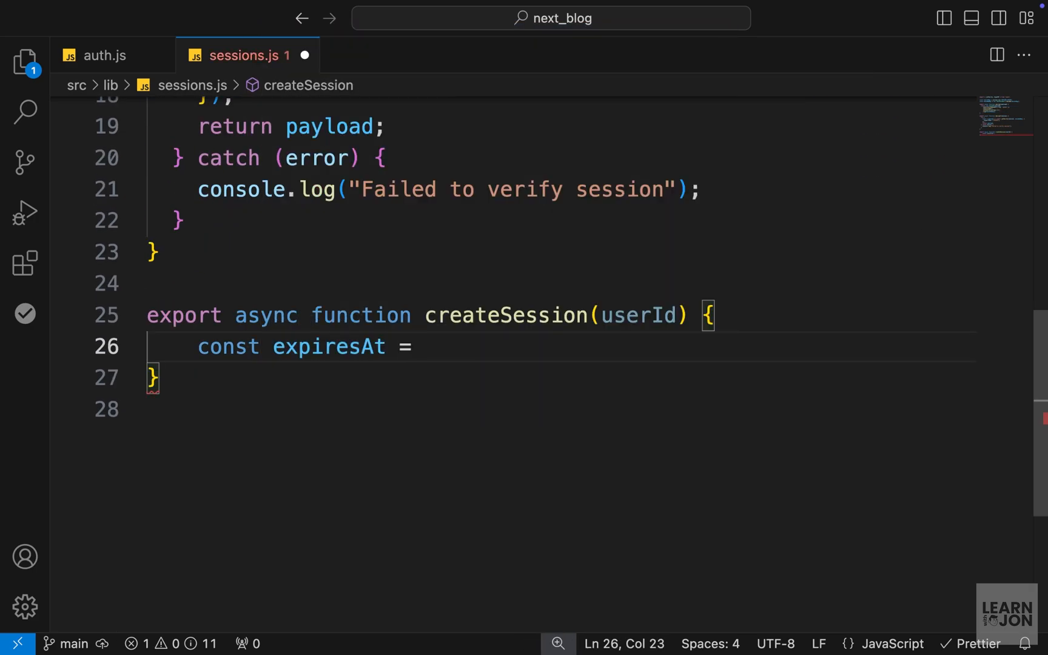
{"action": "type", "text": "new Date(Date.now() + 7 * 24 * 60 * 60 * 1000);"}
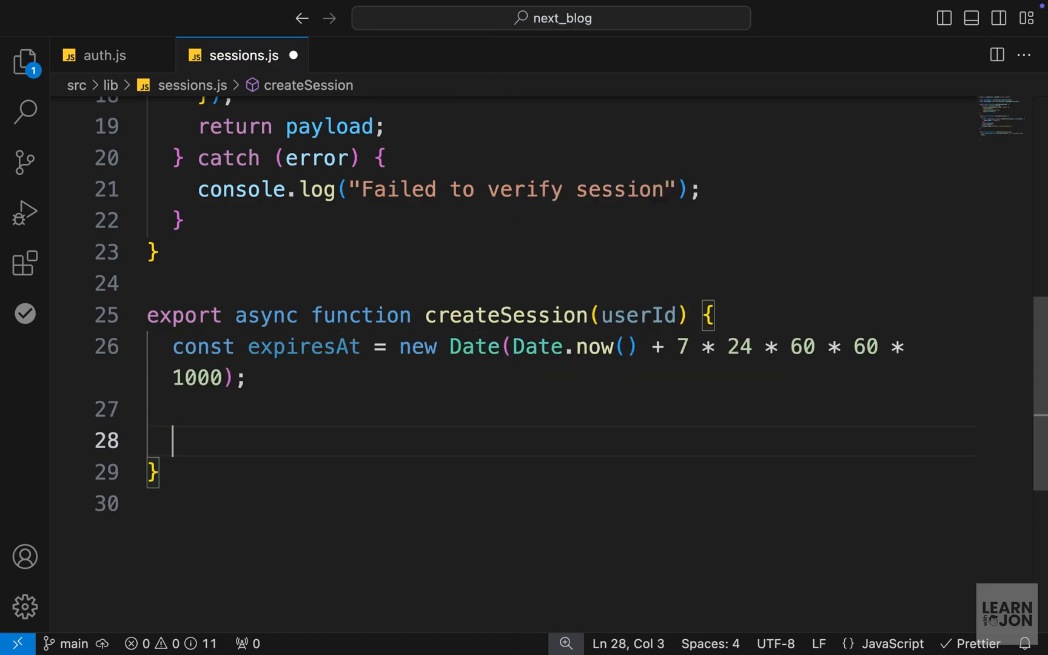
{"action": "key", "text": "Enter"}
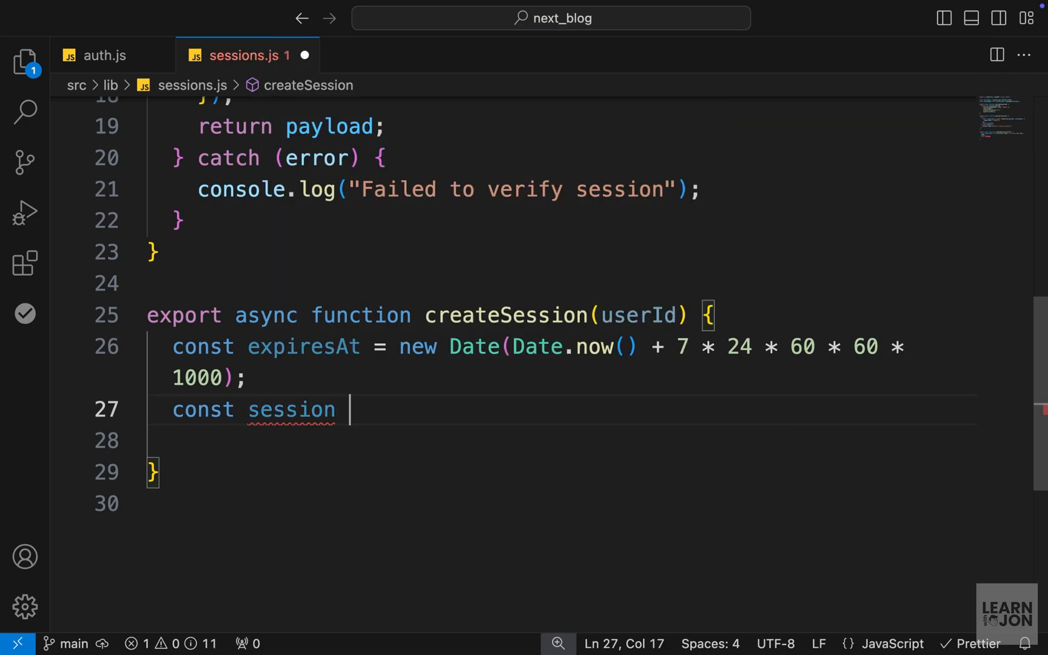
Step: Set session = await encrypt({ userId, expiresAt }) inside createSession
{"action": "type", "text": "= await"}
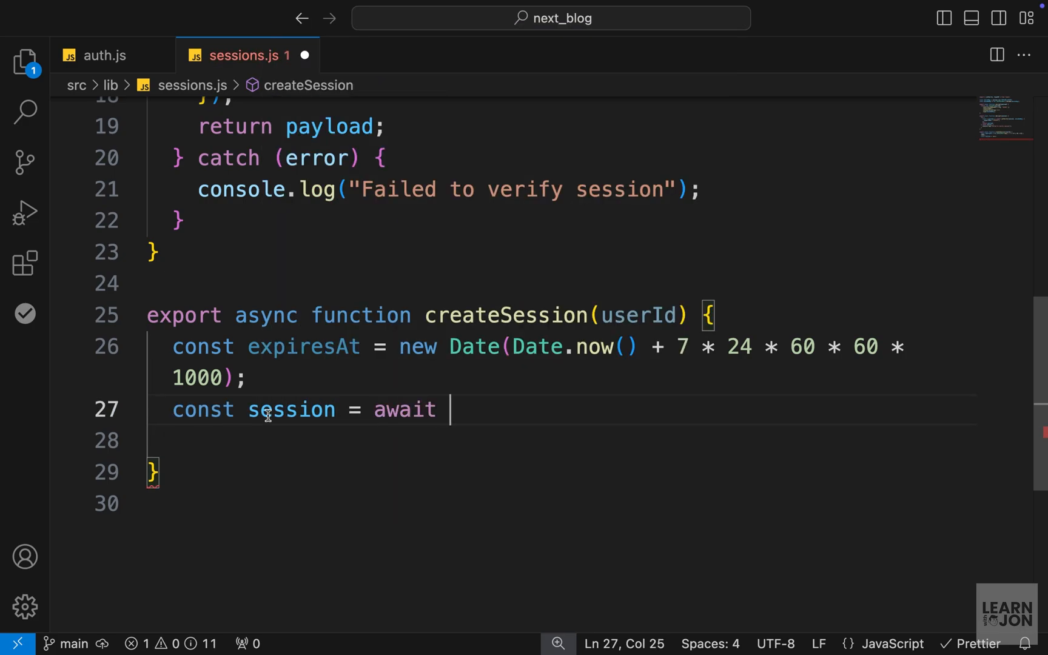
{"action": "scroll", "scroll_direction": "up", "scroll_amount": 3}
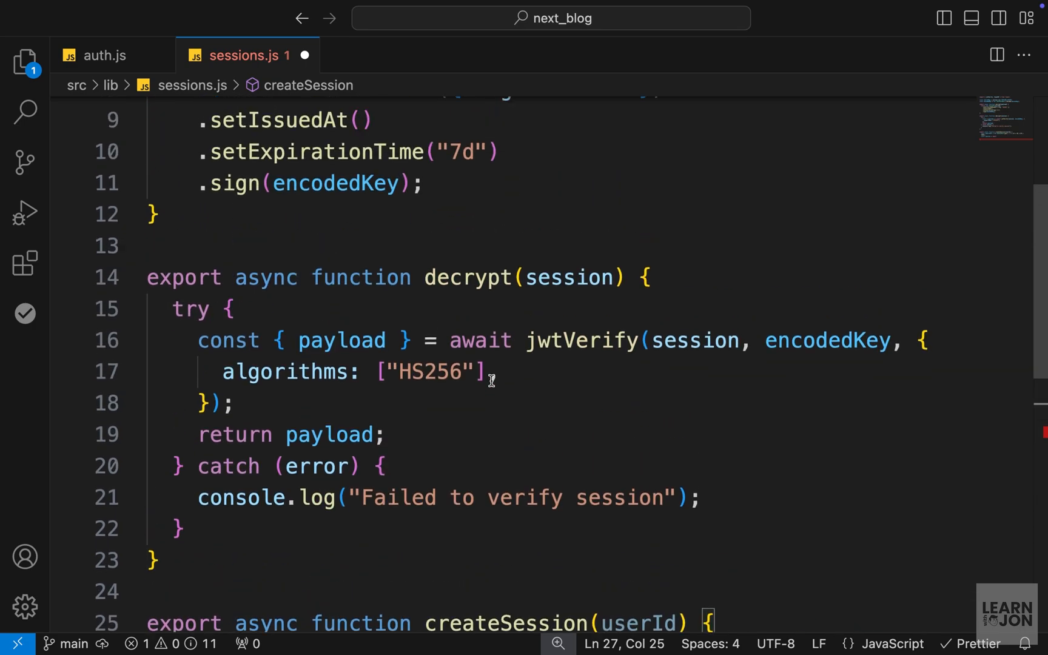
{"action": "scroll", "scroll_direction": "down", "scroll_amount": 3}
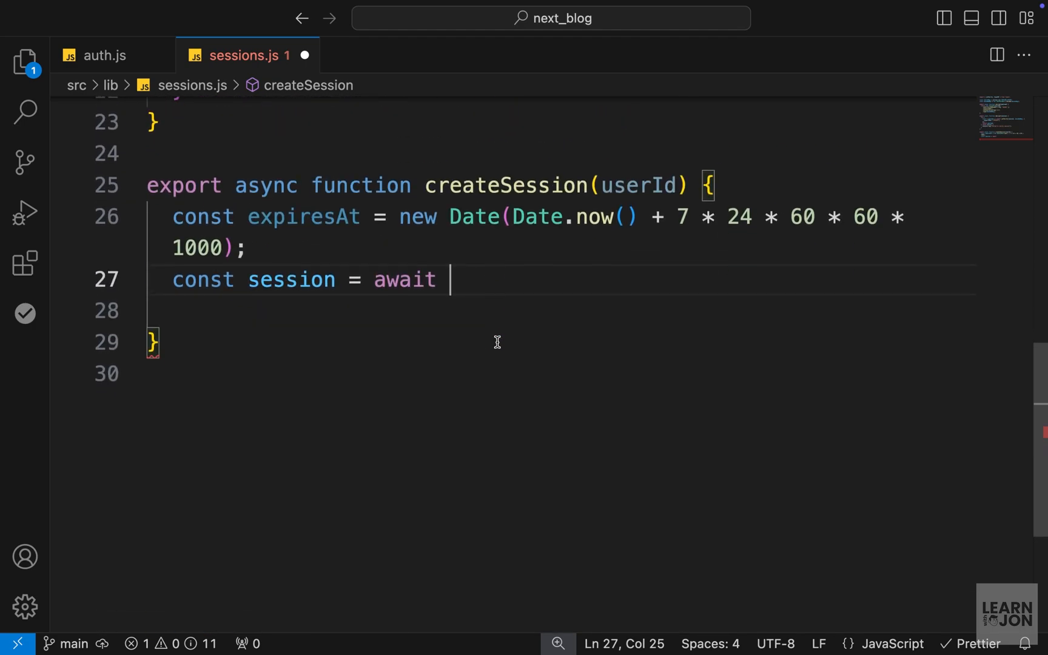
{"action": "type", "text": "encrypt("}
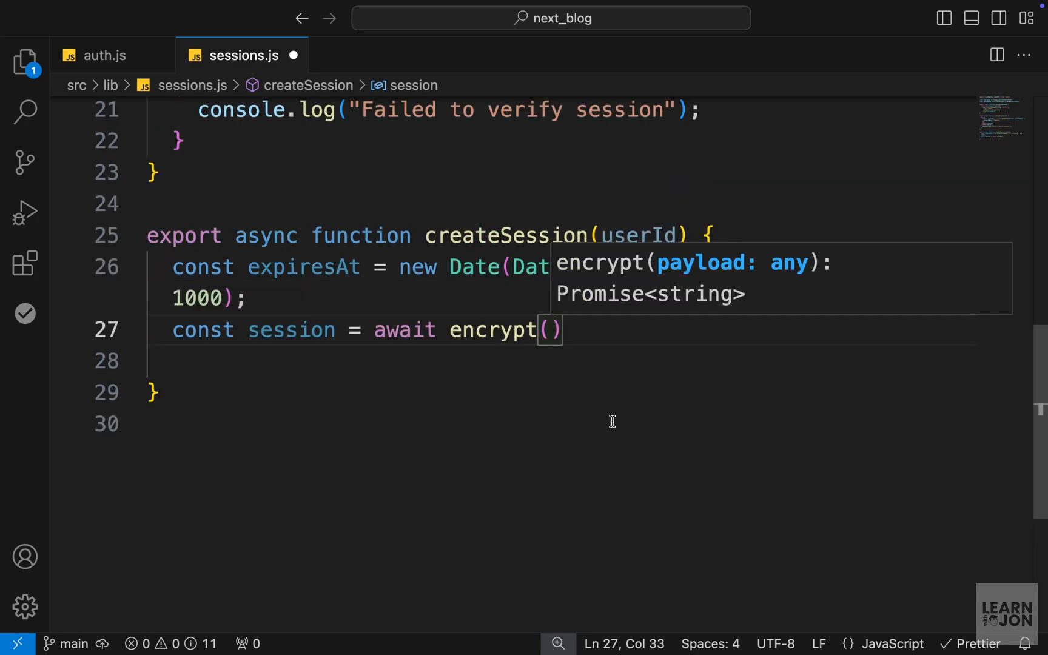
{"action": "type", "text": "{"}
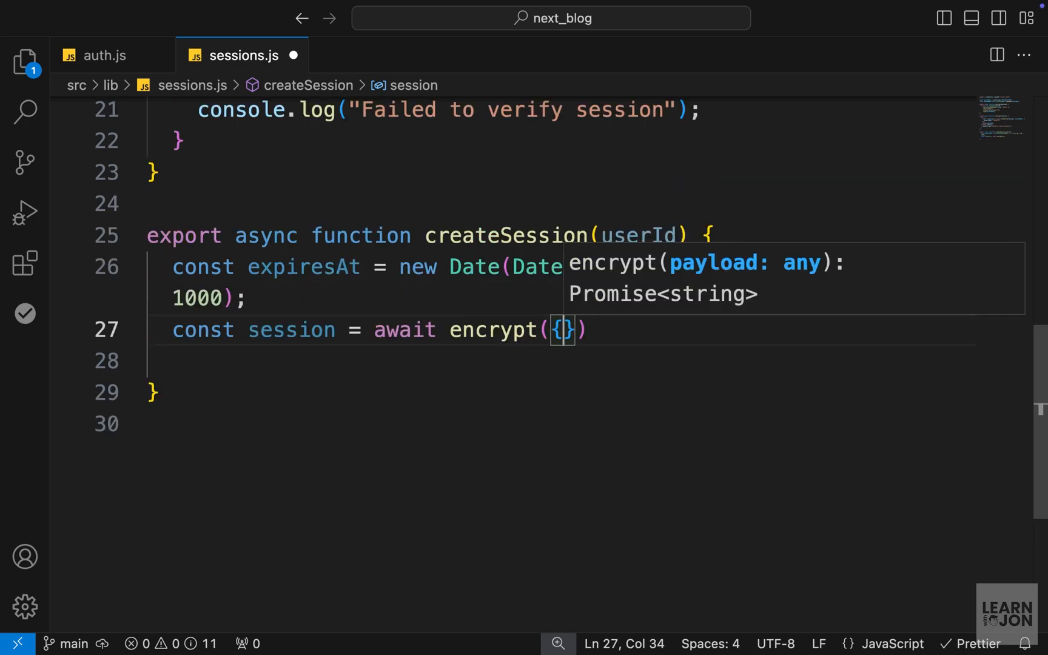
{"action": "type", "text": "userId, expiresAt"}
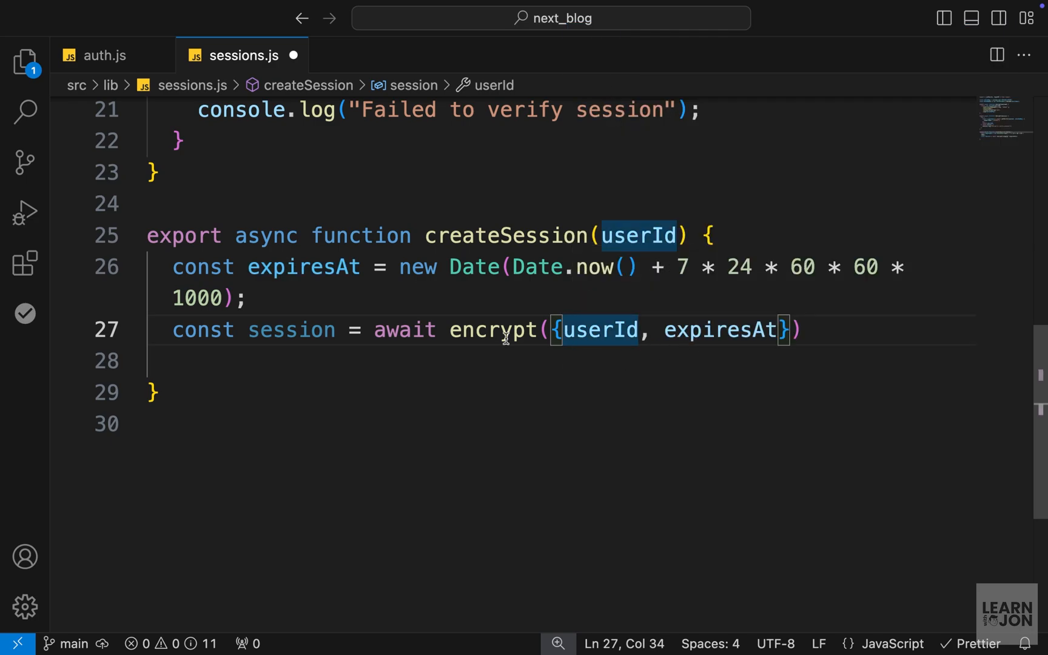
{"action": "left_click", "coordinate": [593, 391]}
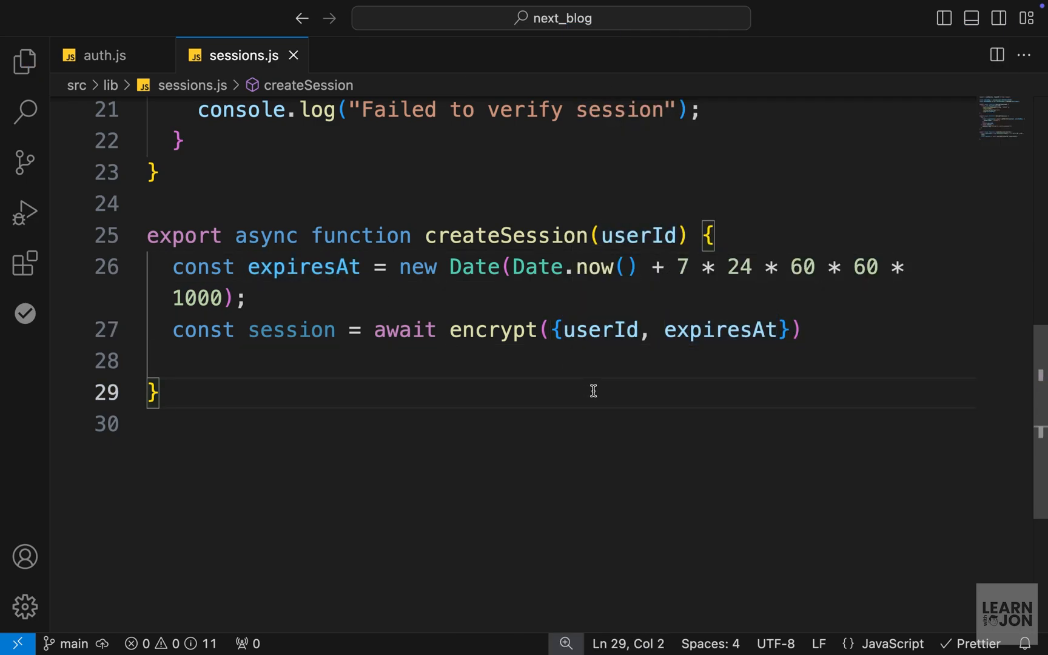
Step: Add const cookieStore = await cookies() after the encrypt line
{"action": "type", "text": "const"}
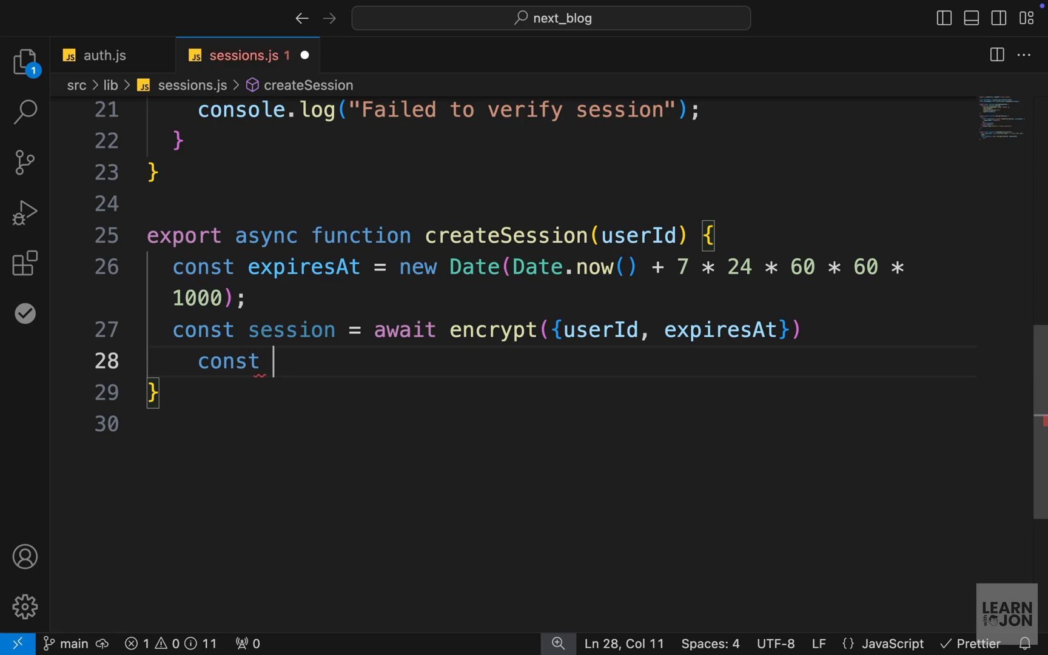
{"action": "type", "text": "cookie"}
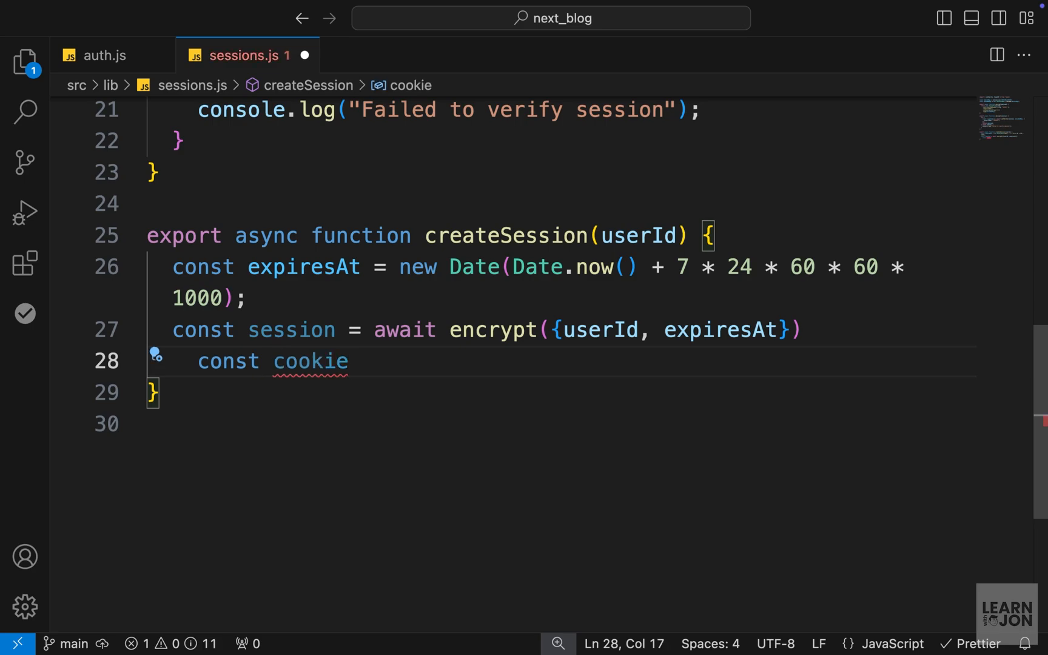
{"action": "type", "text": "Store"}
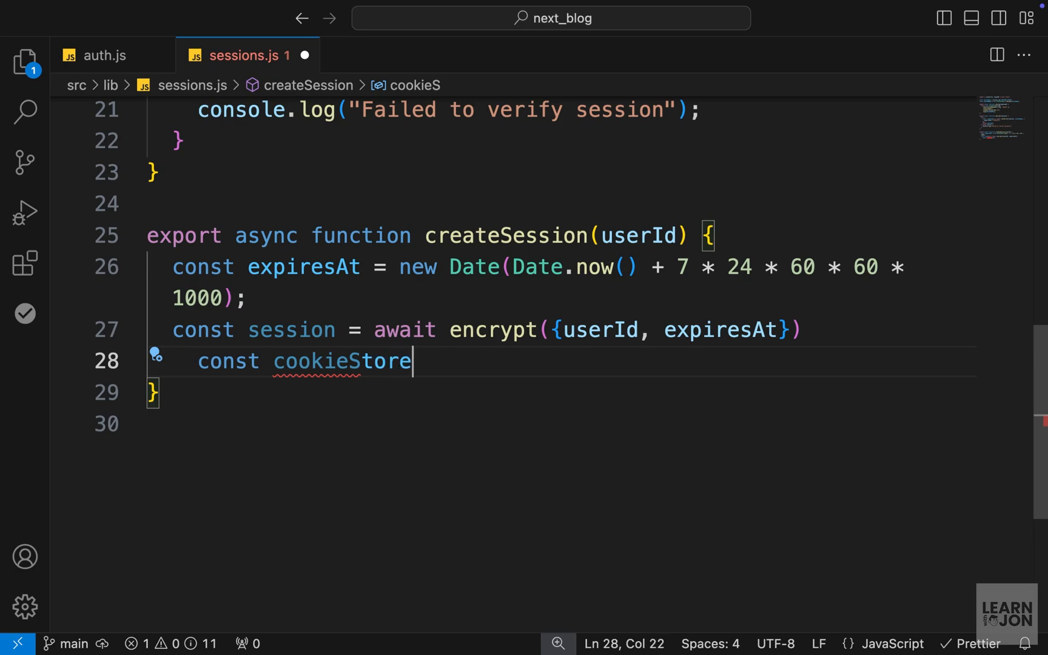
{"action": "type", "text": "= aw"}
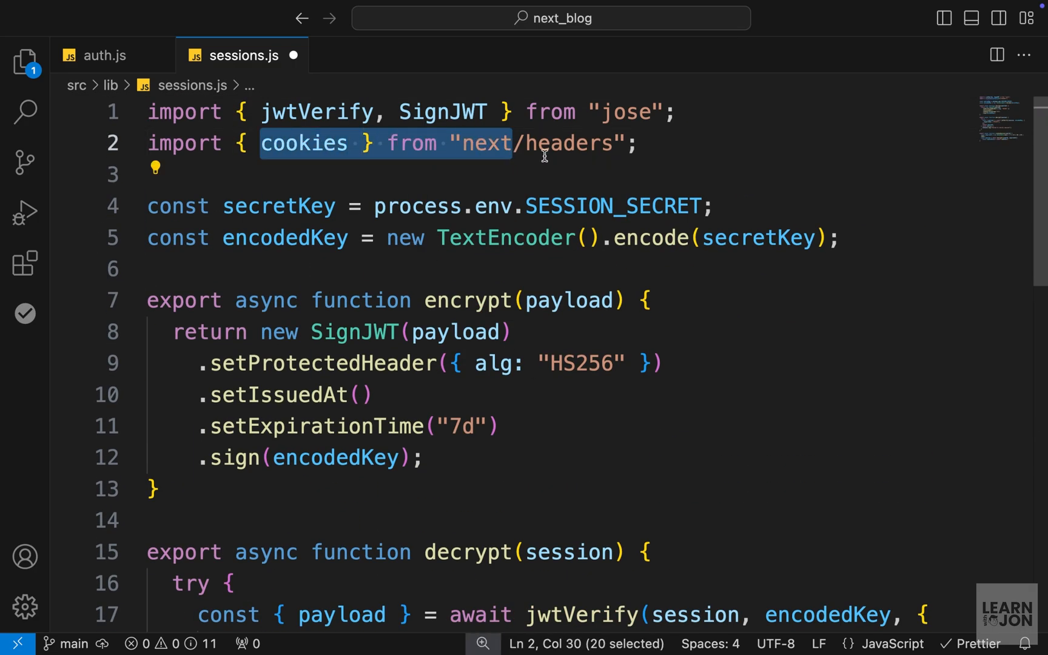
{"action": "scroll", "scroll_direction": "down", "scroll_amount": 3}
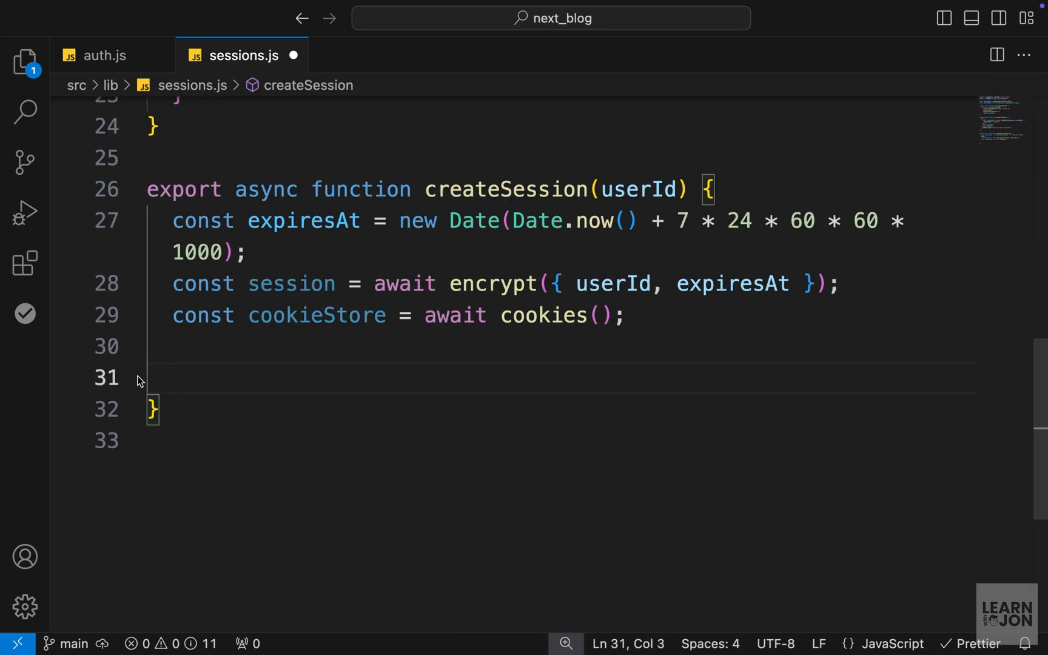
{"action": "mouse_move", "coordinate": [280, 356]}
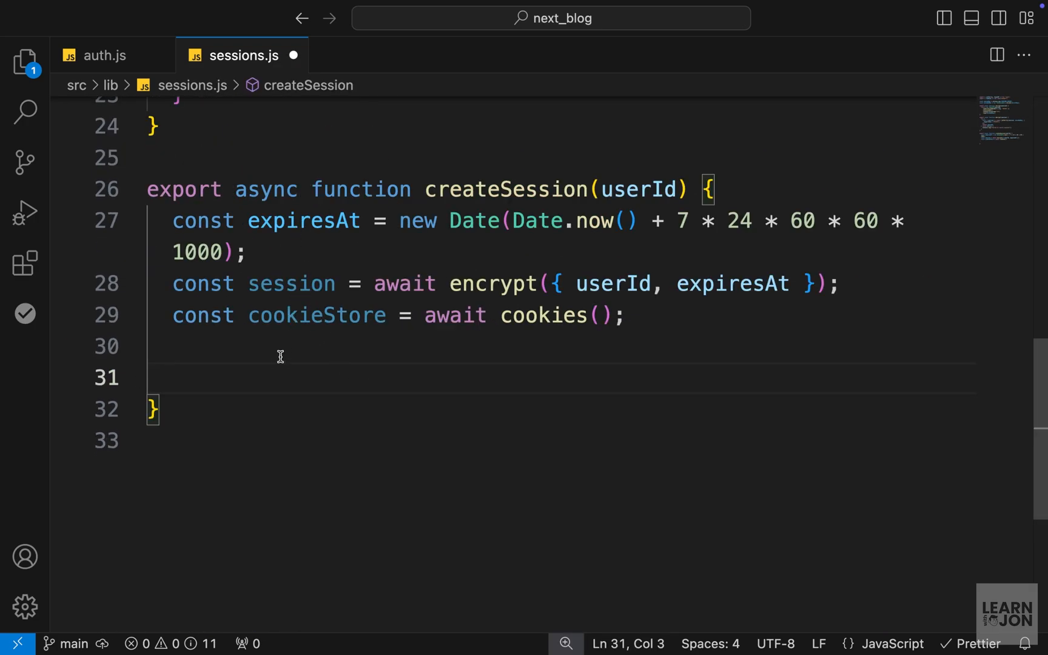
Step: Call cookieStore.set('session', session) to store the encrypted session
{"action": "type", "text": "coo"}
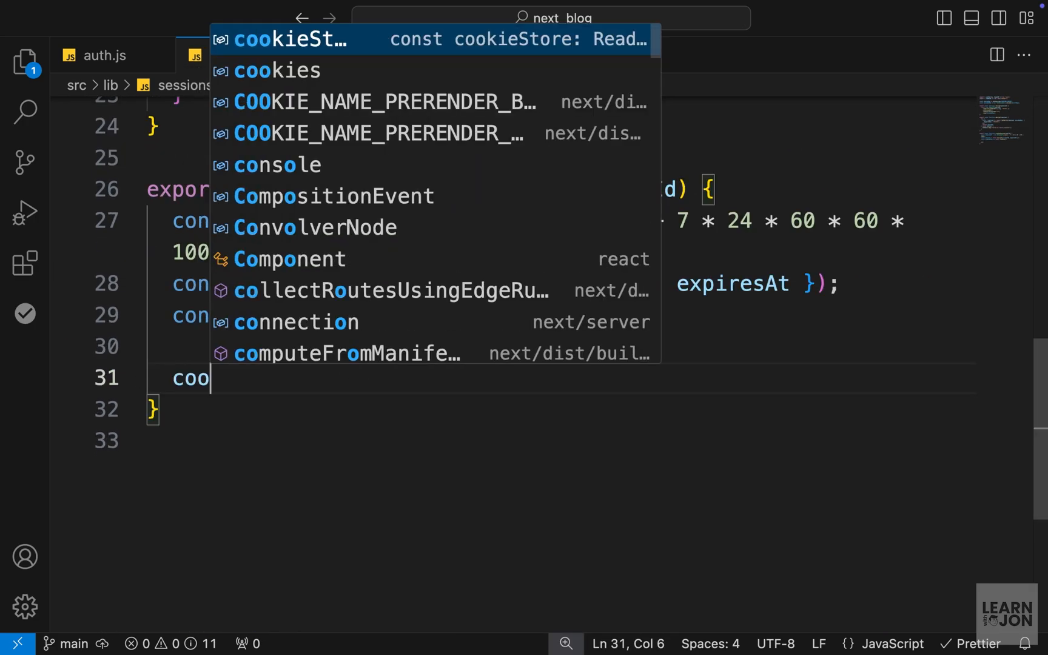
{"action": "type", "text": "kieStore.set('"}
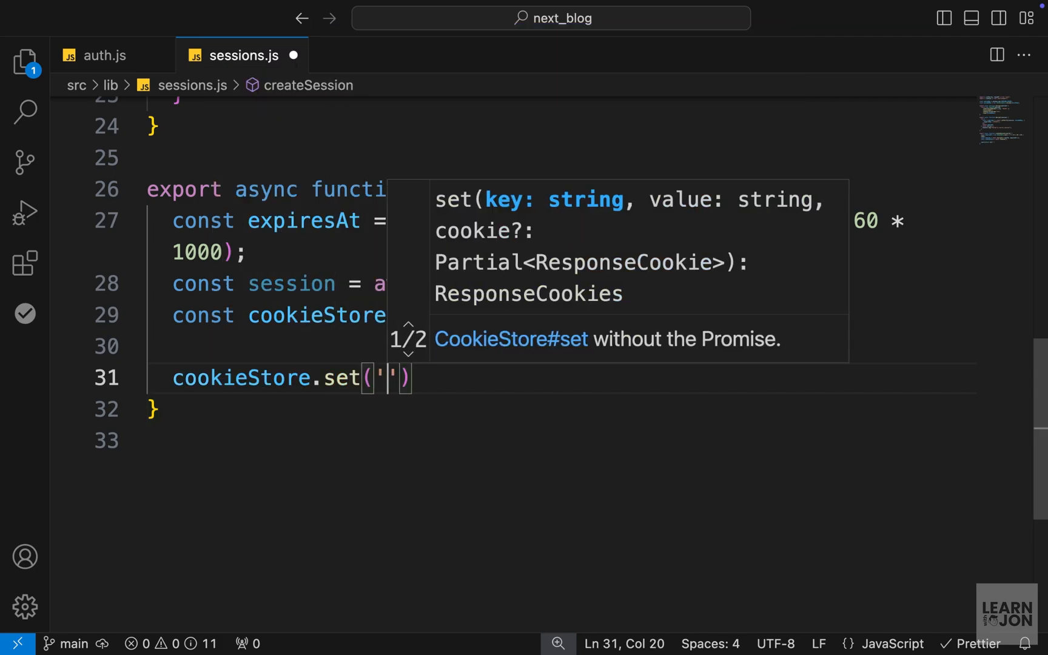
{"action": "type", "text": "x"}
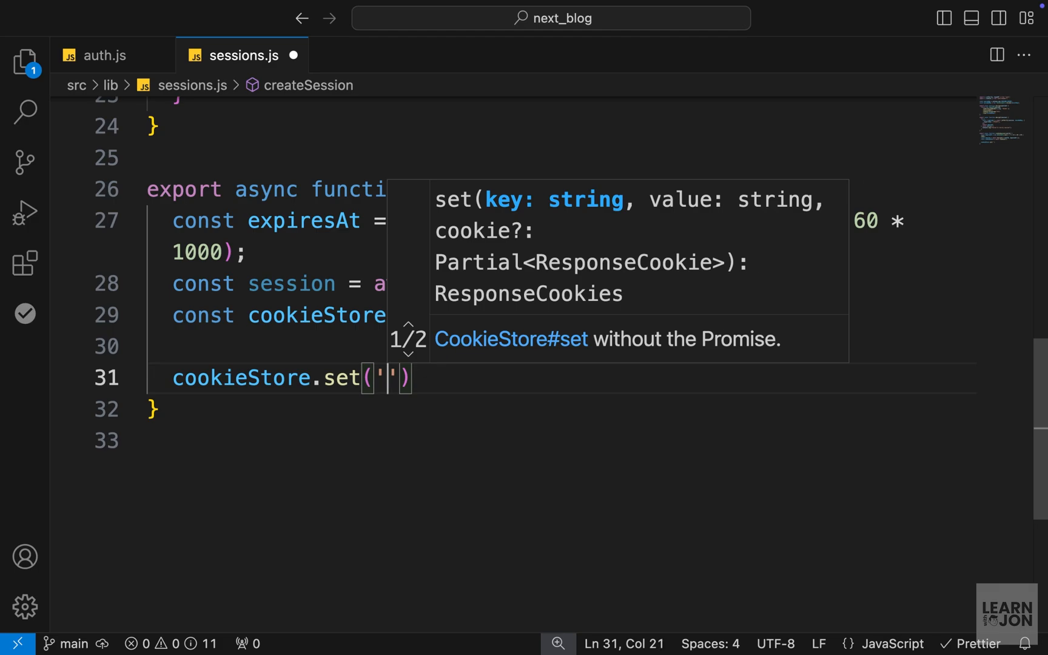
{"action": "type", "text": "session"}
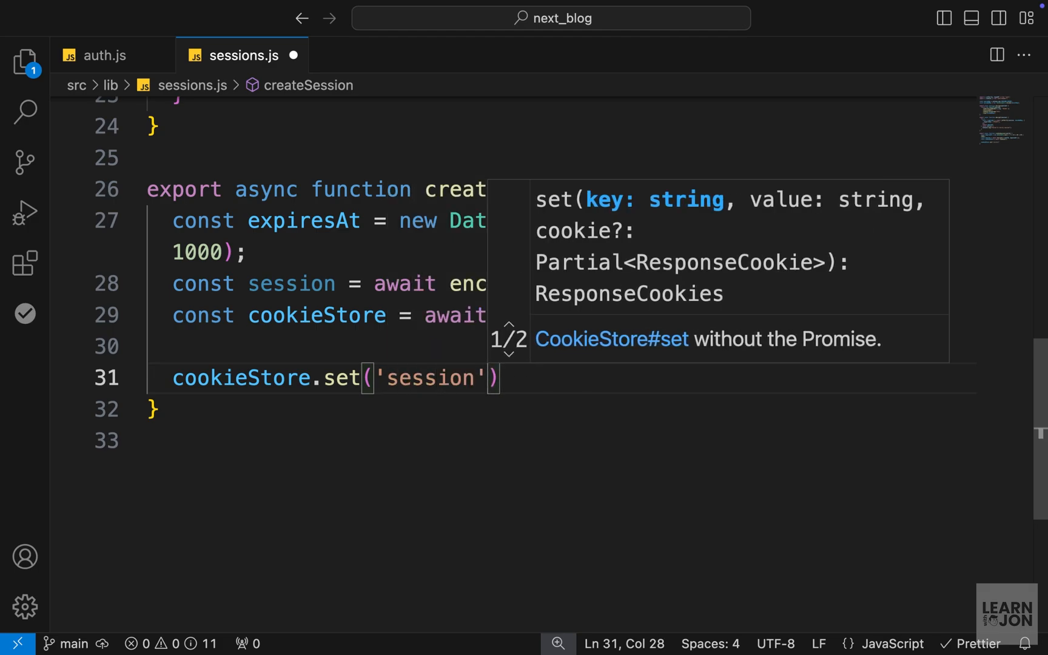
{"action": "type", "text": ", s"}
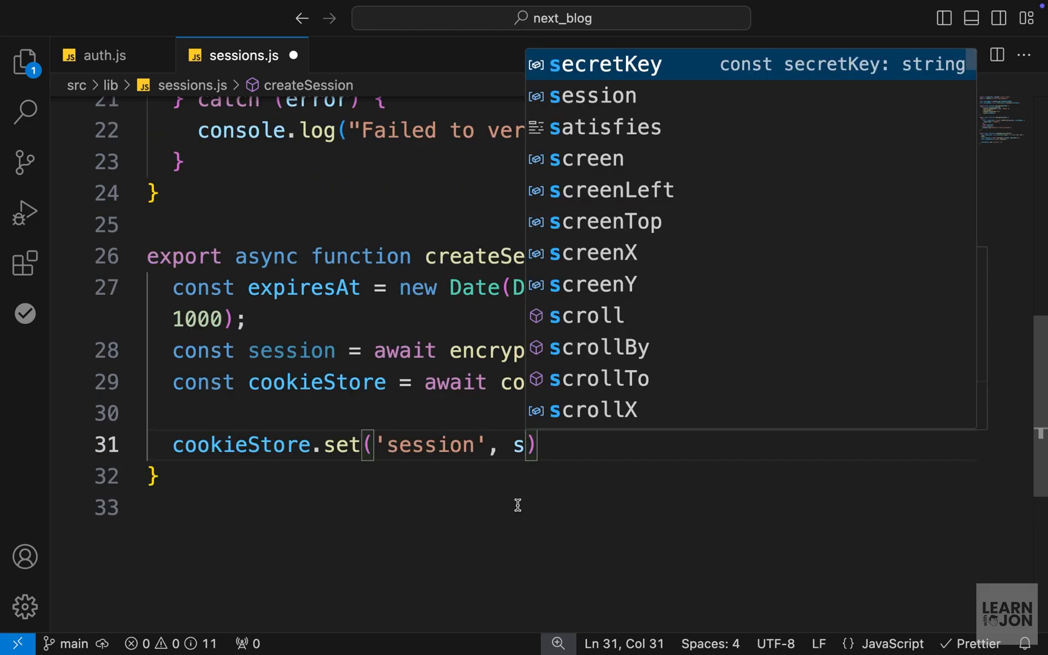
{"action": "type", "text": "es"}
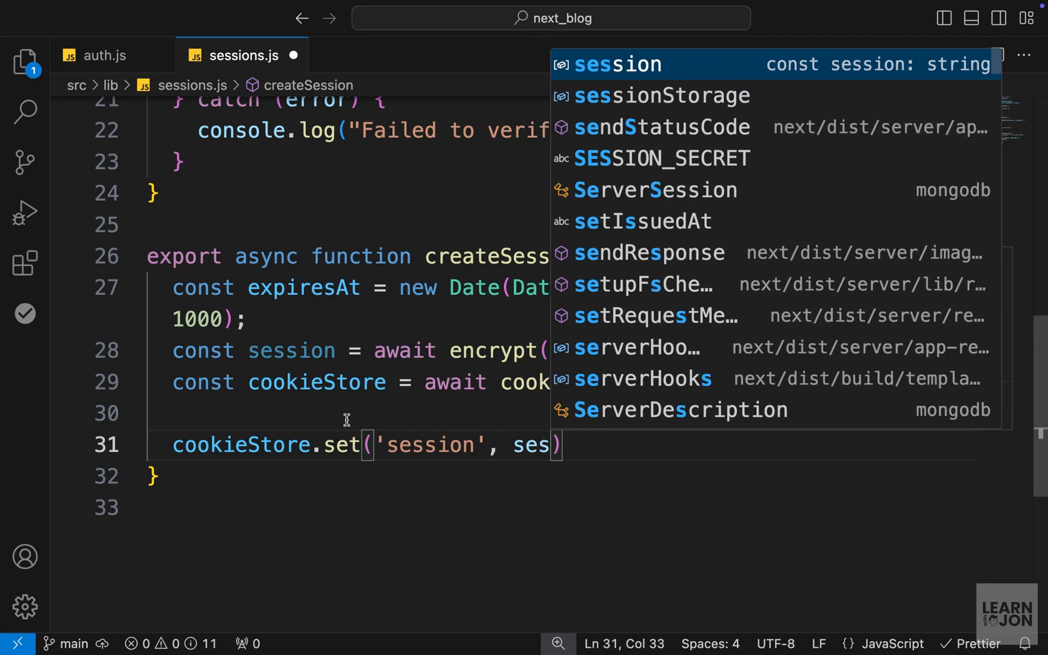
{"action": "type", "text": "sion"}
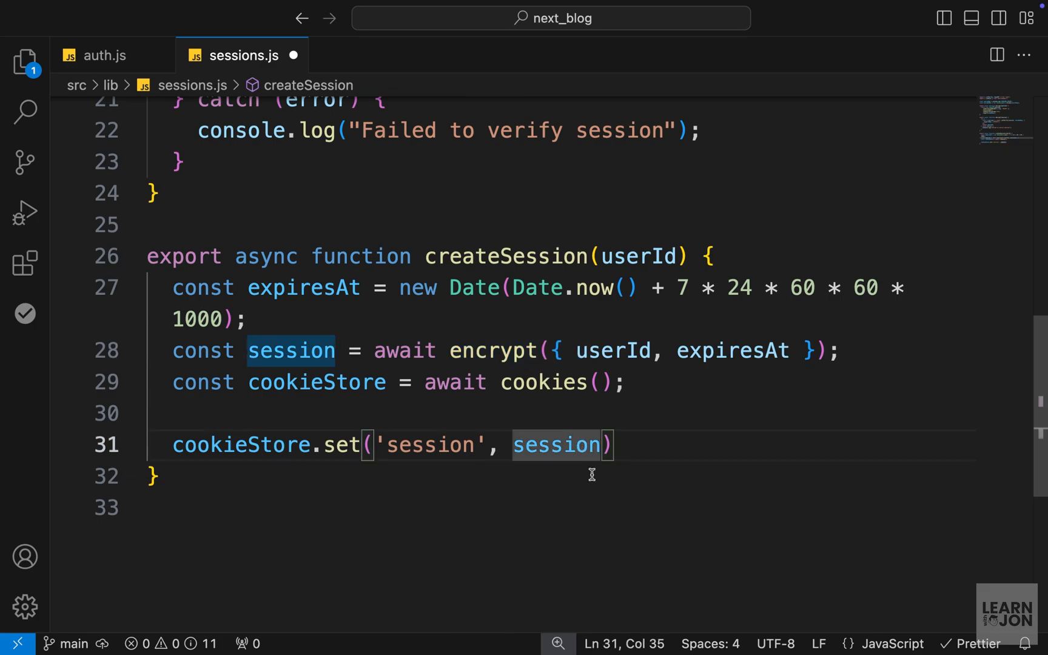
{"action": "scroll", "scroll_direction": "up", "scroll_amount": 3}
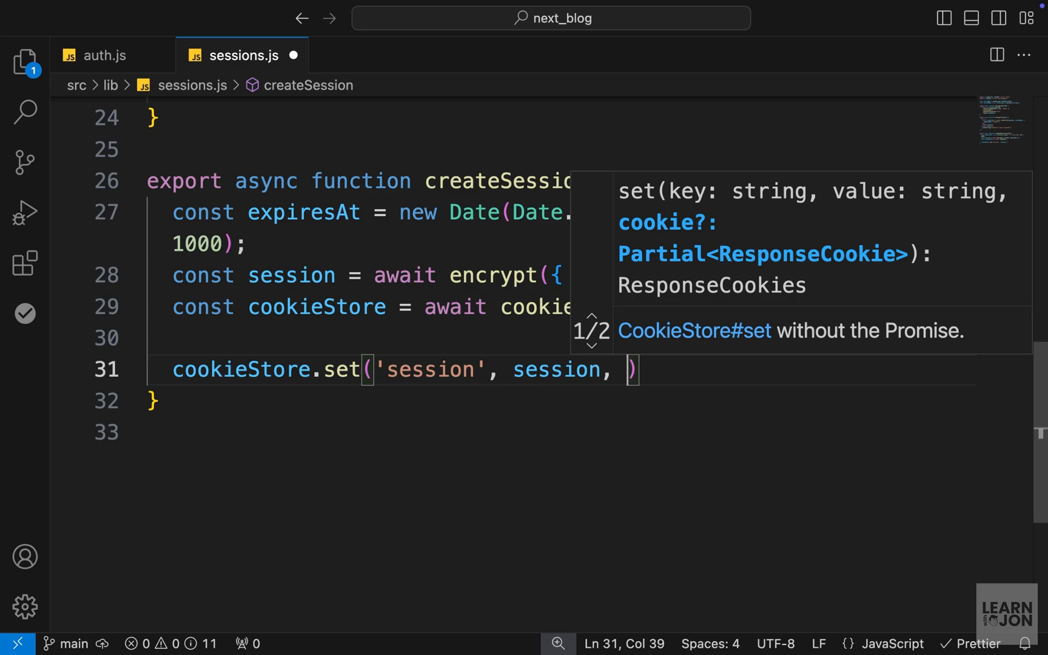
Step: Add cookie options httpOnly, secure, expires: expiresAt, sameSite 'lax' and path '/'
{"action": "type", "text": "{"}
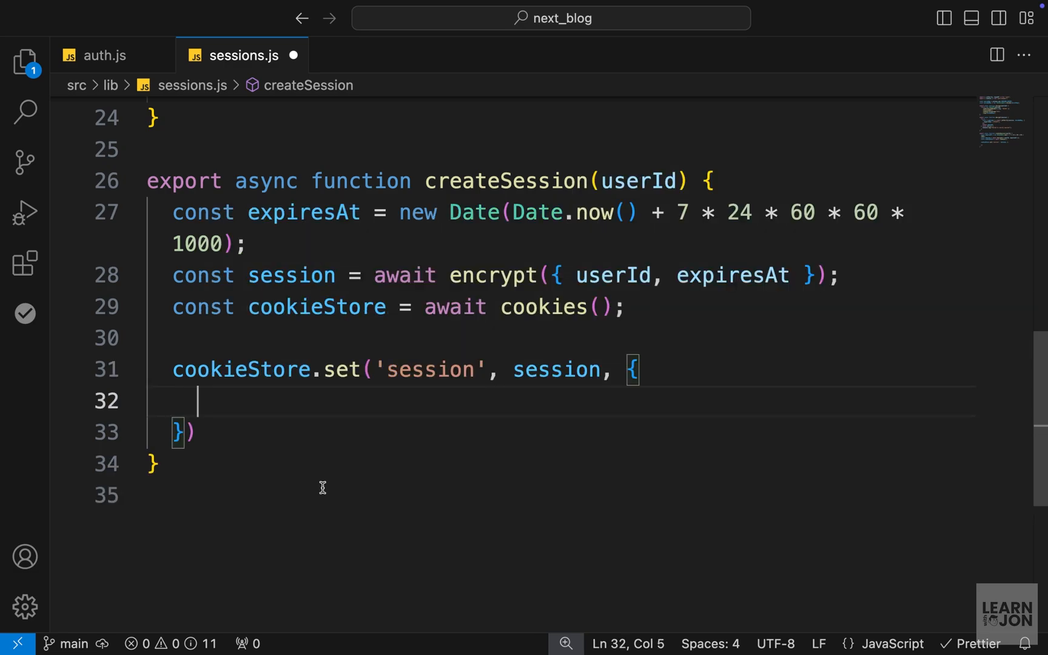
{"action": "type", "text": "httpOnly:"}
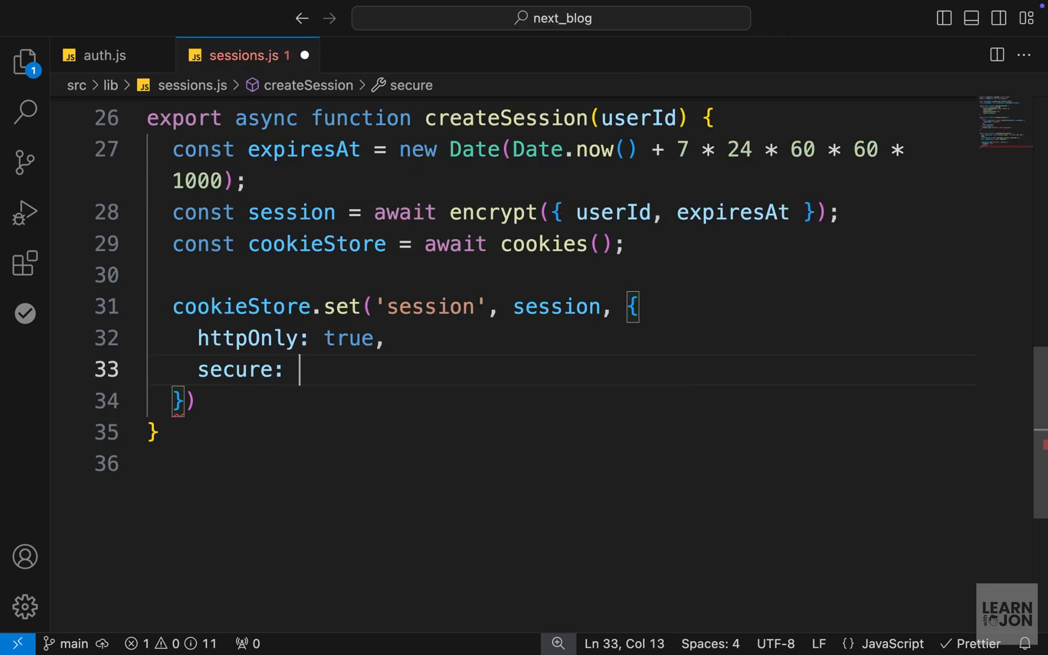
{"action": "type", "text": "true,"}
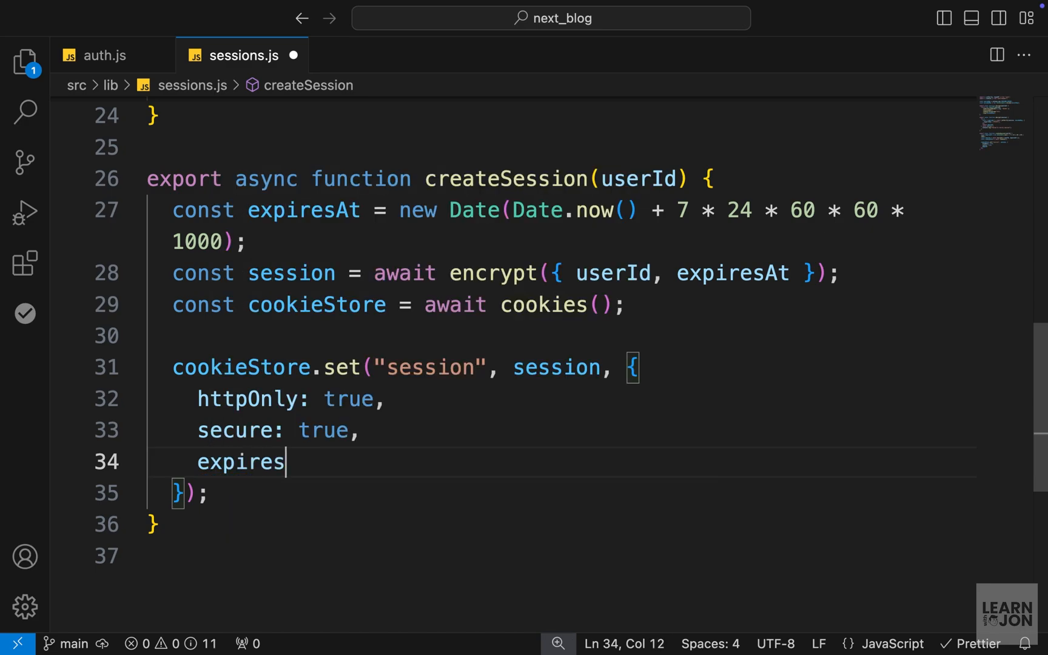
{"action": "type", "text": ": expiresAt,"}
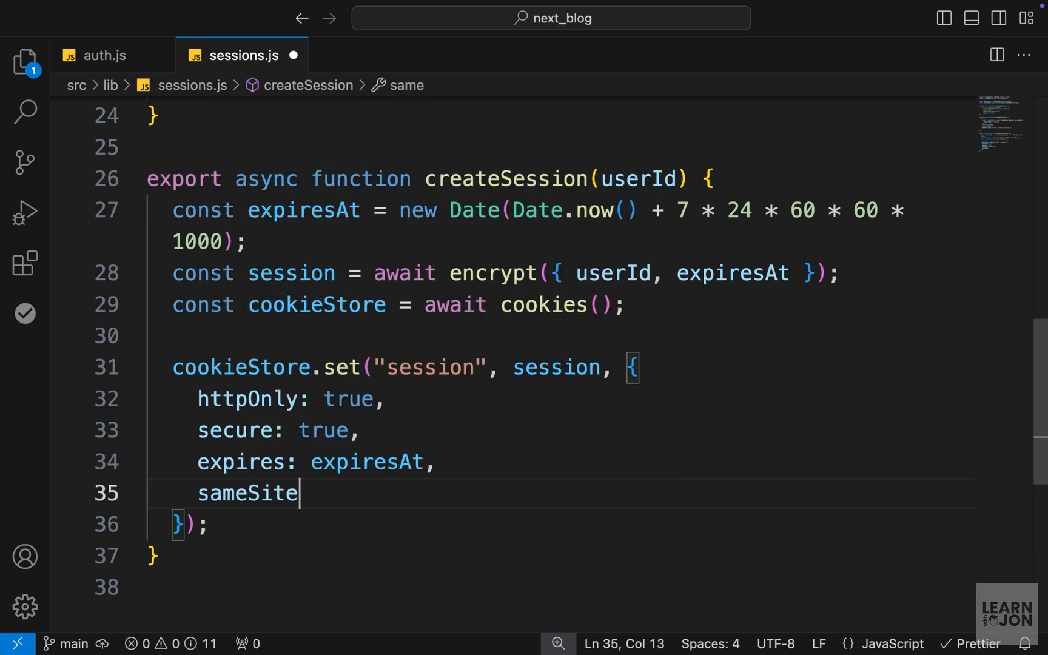
{"action": "type", "text": ": ''"}
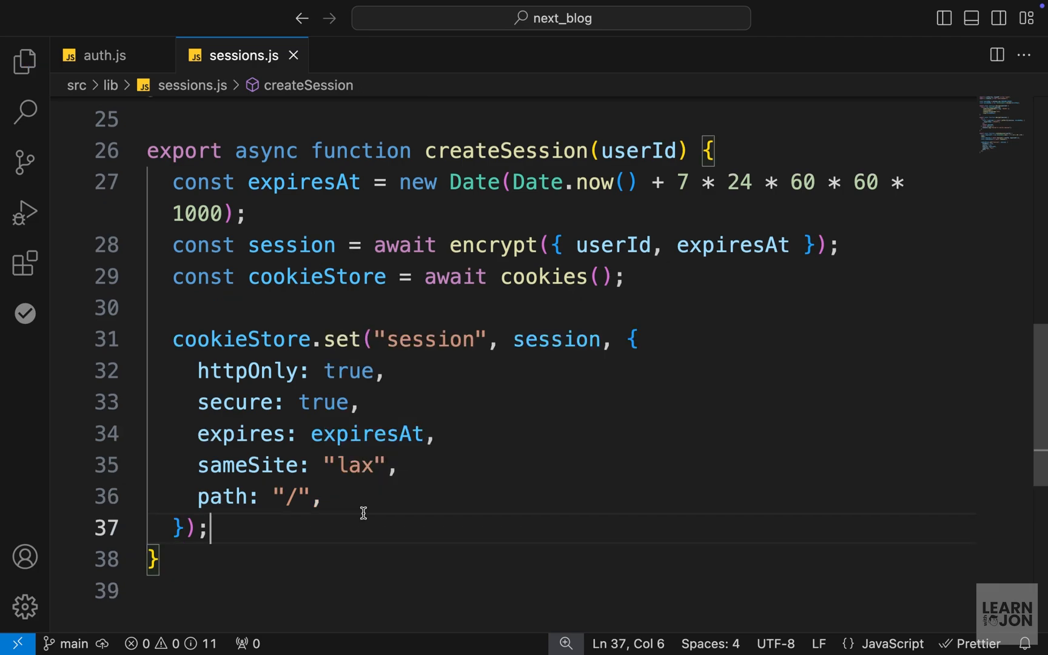
{"action": "mouse_move", "coordinate": [389, 527]}
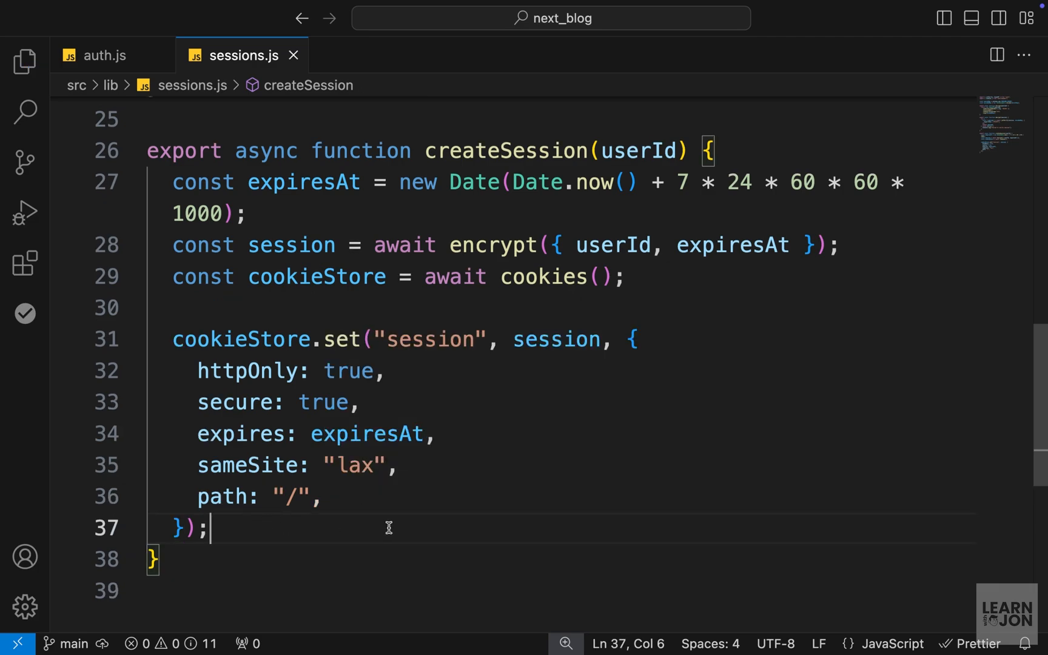
{"action": "double_click", "coordinate": [556, 339]}
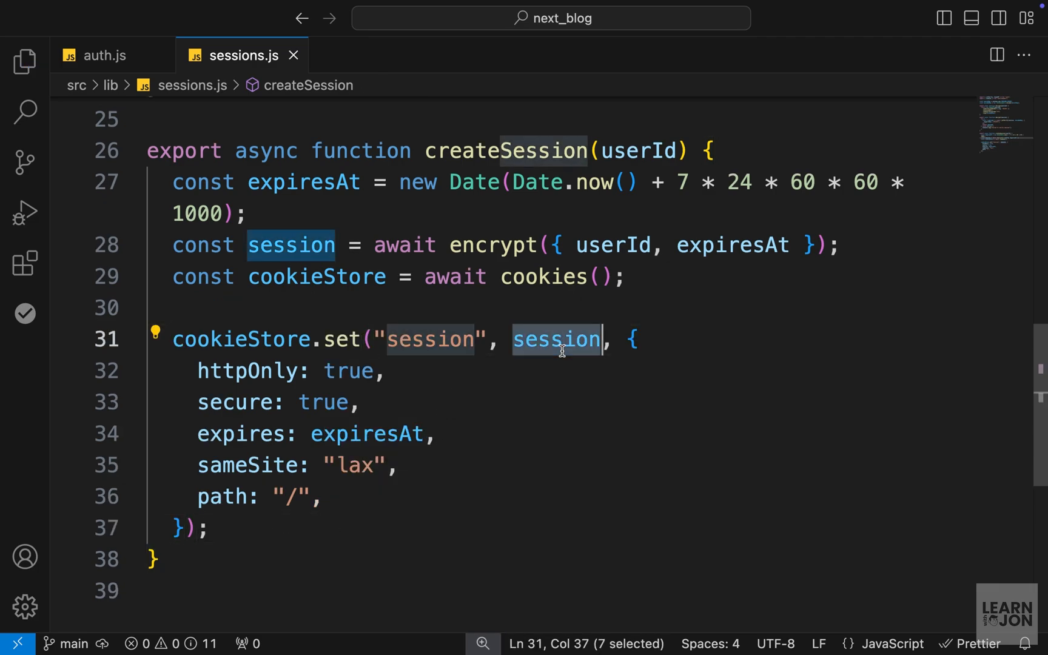
{"action": "mouse_move", "coordinate": [526, 378]}
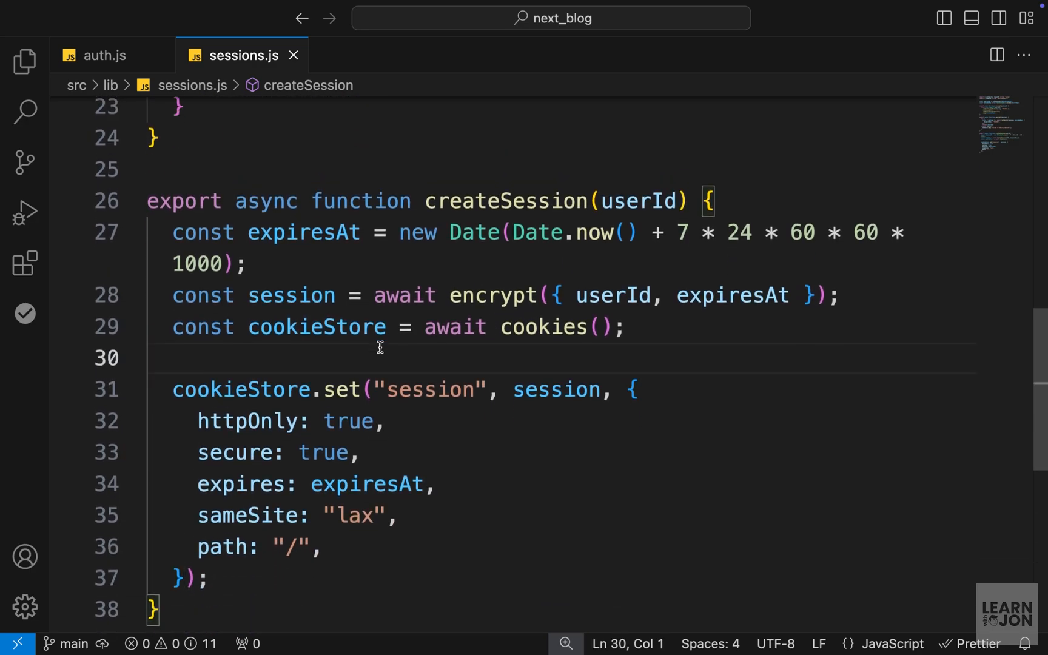
{"action": "double_click", "coordinate": [504, 189]}
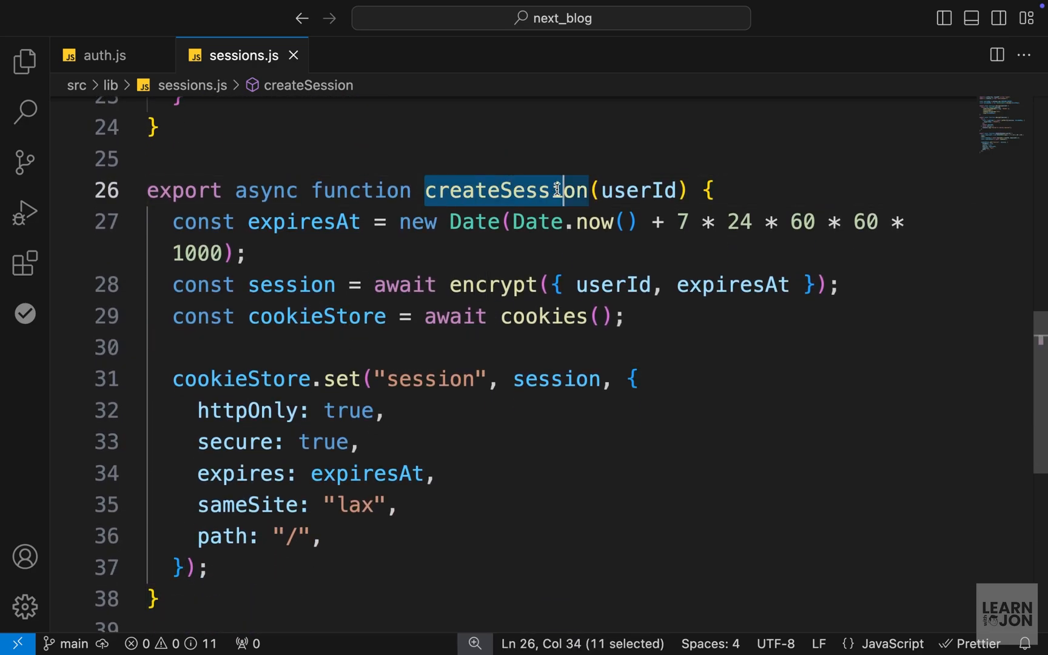
Step: Add await createSession(results.insertedId) under the Create a session comment in auth.js, auto-importing createSession
{"action": "left_click", "coordinate": [102, 55]}
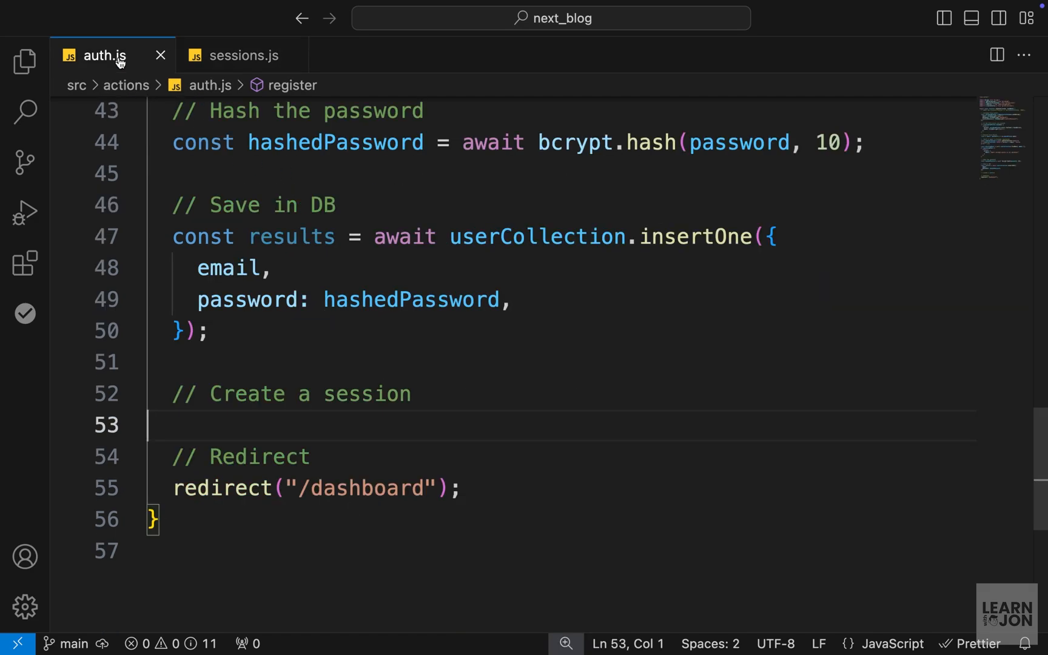
{"action": "left_click", "coordinate": [414, 395]}
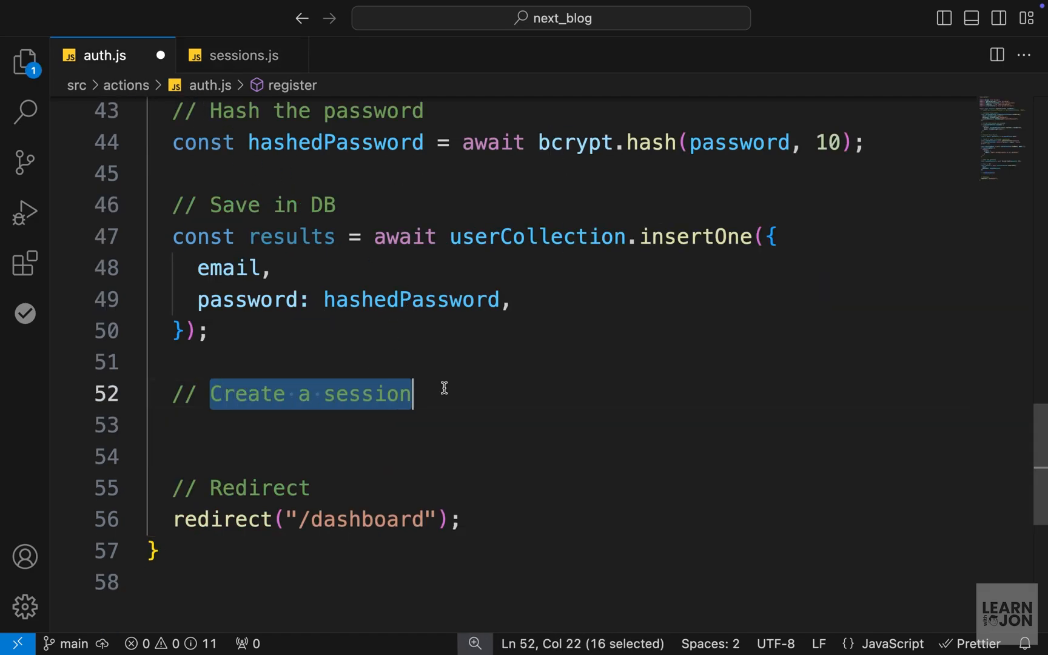
{"action": "left_click", "coordinate": [305, 426]}
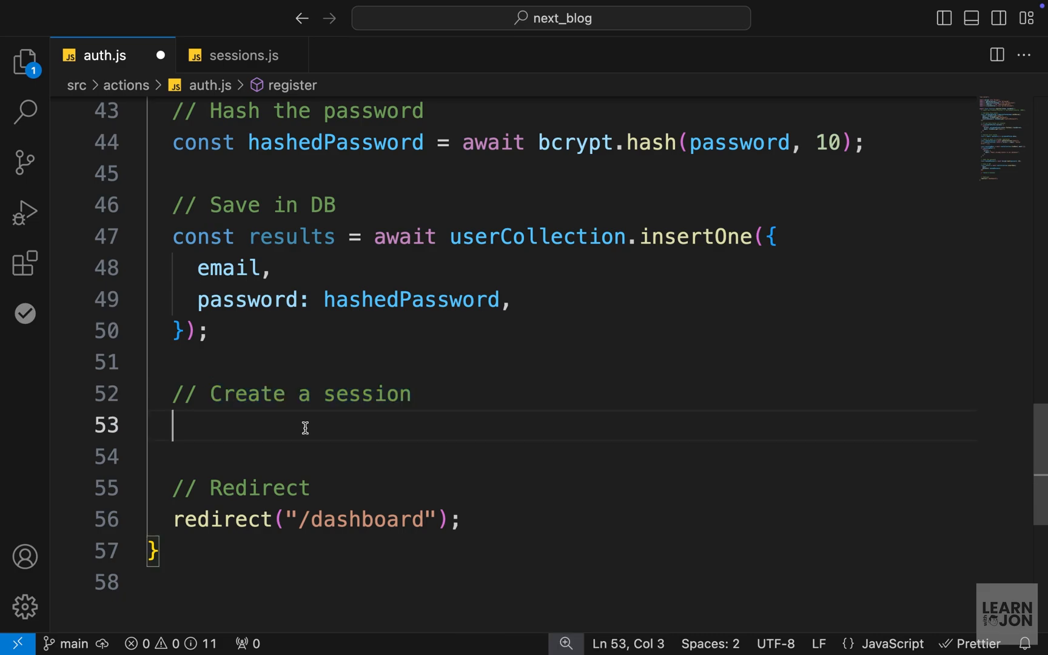
{"action": "type", "text": "cre"}
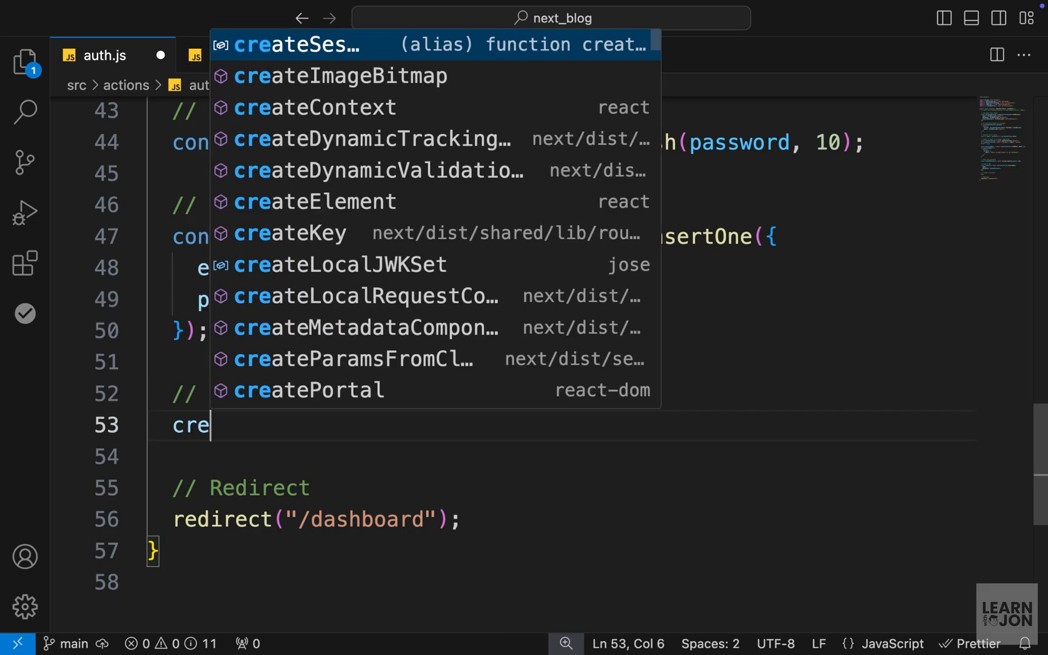
{"action": "type", "text": "ate"}
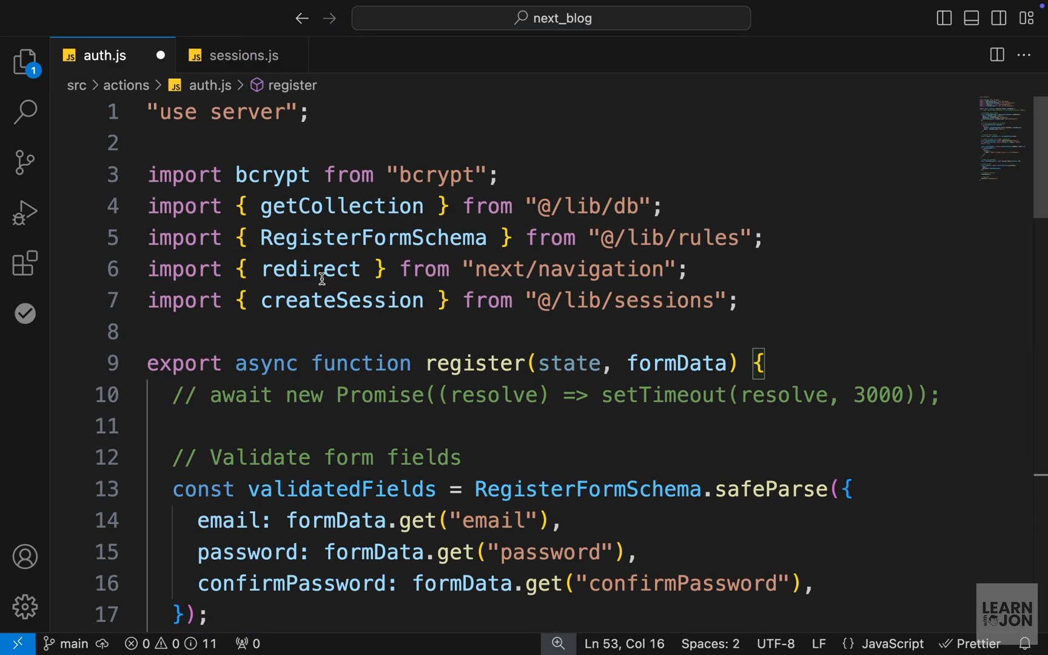
{"action": "scroll", "scroll_direction": "down", "scroll_amount": 3}
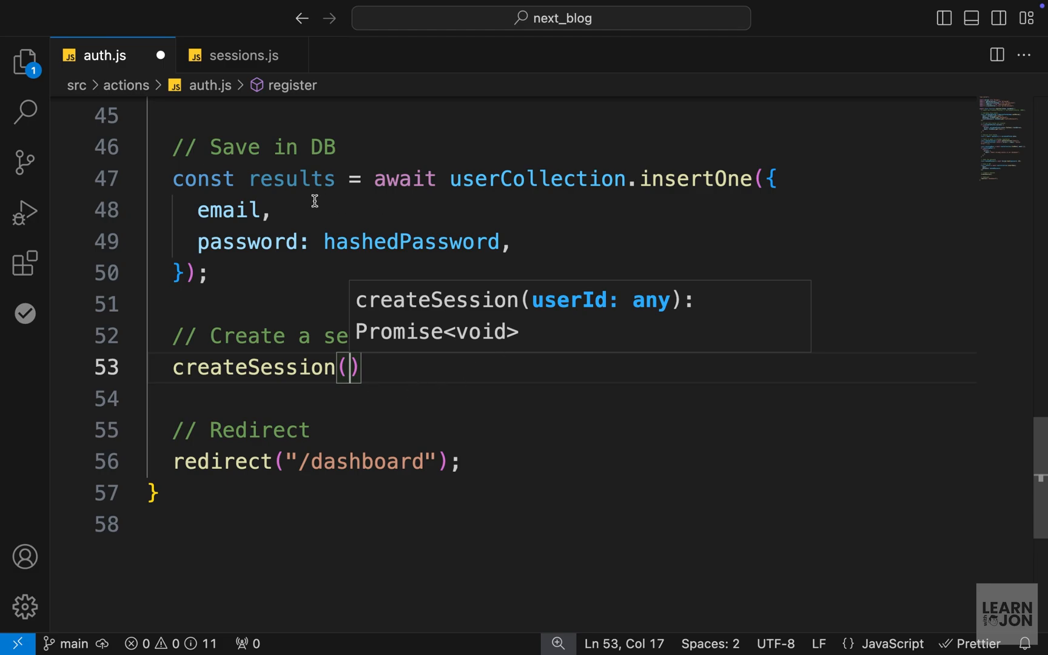
{"action": "mouse_move", "coordinate": [370, 219]}
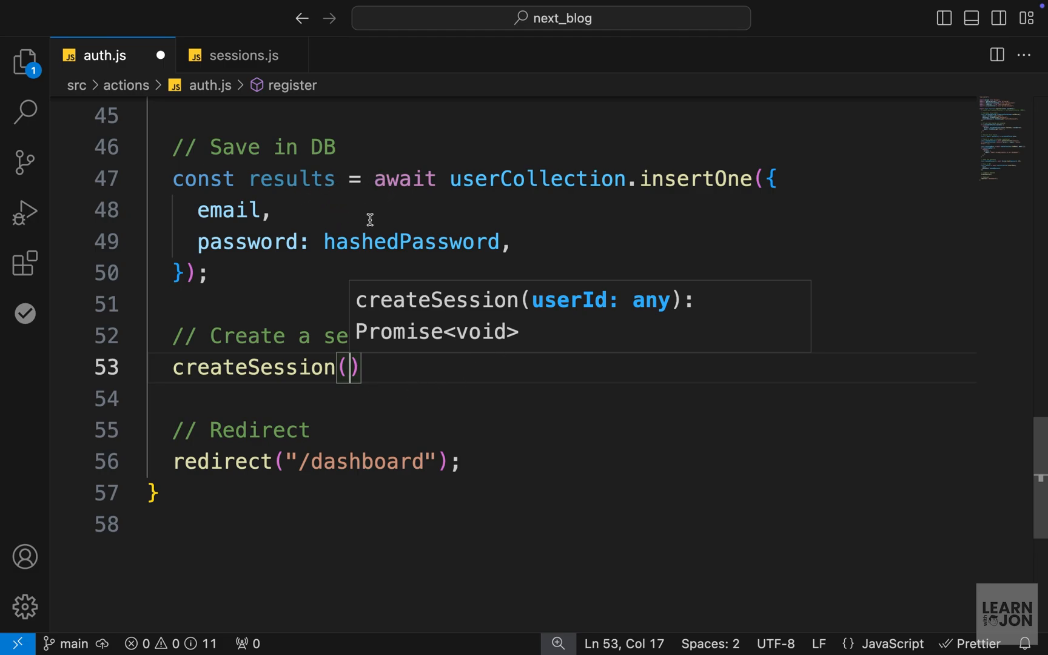
{"action": "type", "text": "results."}
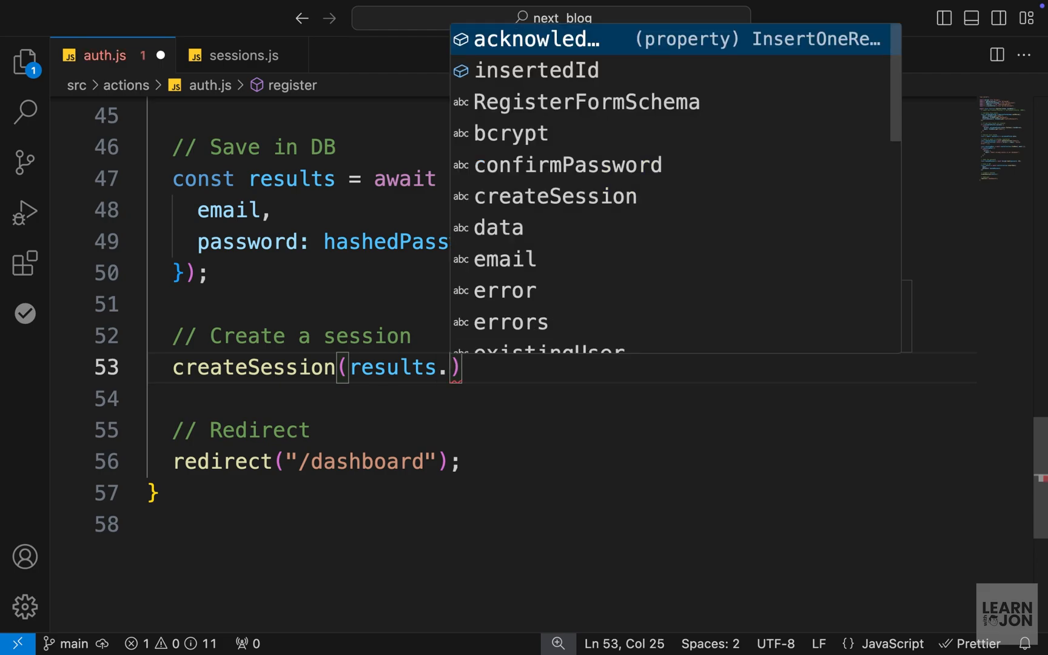
{"action": "mouse_move", "coordinate": [535, 45]}
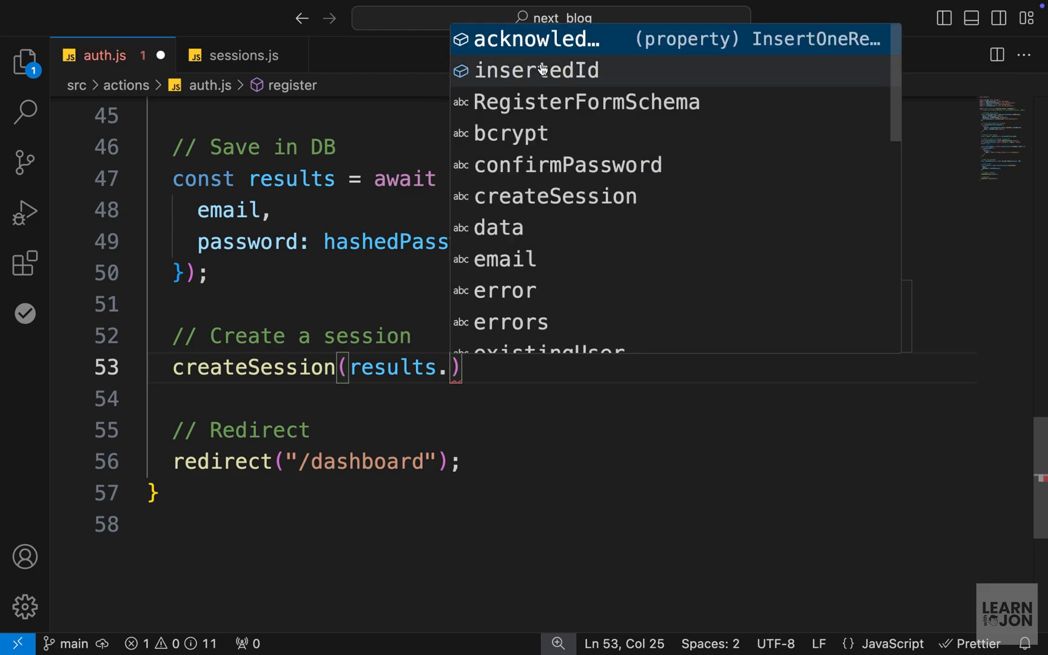
{"action": "left_click", "coordinate": [536, 71]}
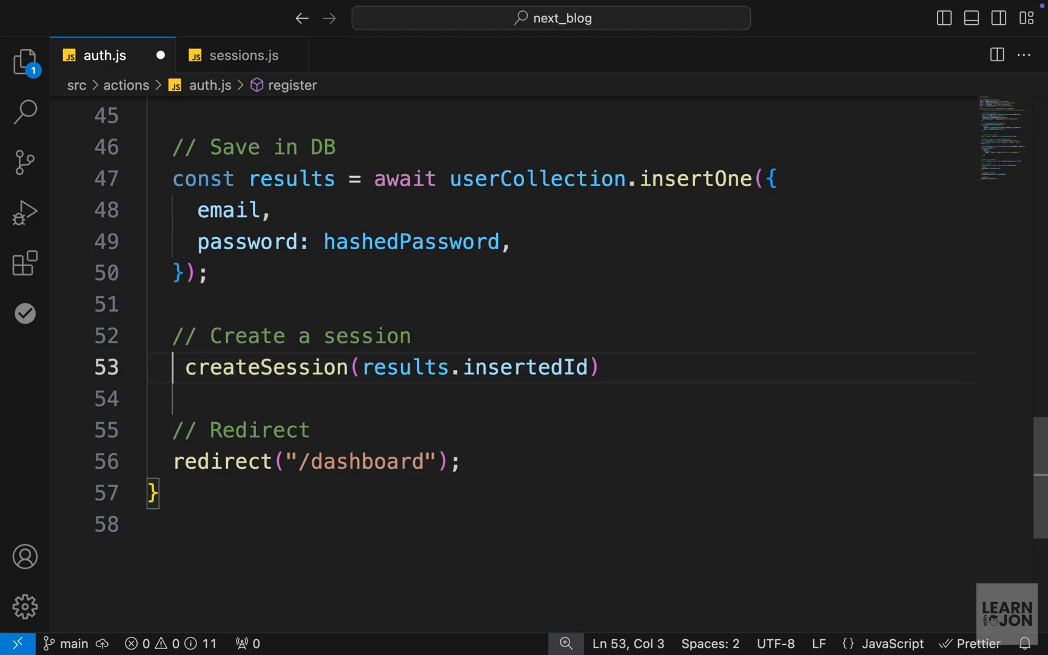
{"action": "type", "text": "await"}
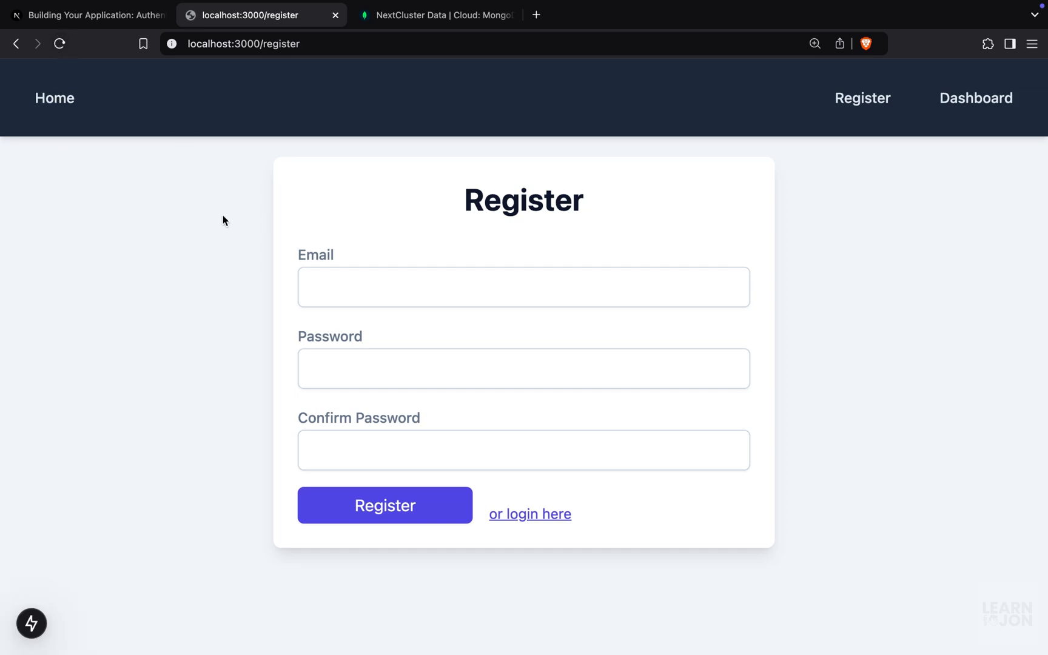
{"action": "key", "text": "F12"}
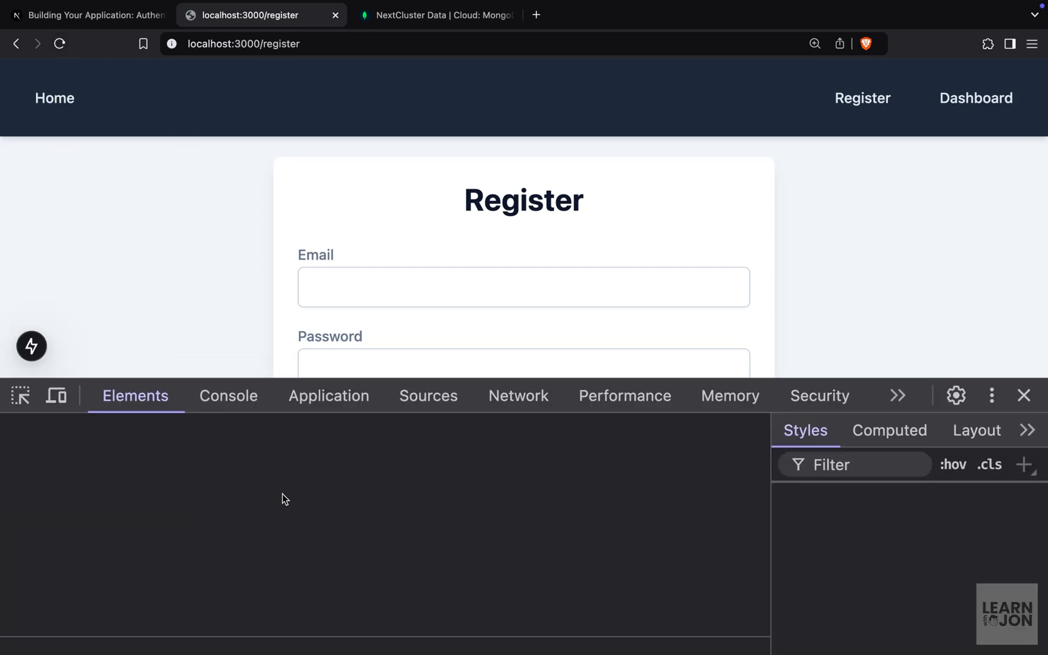
{"action": "left_click", "coordinate": [328, 396]}
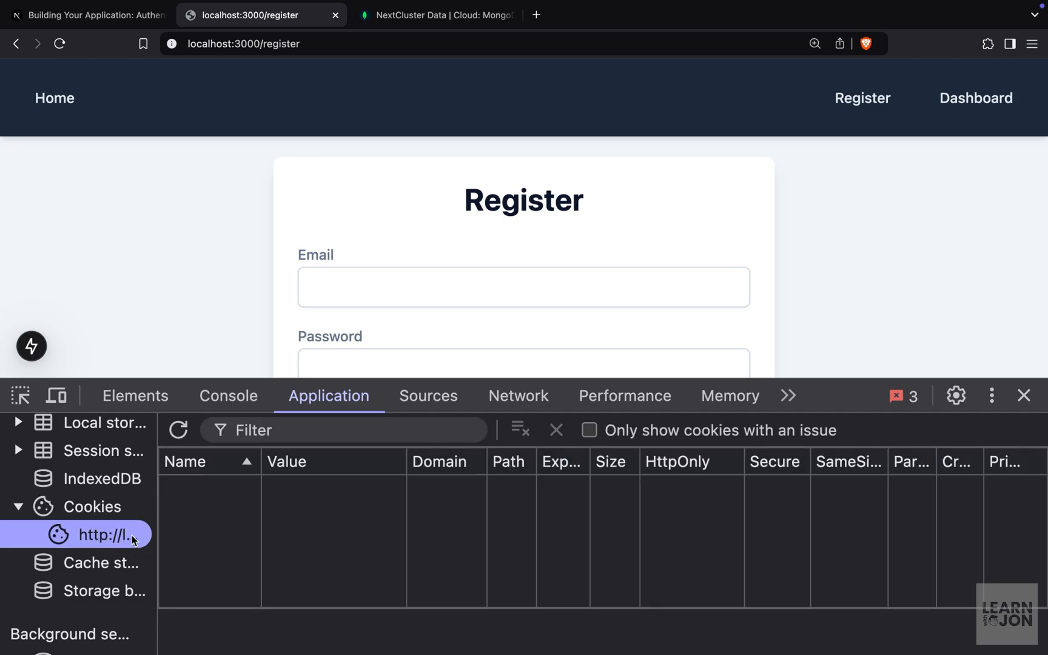
{"action": "mouse_move", "coordinate": [492, 320]}
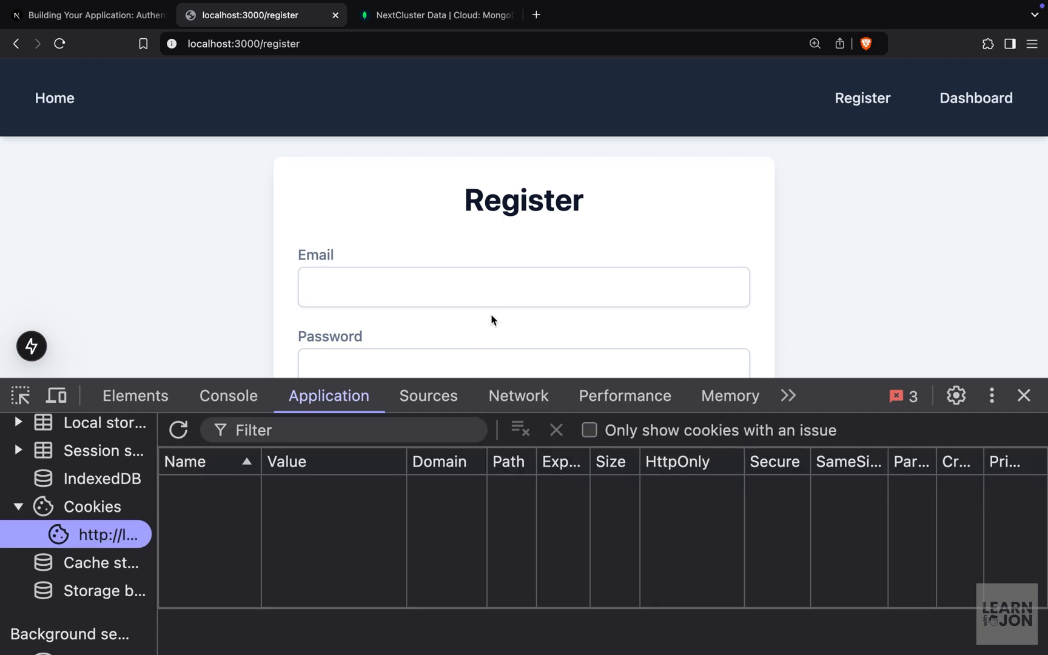
{"action": "type", "text": "sarah@email.com"}
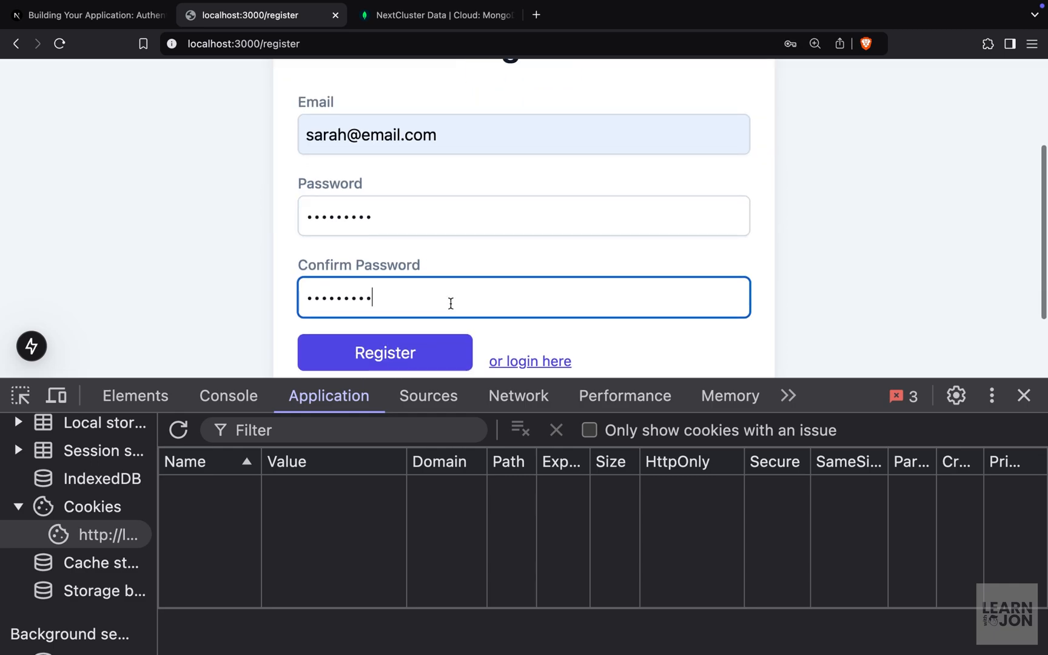
Step: Register the account and reveal the new session cookie's full JWT value
{"action": "left_click", "coordinate": [384, 352]}
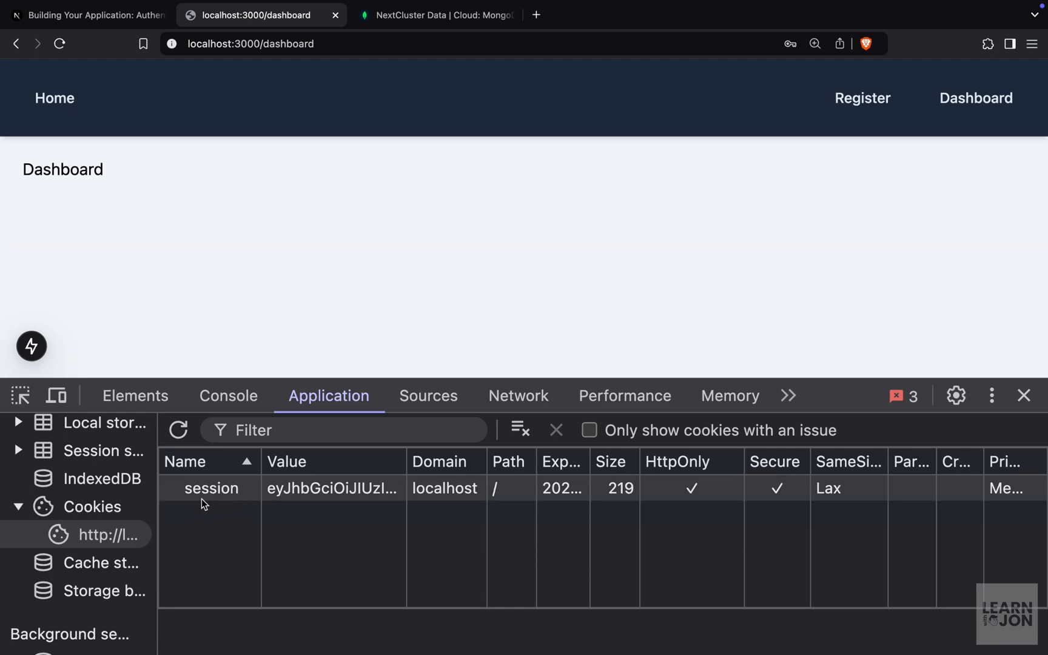
{"action": "mouse_move", "coordinate": [304, 494]}
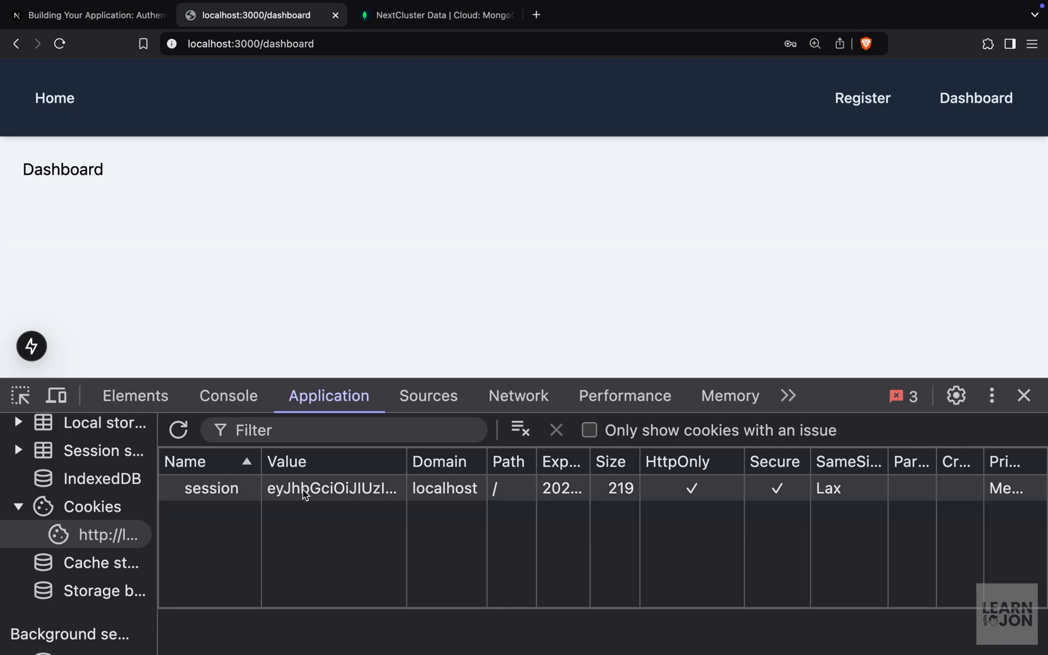
{"action": "left_click", "coordinate": [211, 487]}
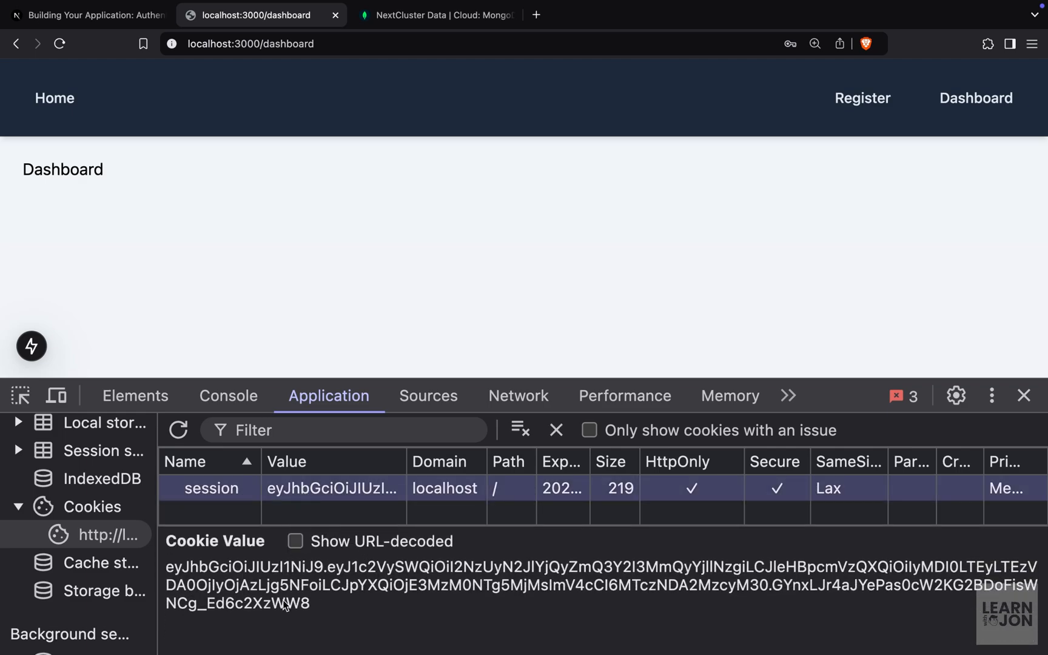
{"action": "mouse_move", "coordinate": [337, 618]}
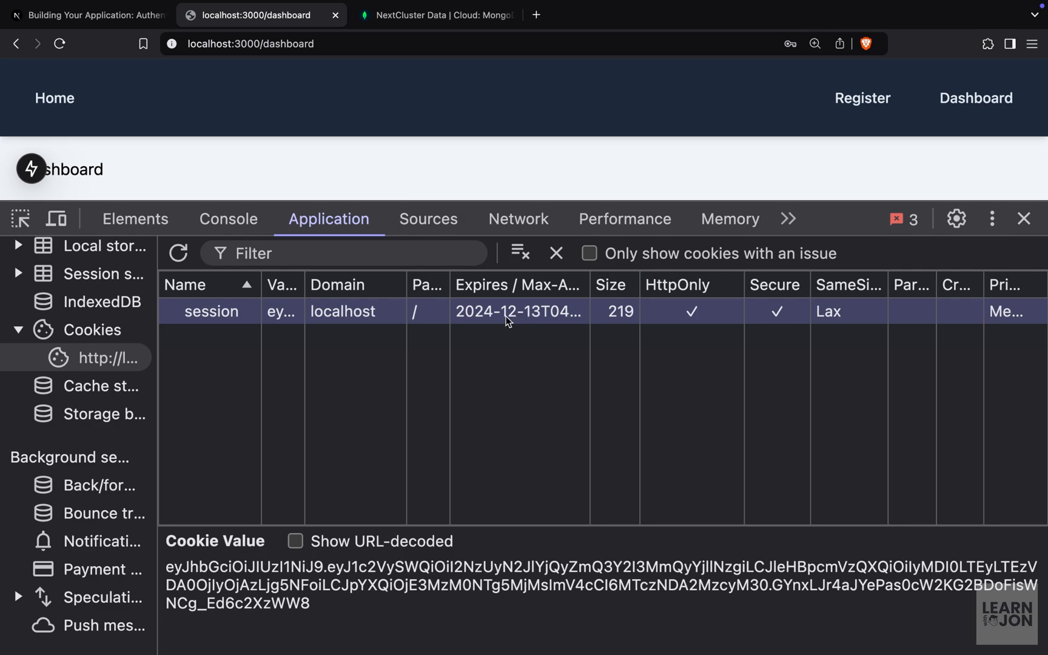
{"action": "mouse_move", "coordinate": [609, 285]}
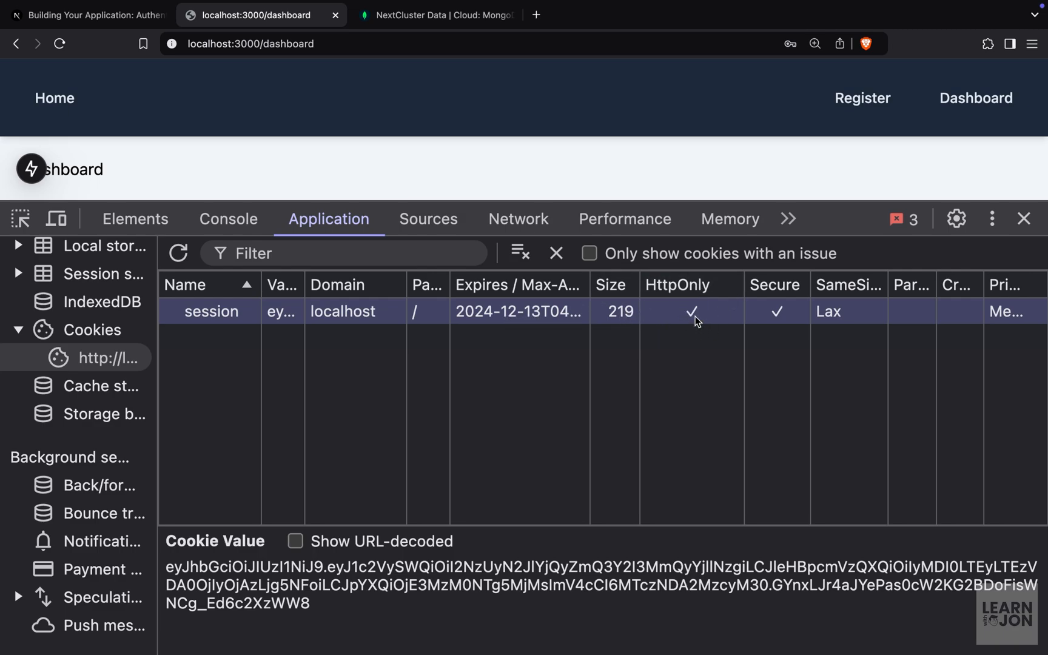
{"action": "mouse_move", "coordinate": [774, 319]}
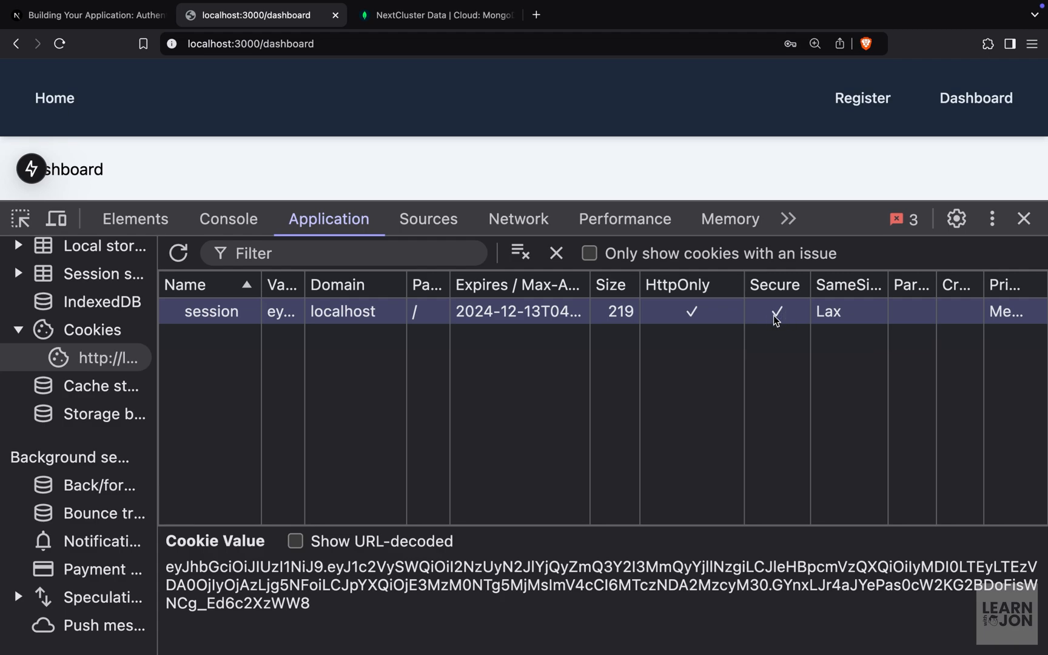
{"action": "mouse_move", "coordinate": [598, 364]}
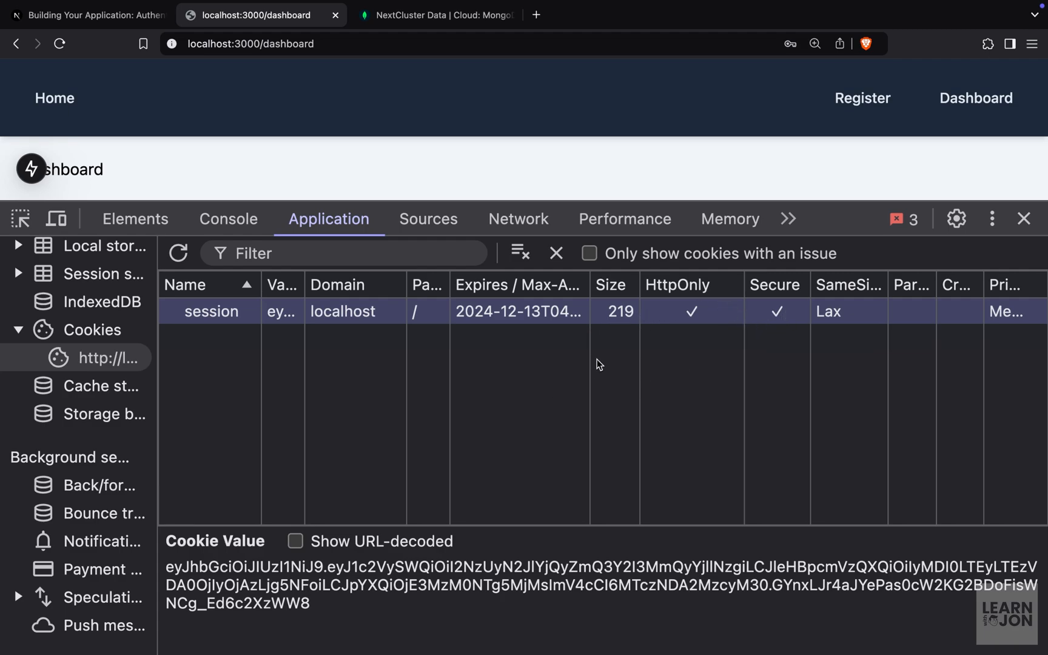
{"action": "mouse_move", "coordinate": [207, 593]}
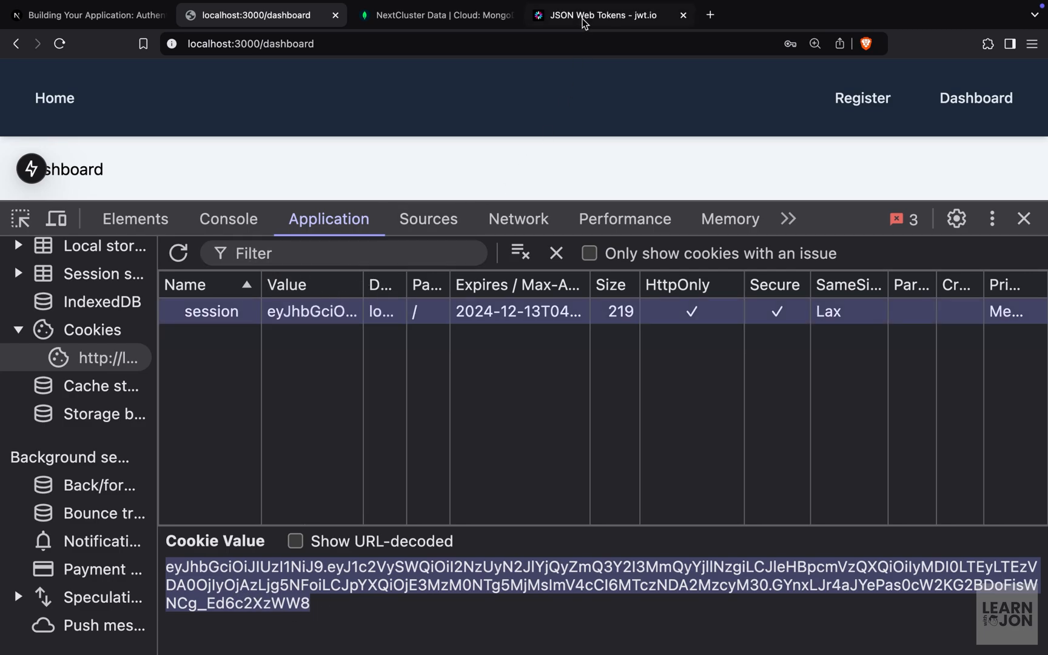
{"action": "left_click", "coordinate": [599, 14]}
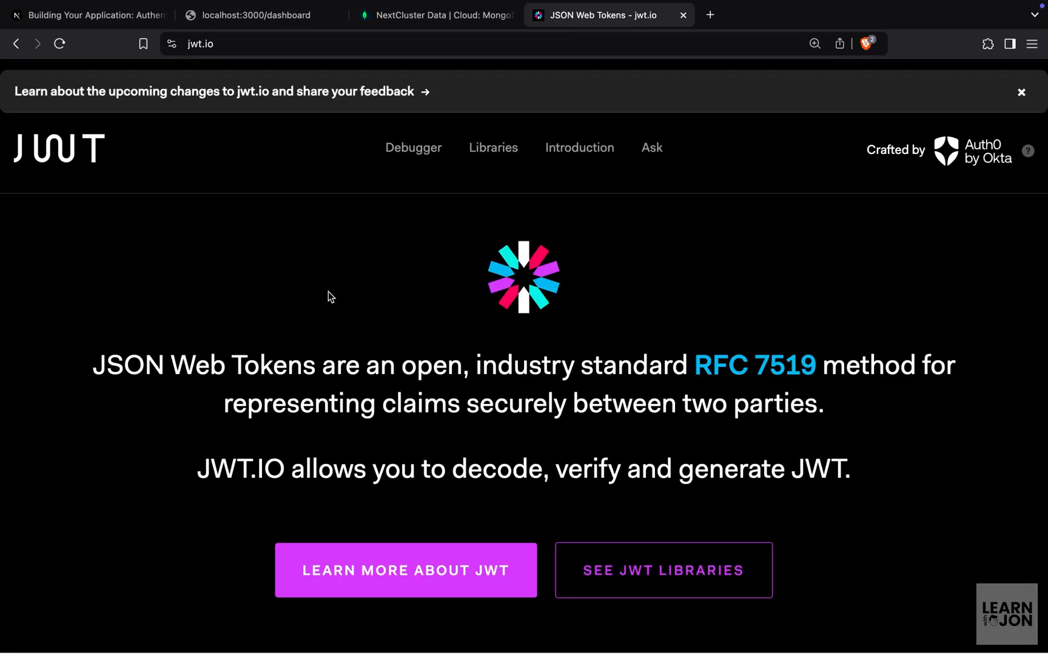
{"action": "scroll", "scroll_direction": "down", "scroll_amount": 3}
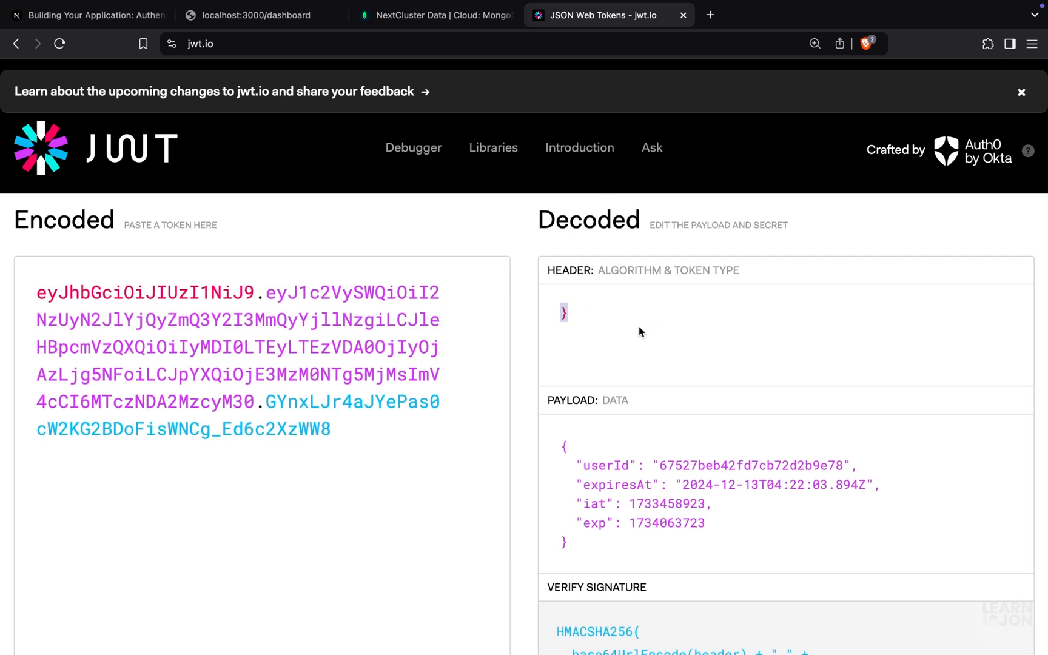
{"action": "scroll", "scroll_direction": "down", "scroll_amount": 3}
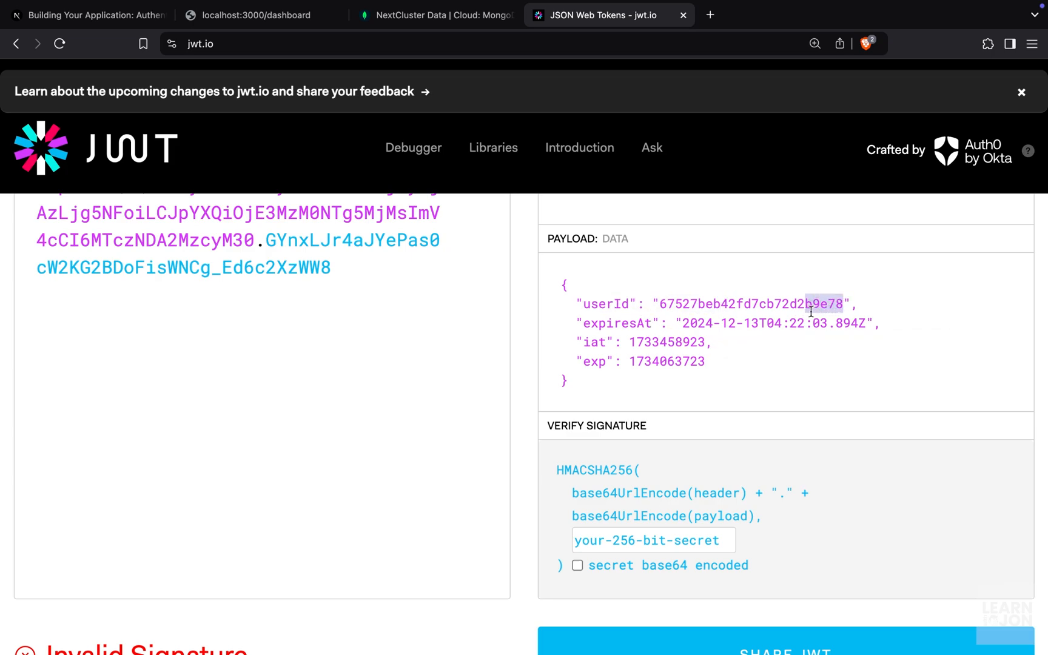
{"action": "left_click", "coordinate": [435, 15]}
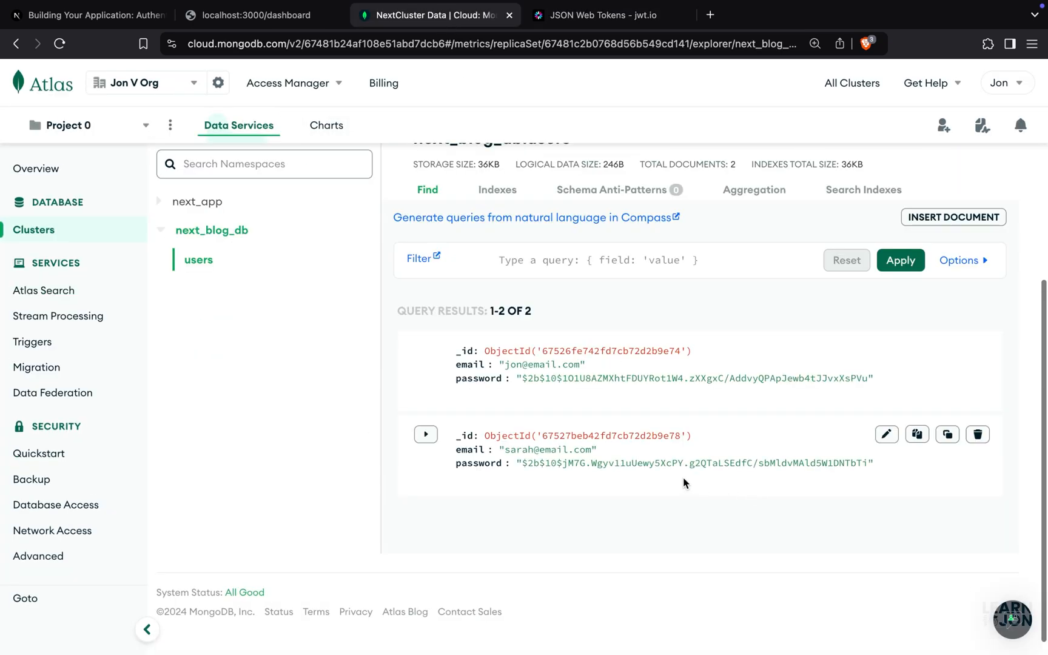
{"action": "key", "text": "ctrl+plus"}
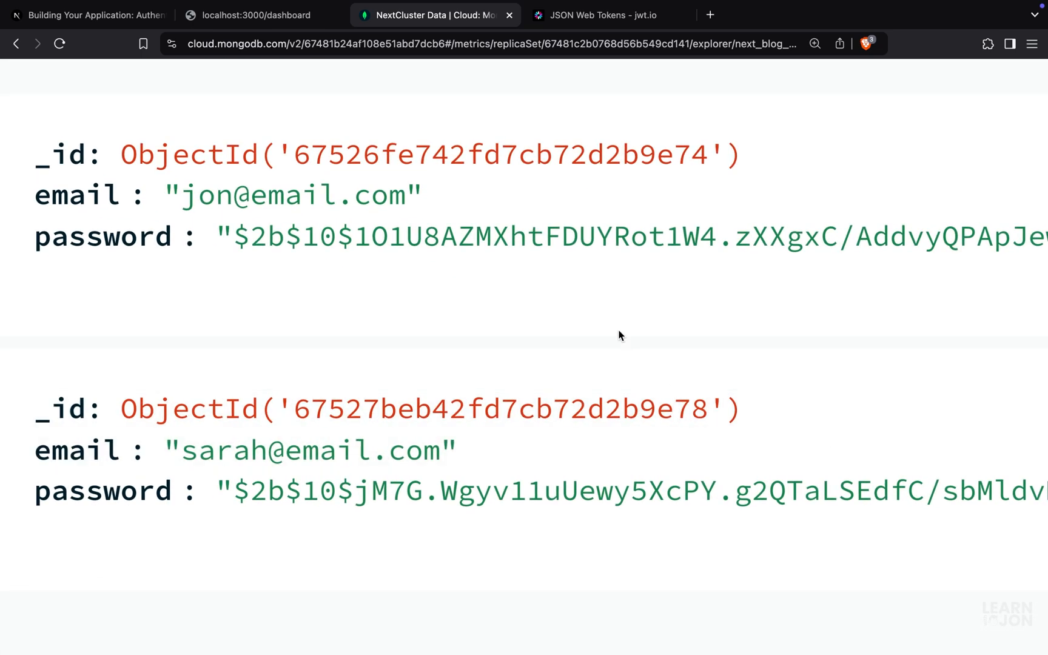
Step: Recheck the decoded HS256 header on jwt.io and return to sessions.js in the editor
{"action": "left_click", "coordinate": [593, 15]}
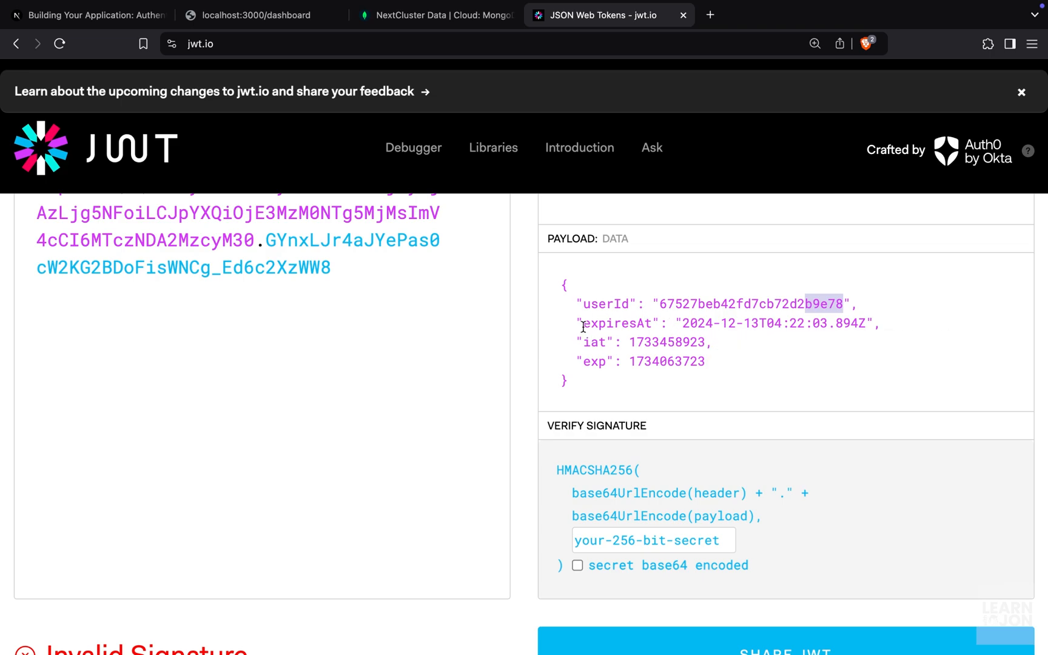
{"action": "scroll", "scroll_direction": "down", "scroll_amount": 3}
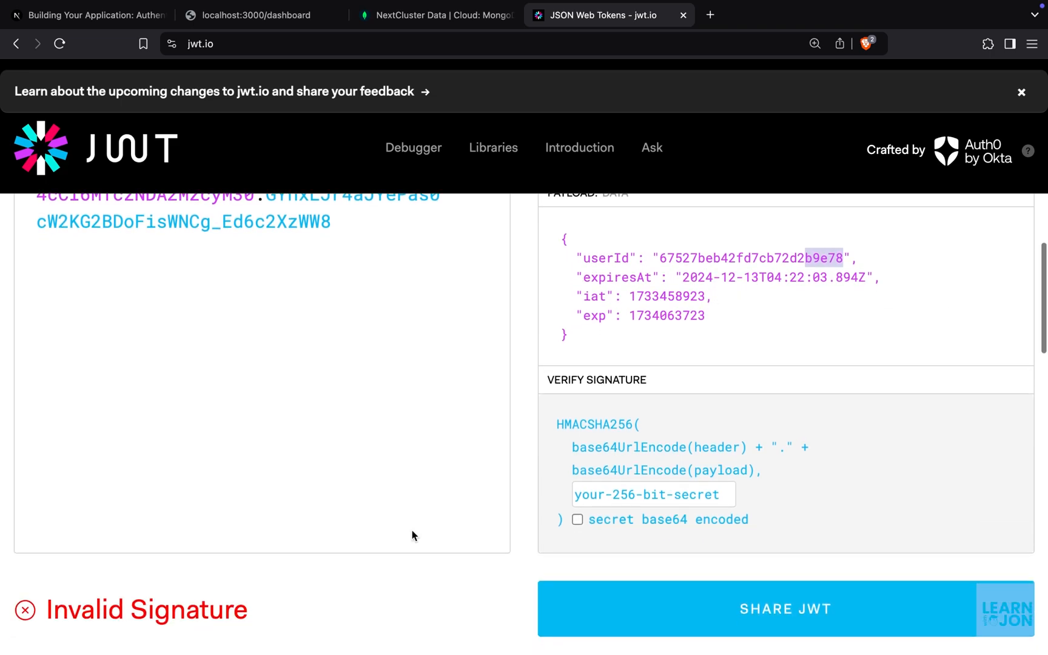
{"action": "scroll", "scroll_direction": "up", "scroll_amount": 3}
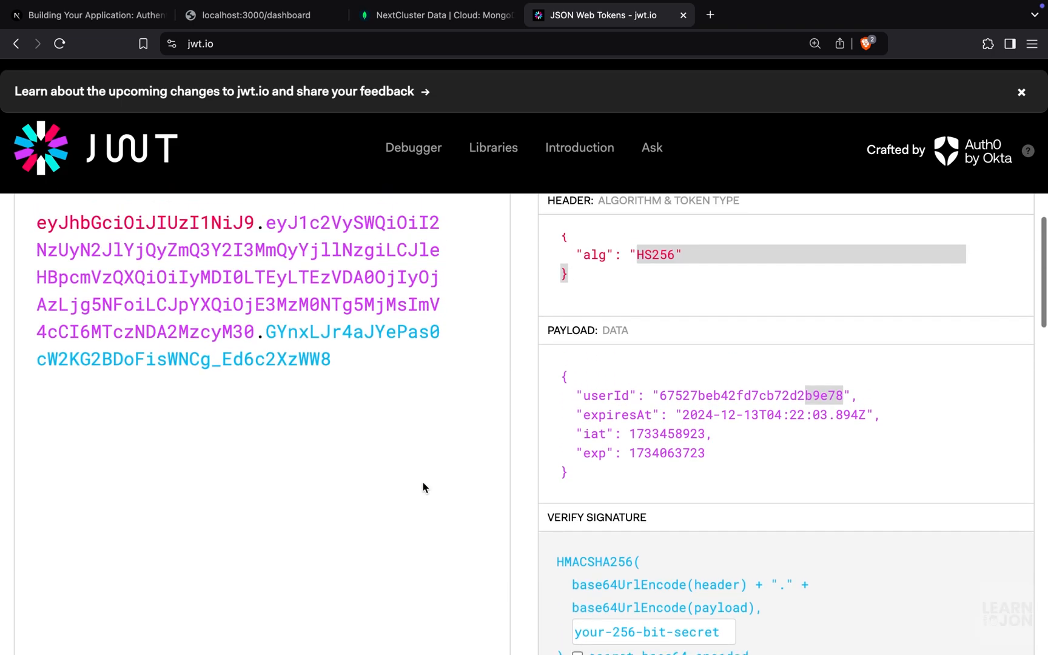
{"action": "scroll", "scroll_direction": "up", "scroll_amount": 3}
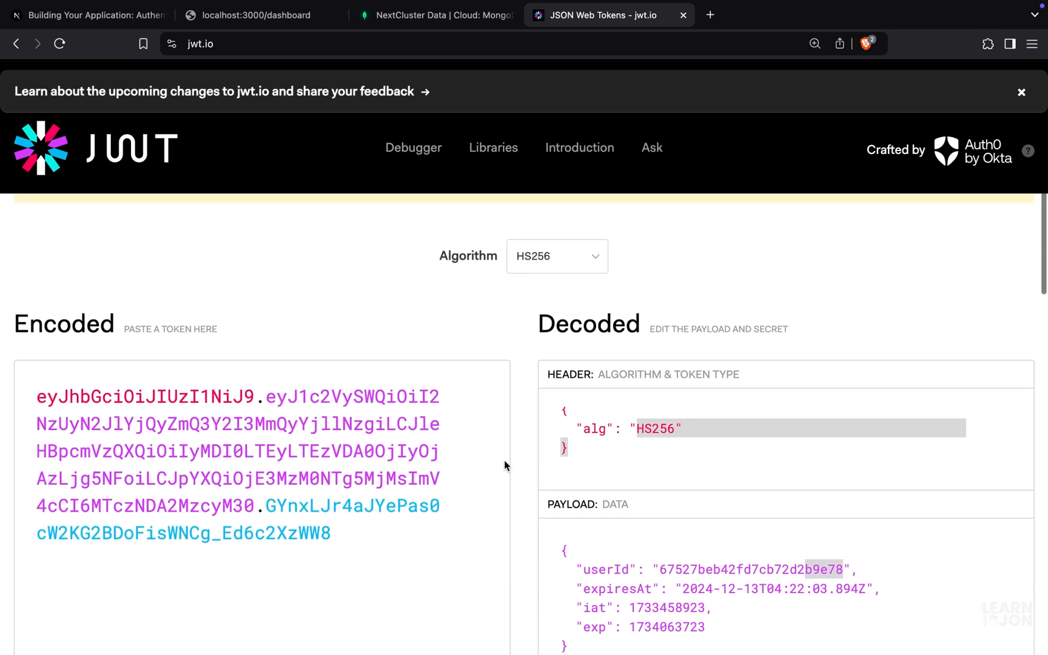
{"action": "key", "text": "alt+tab"}
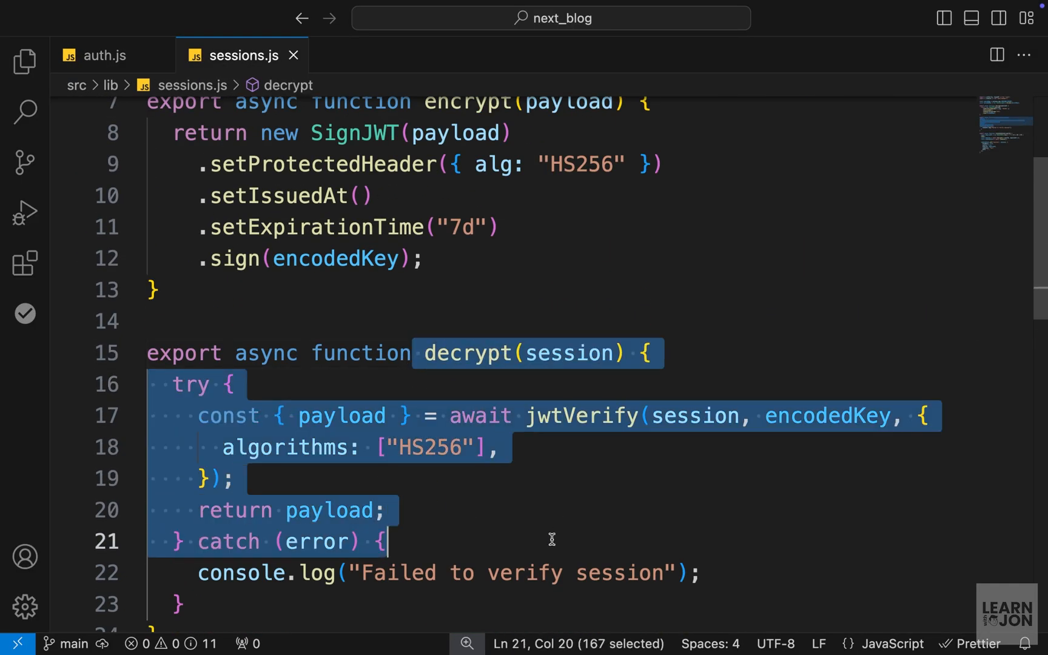
Step: Scroll through encrypt, decrypt and createSession in sessions.js and show the Explorer file tree
{"action": "left_click", "coordinate": [381, 486]}
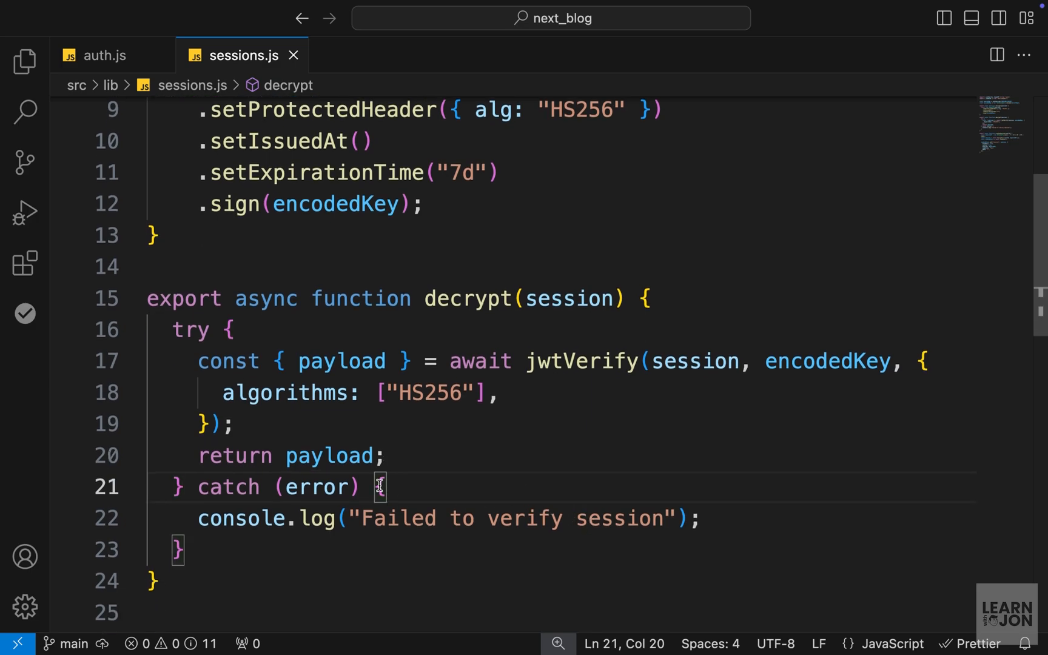
{"action": "mouse_move", "coordinate": [424, 455]}
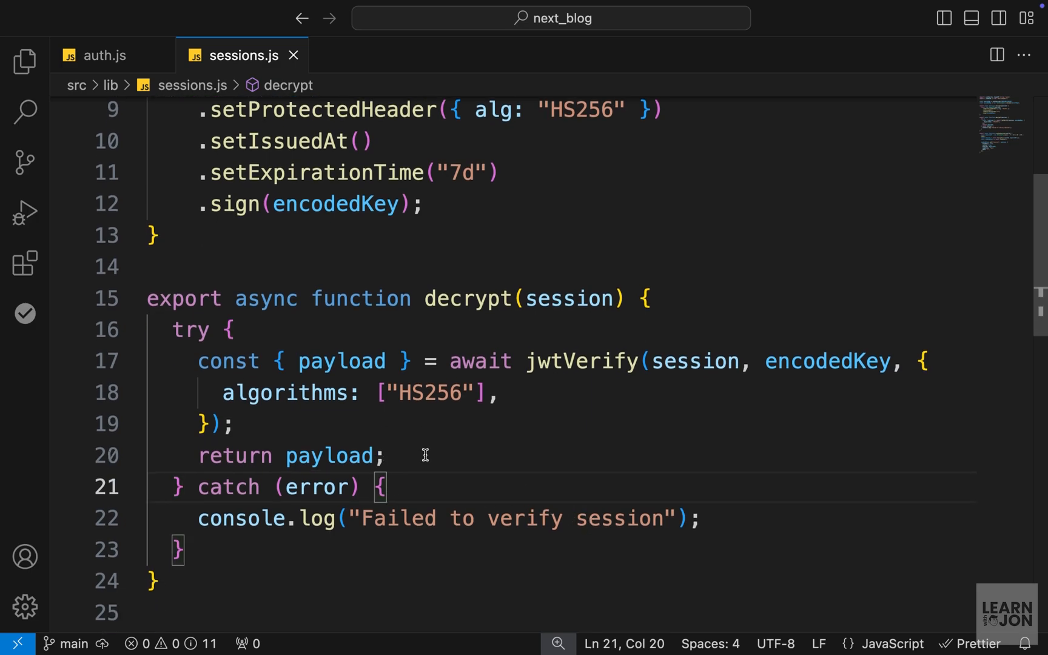
{"action": "scroll", "scroll_direction": "down", "scroll_amount": 3}
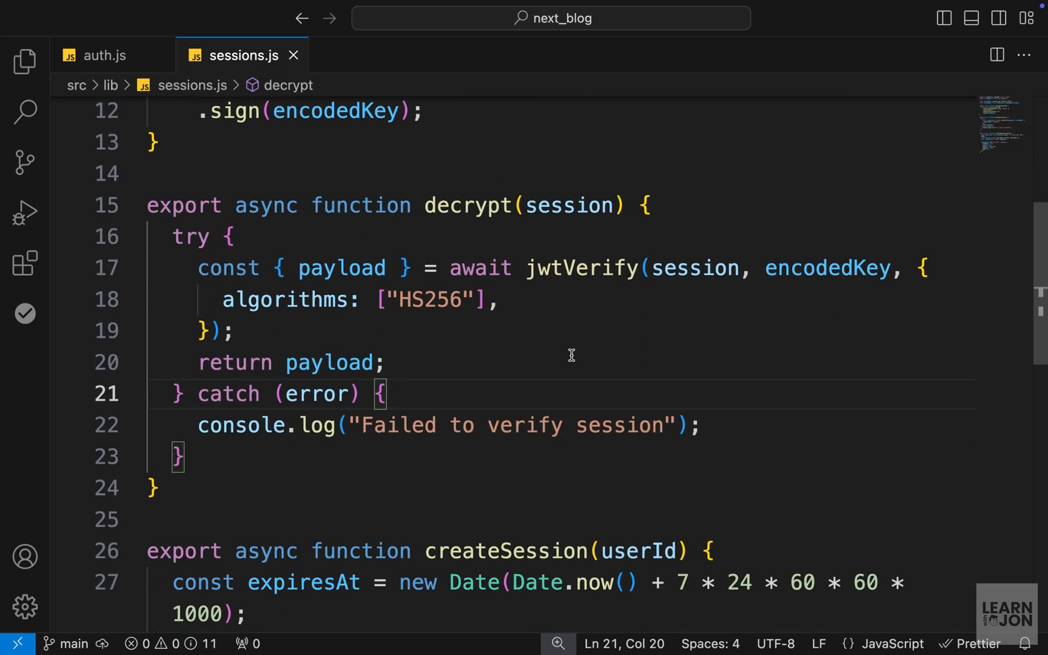
{"action": "scroll", "scroll_direction": "down", "scroll_amount": 3}
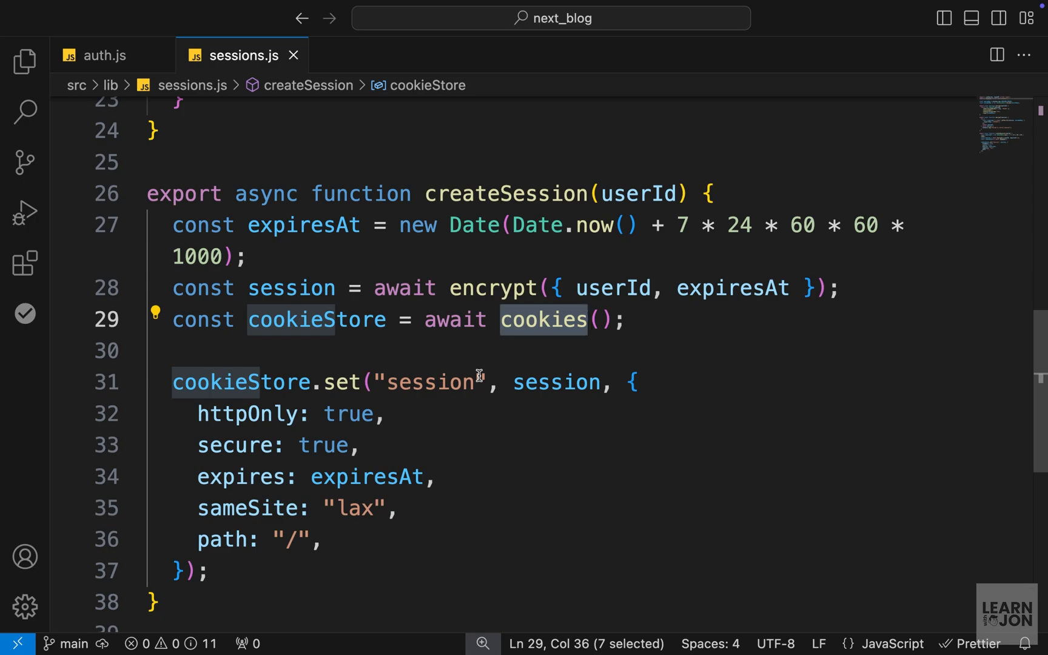
{"action": "scroll", "scroll_direction": "up", "scroll_amount": 3}
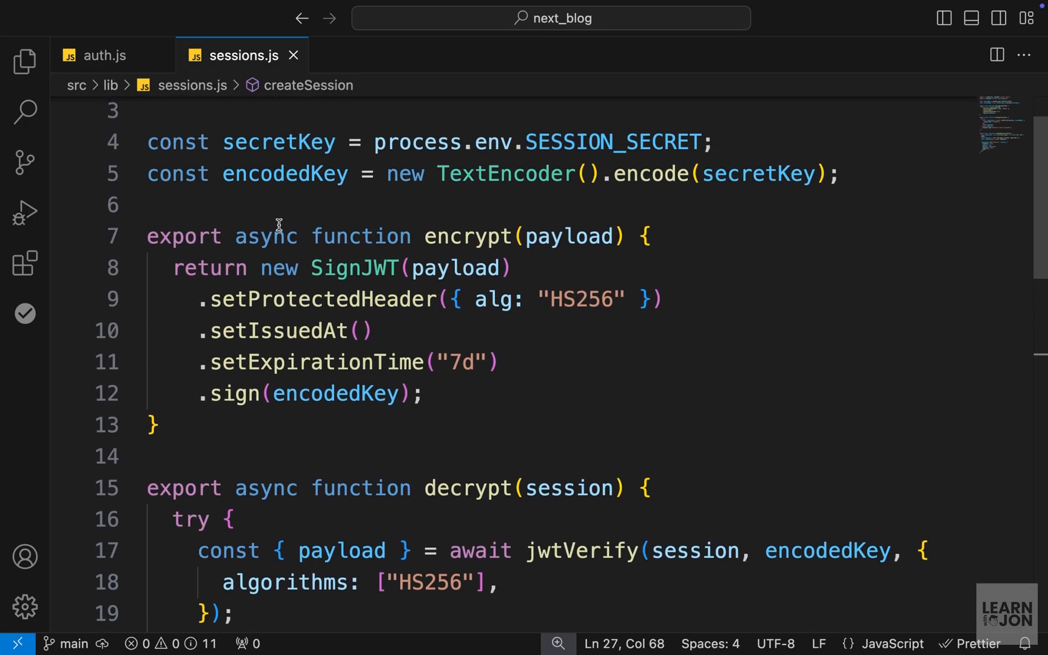
{"action": "left_click", "coordinate": [24, 61]}
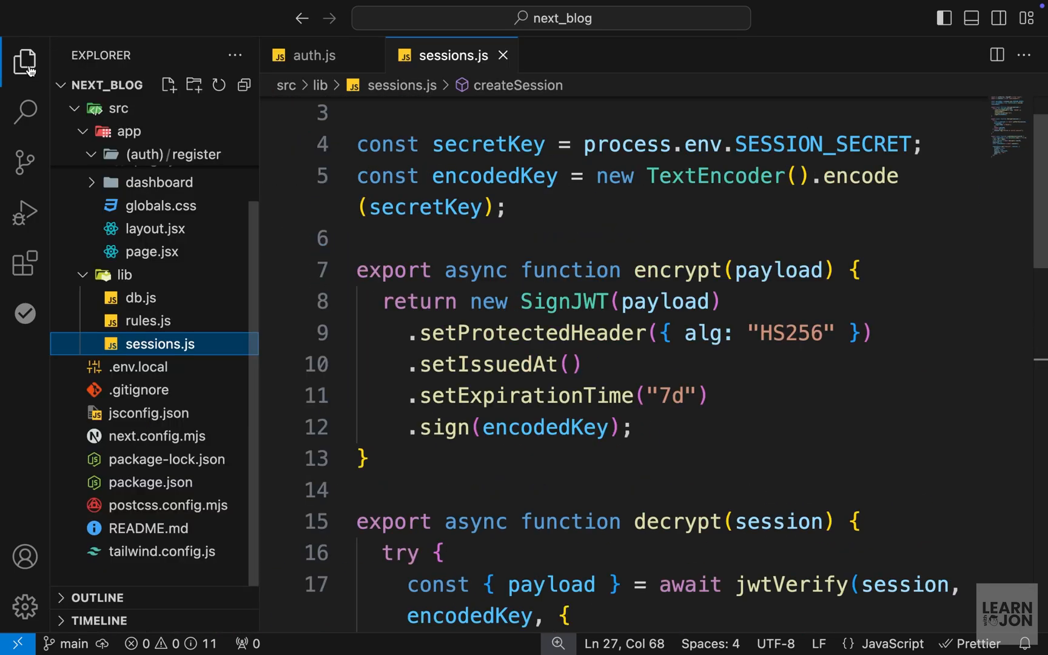
{"action": "mouse_move", "coordinate": [435, 364]}
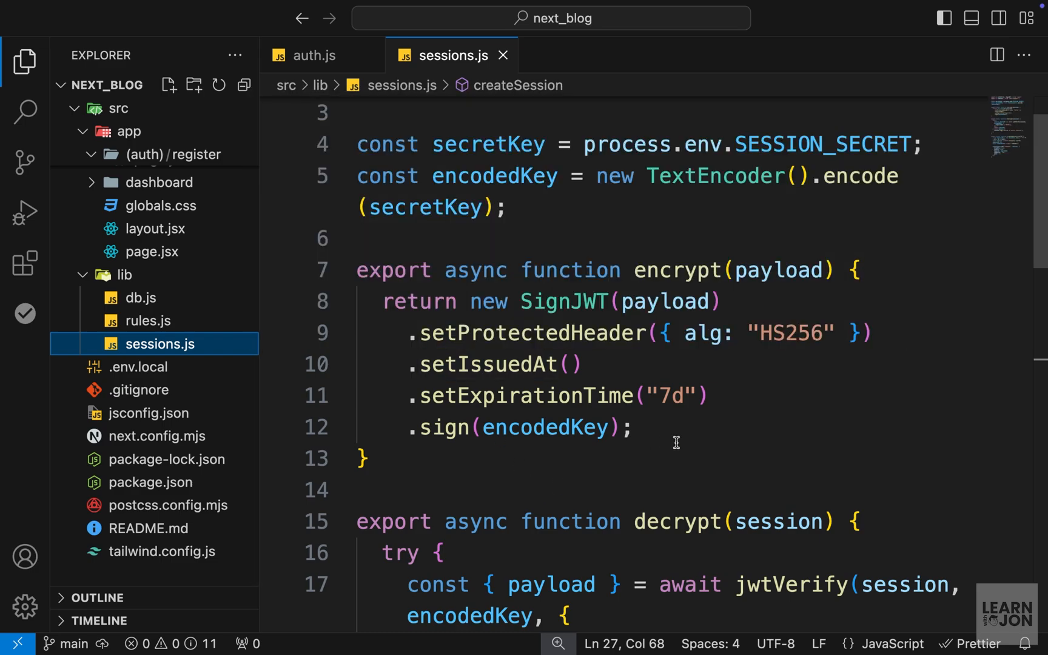
{"action": "mouse_move", "coordinate": [760, 460]}
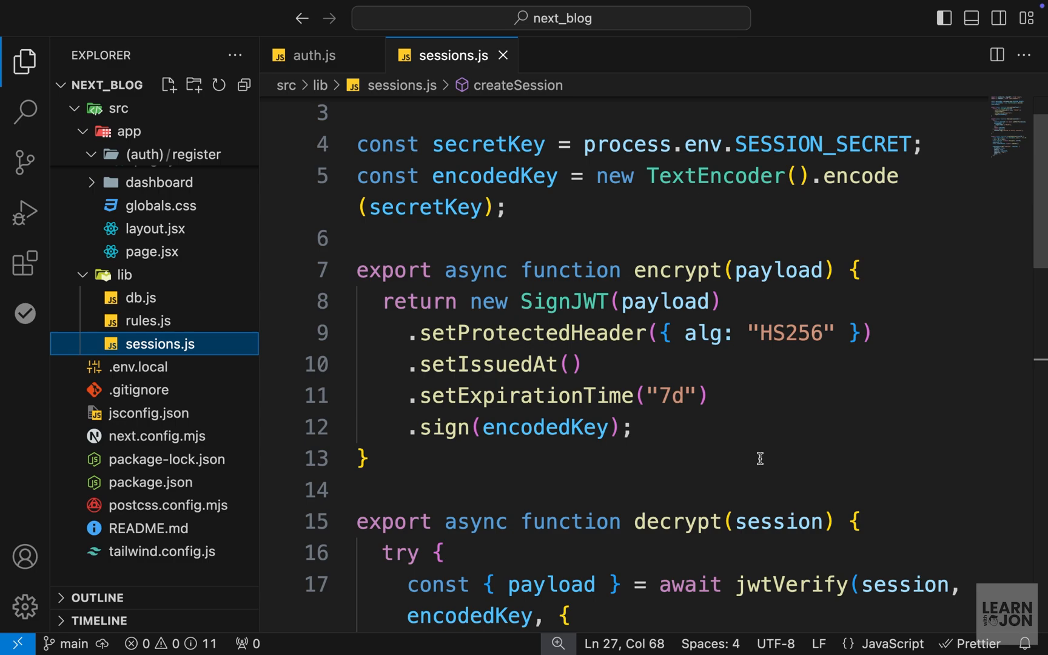